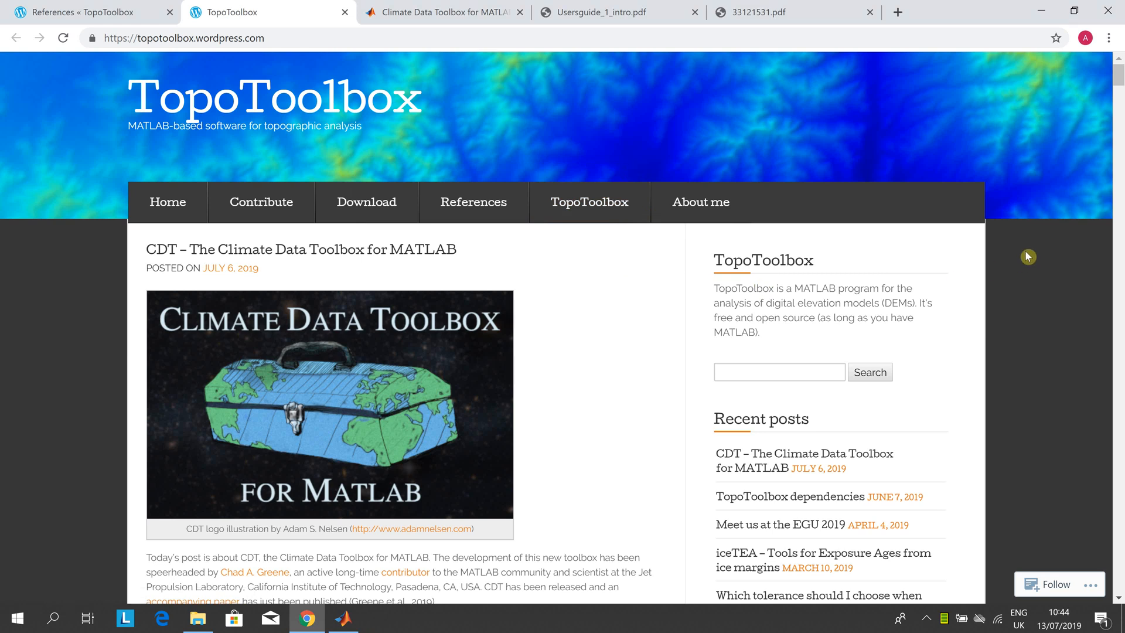
mouse_move(1110, 267)
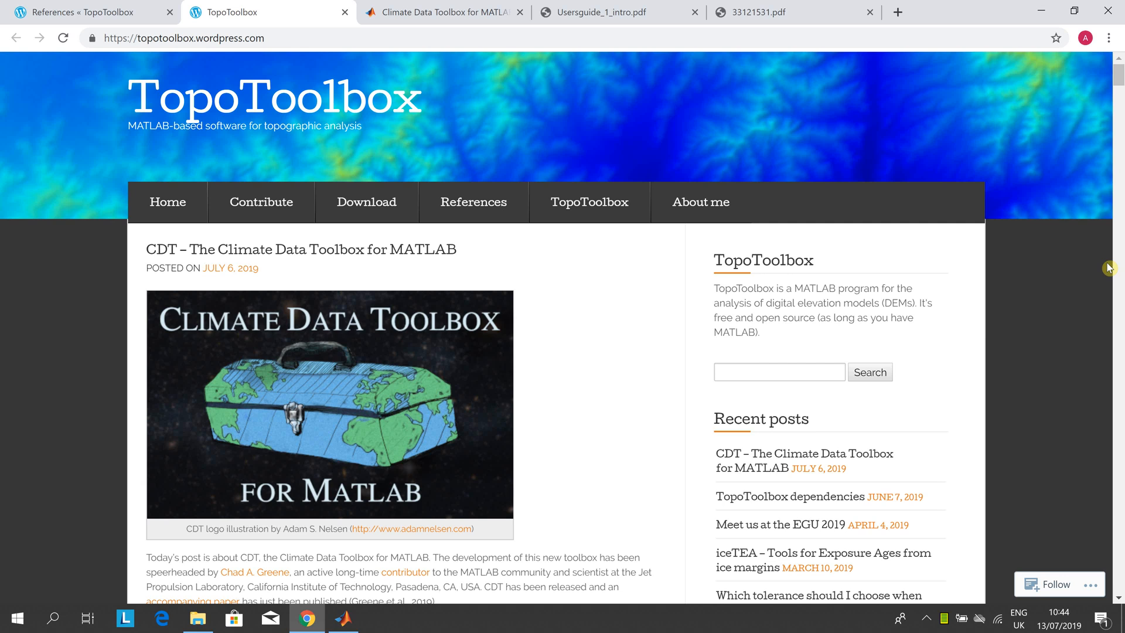
mouse_move(1017, 282)
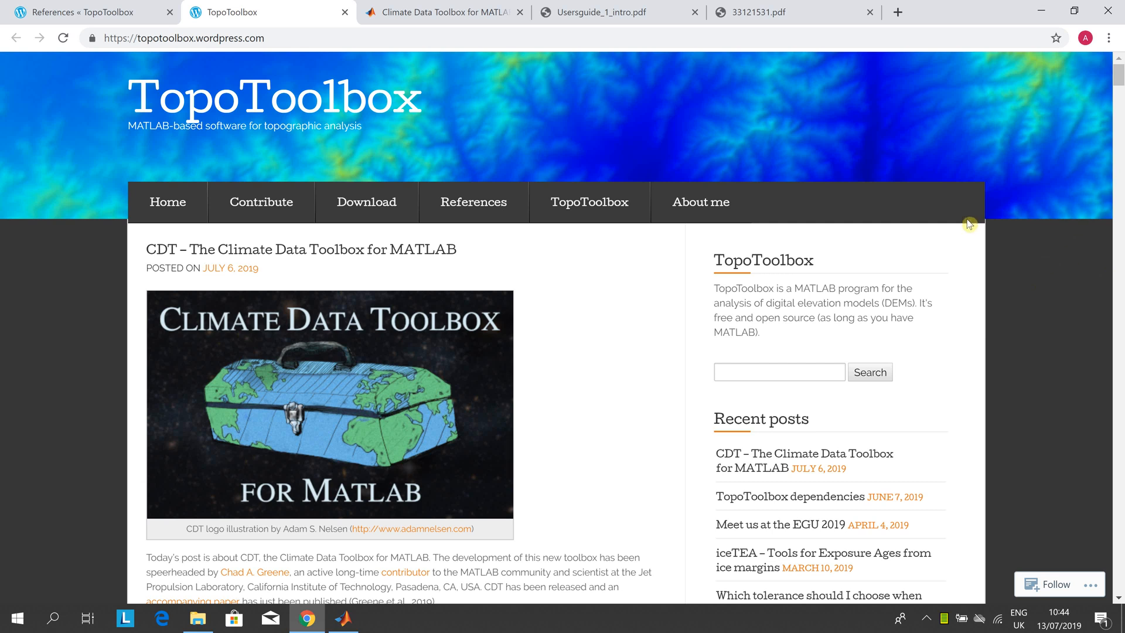
- Switch to the Climate Data Toolbox for MATLAB File Exchange listing
left_click(442, 12)
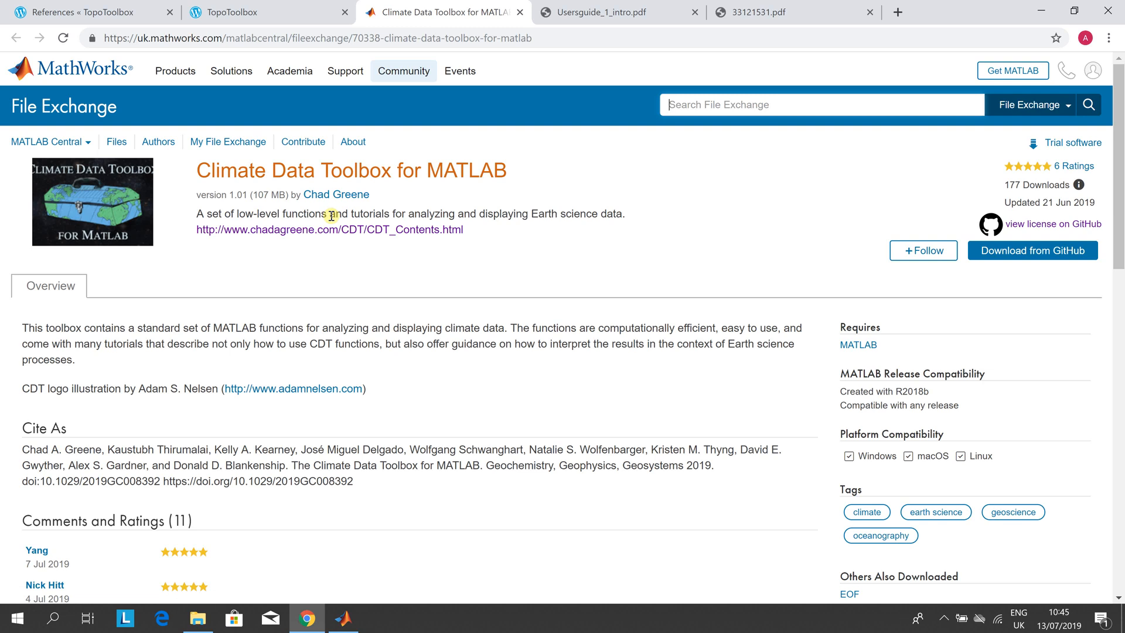
mouse_move(351, 208)
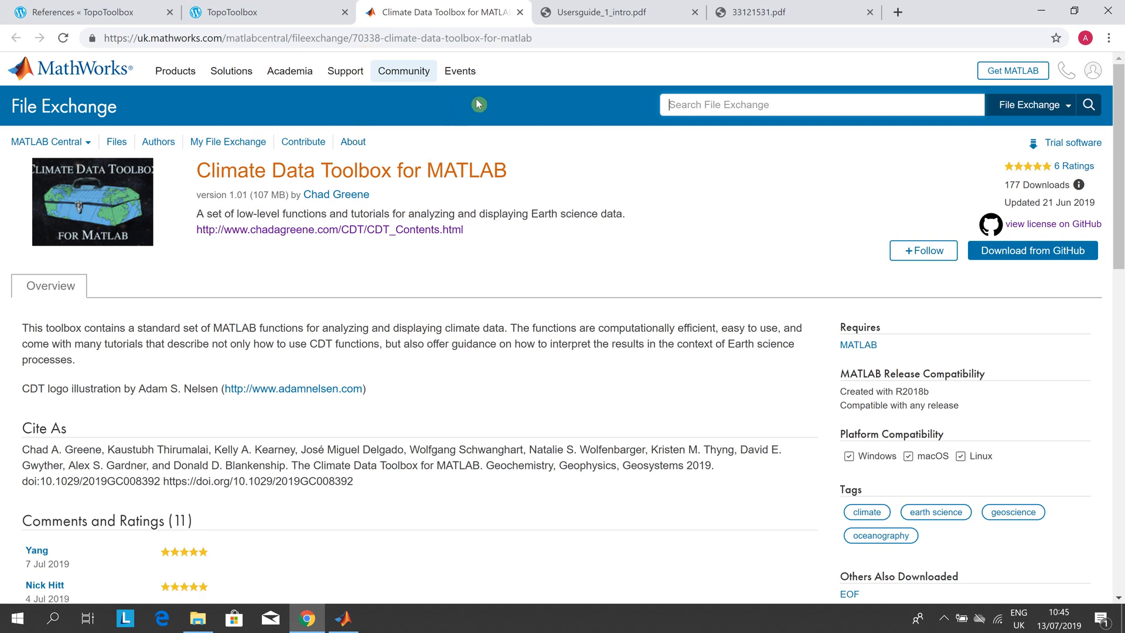
mouse_move(513, 23)
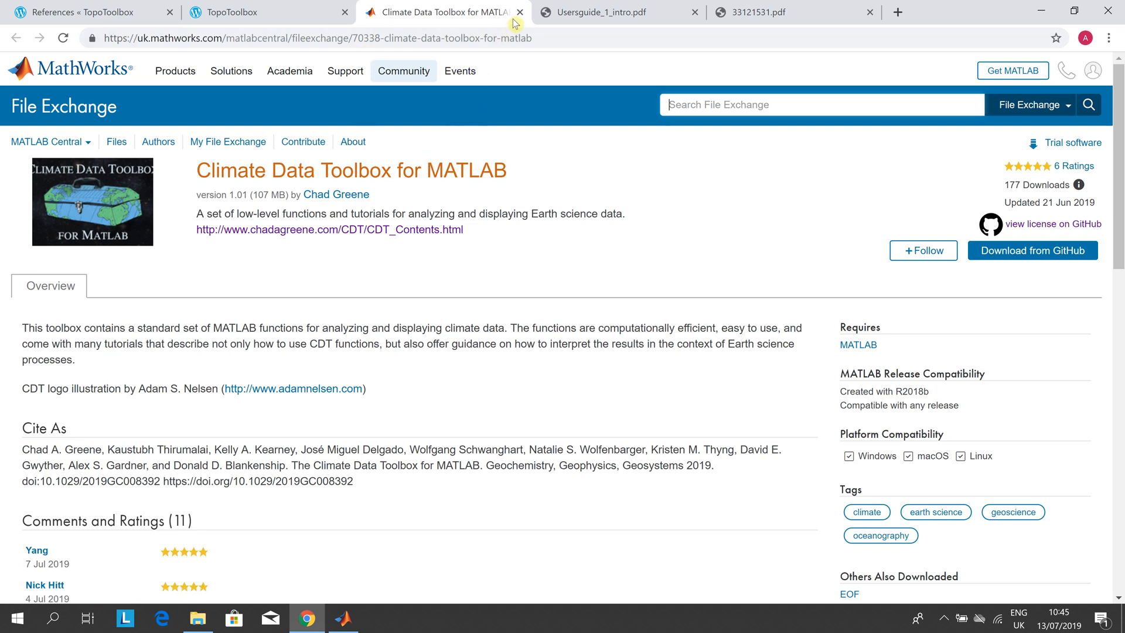
- Close the Climate Data Toolbox listing, then the TopoToolbox homepage after a brief scroll
left_click(519, 11)
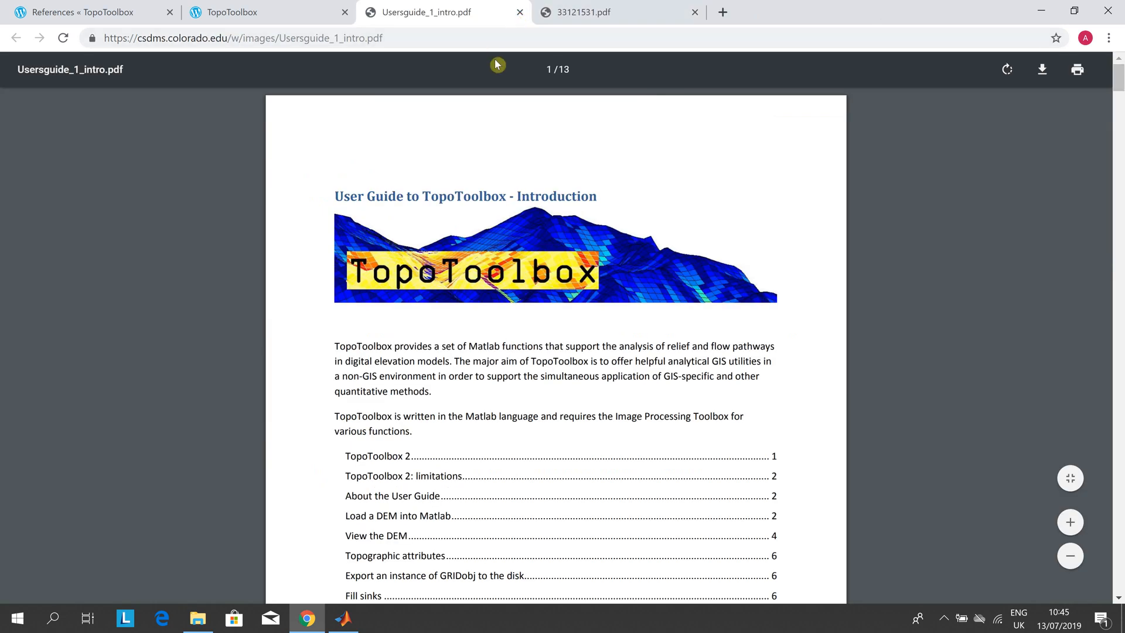
left_click(266, 11)
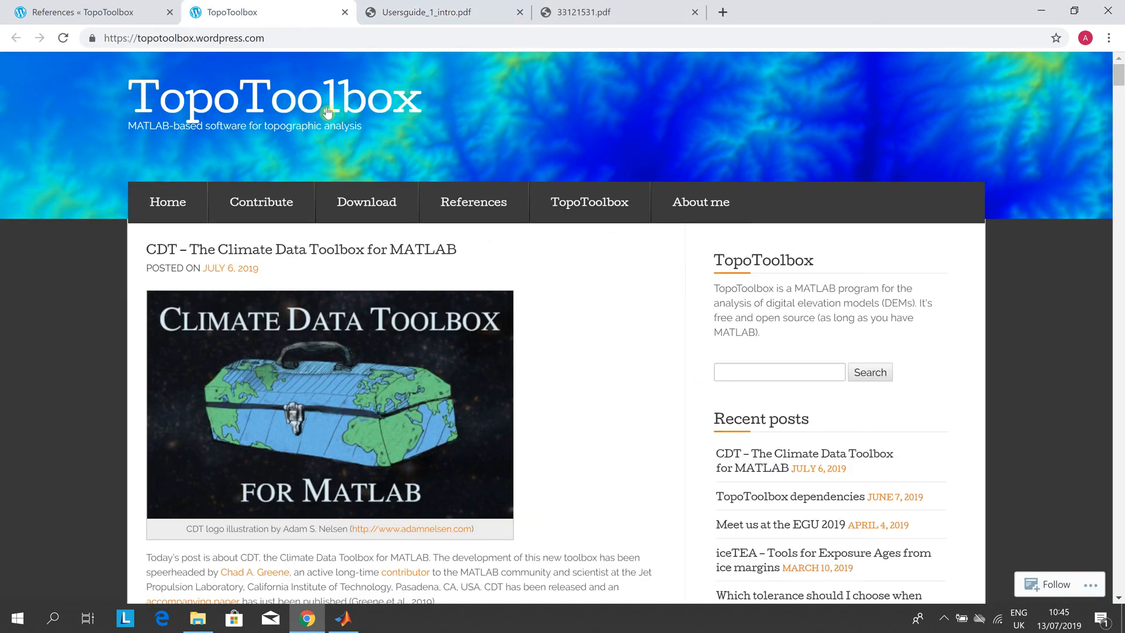
mouse_move(474, 202)
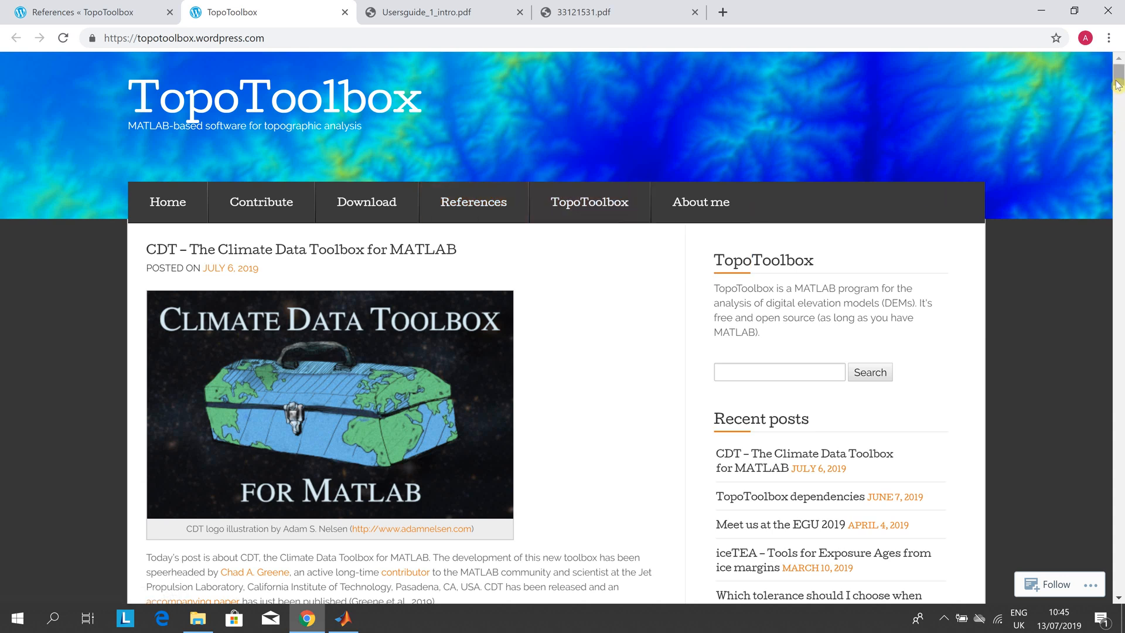
scroll("down", 3)
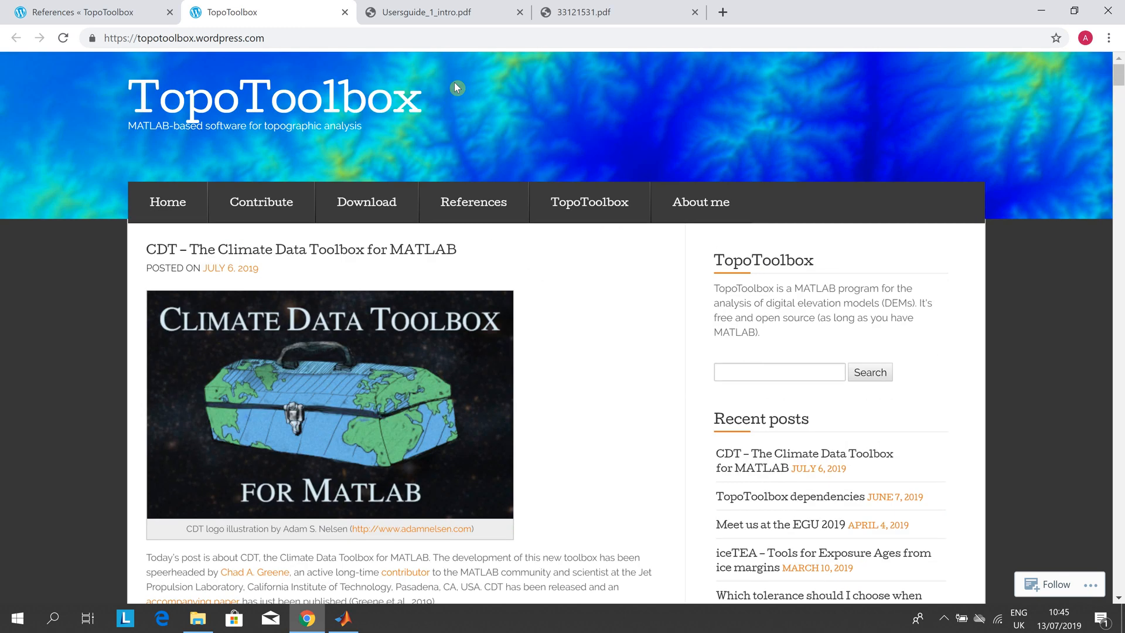
left_click(183, 38)
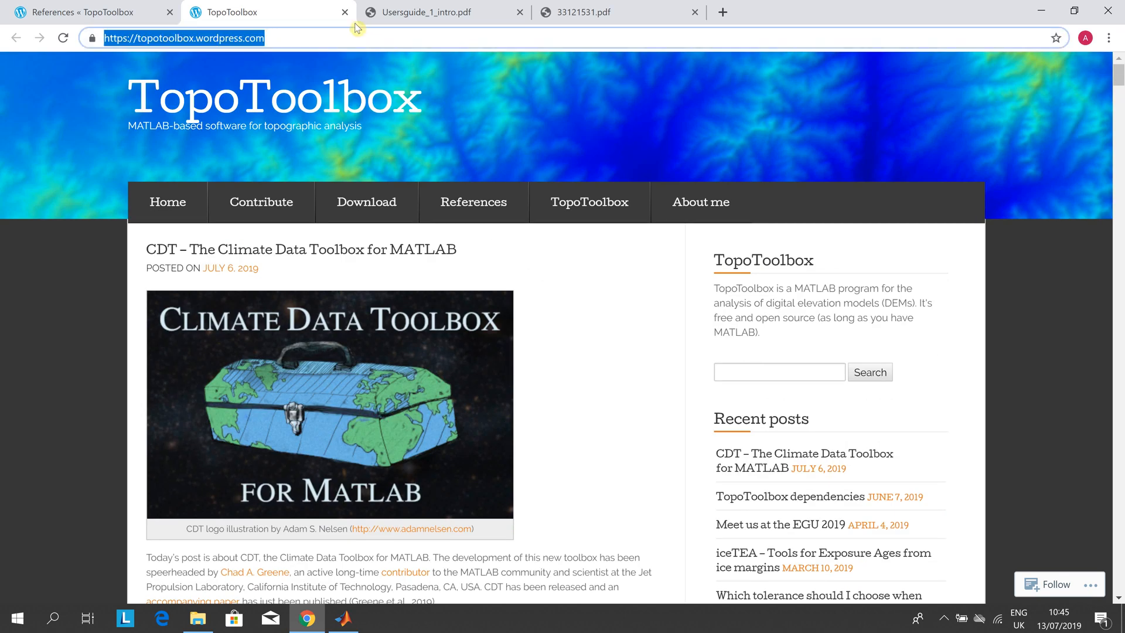
left_click(345, 12)
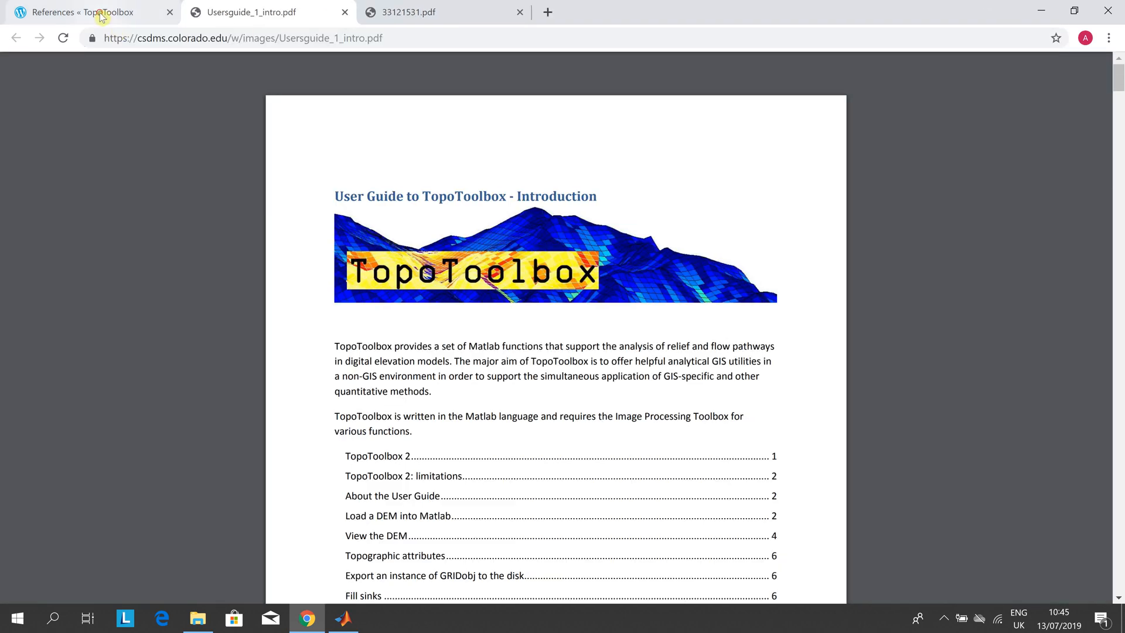
- Bring up and close the References page, leaving the user guide PDF showing
left_click(81, 12)
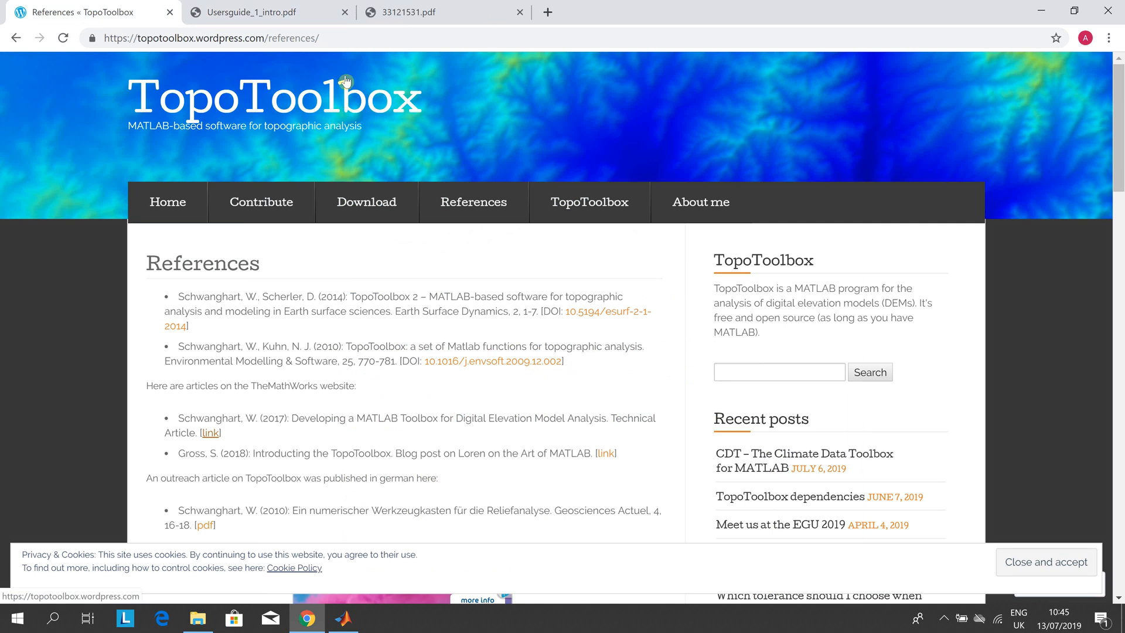
left_click(209, 37)
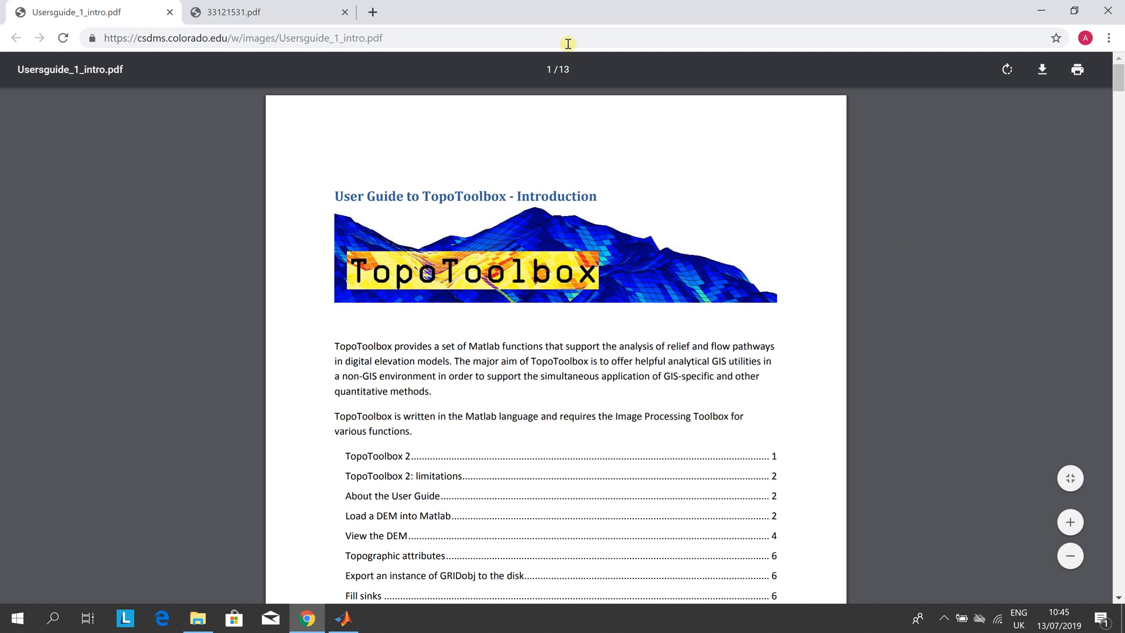
- Close the TopoToolbox user guide PDF so only the TopoToolbox 2 paper (33121531.pdf) remains
left_click(242, 37)
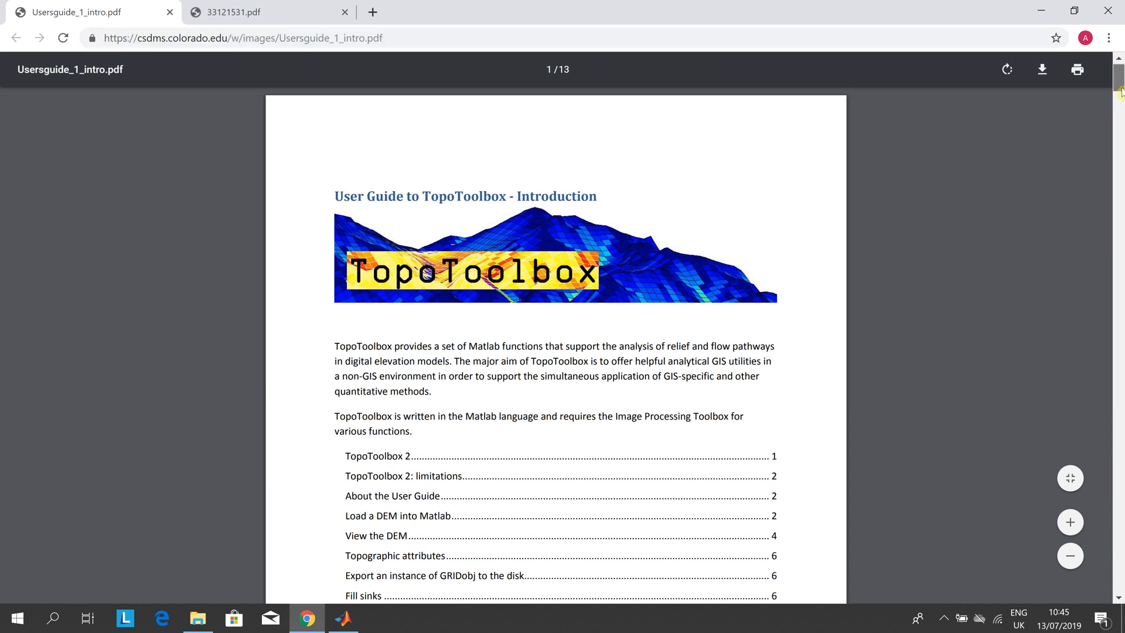
scroll("down", 3)
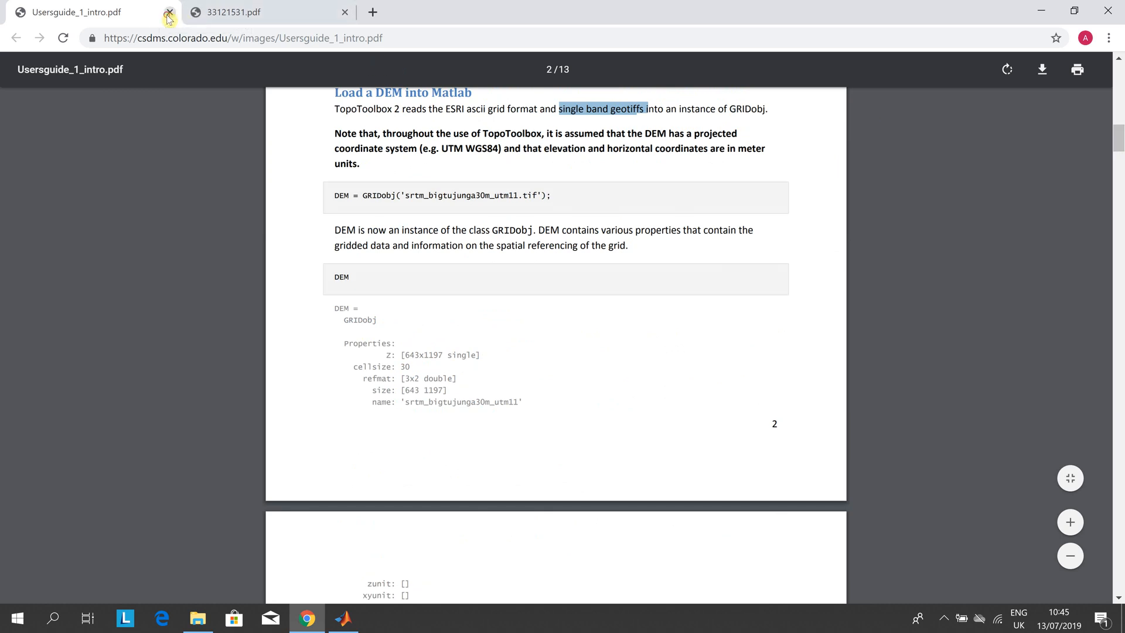
left_click(169, 12)
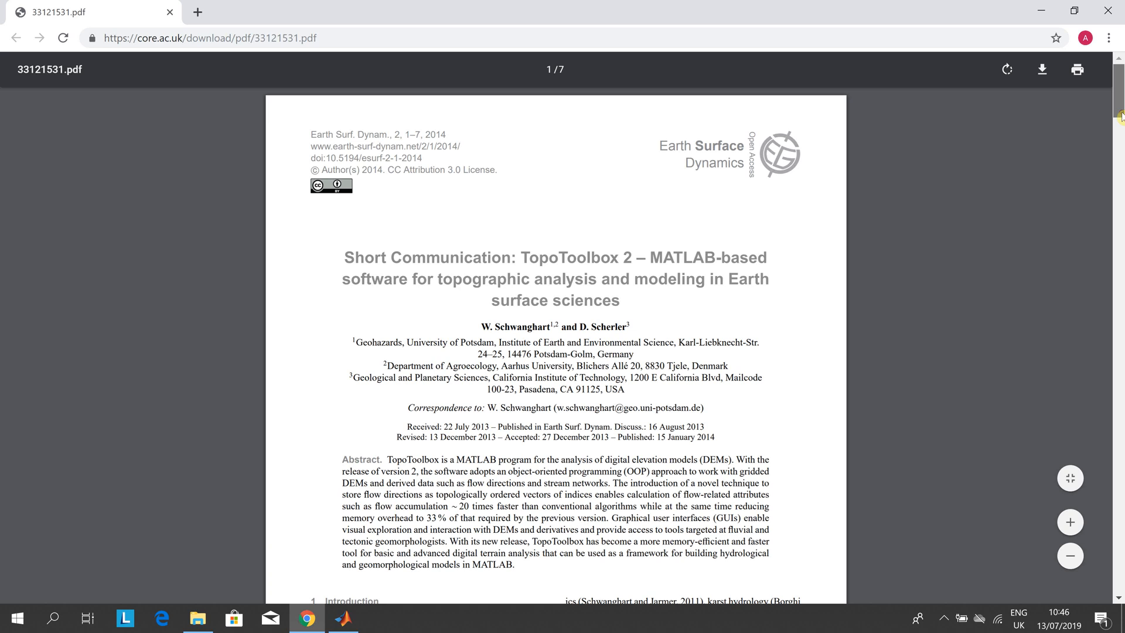
scroll("down", 3)
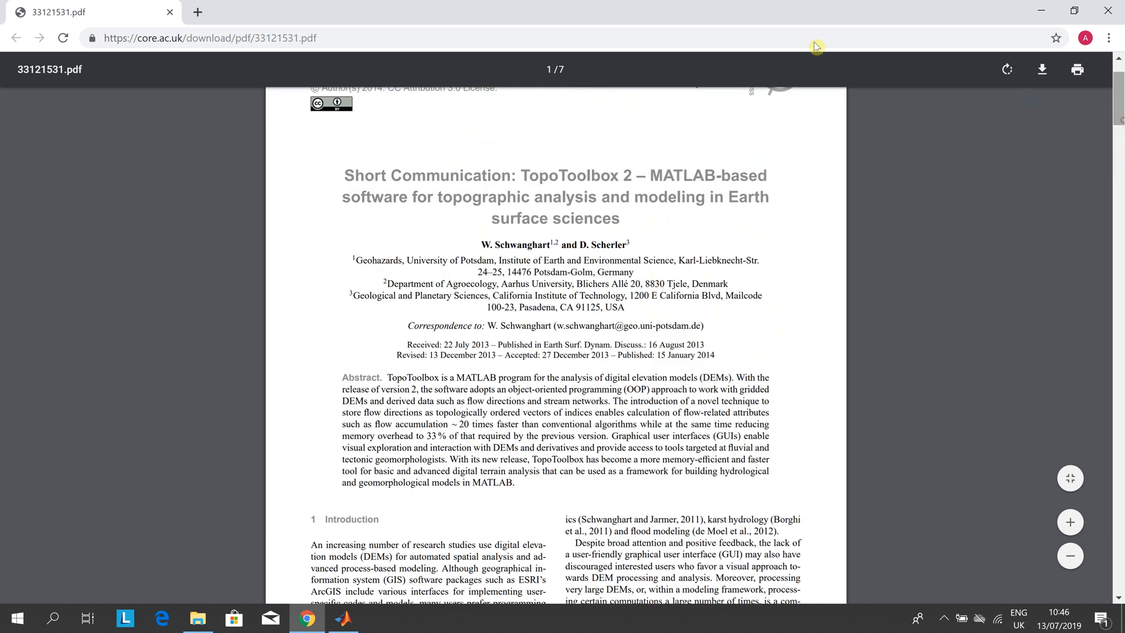
left_click(209, 38)
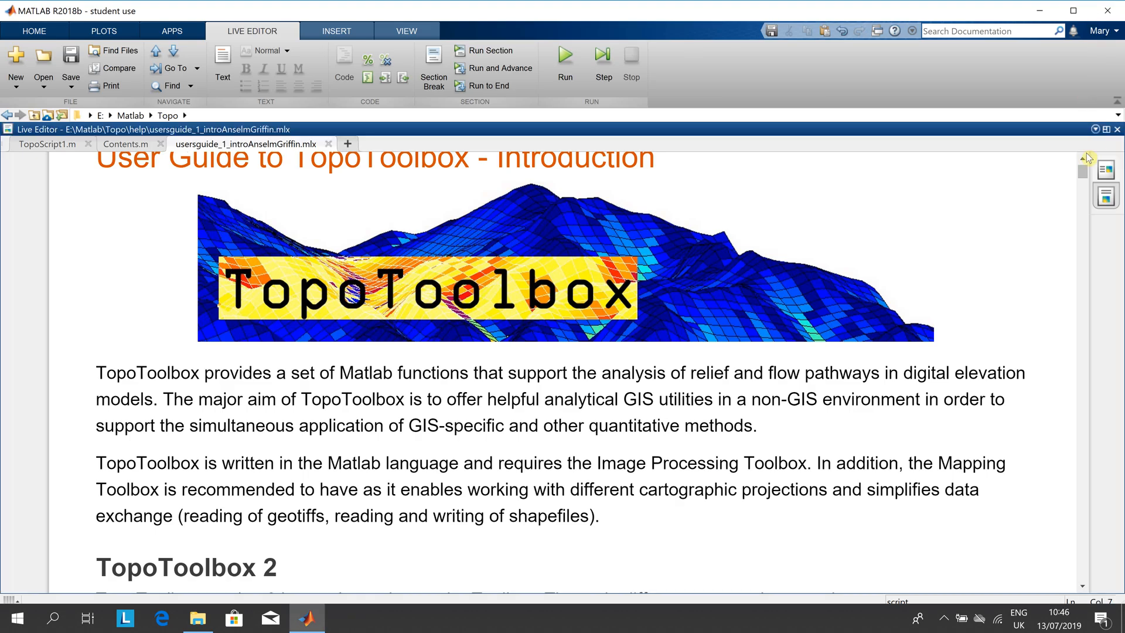
- Scroll the usersguide_1_intro live script past TopoToolbox 2 and About to 'Load a DEM into Matlab'
scroll("down", 3)
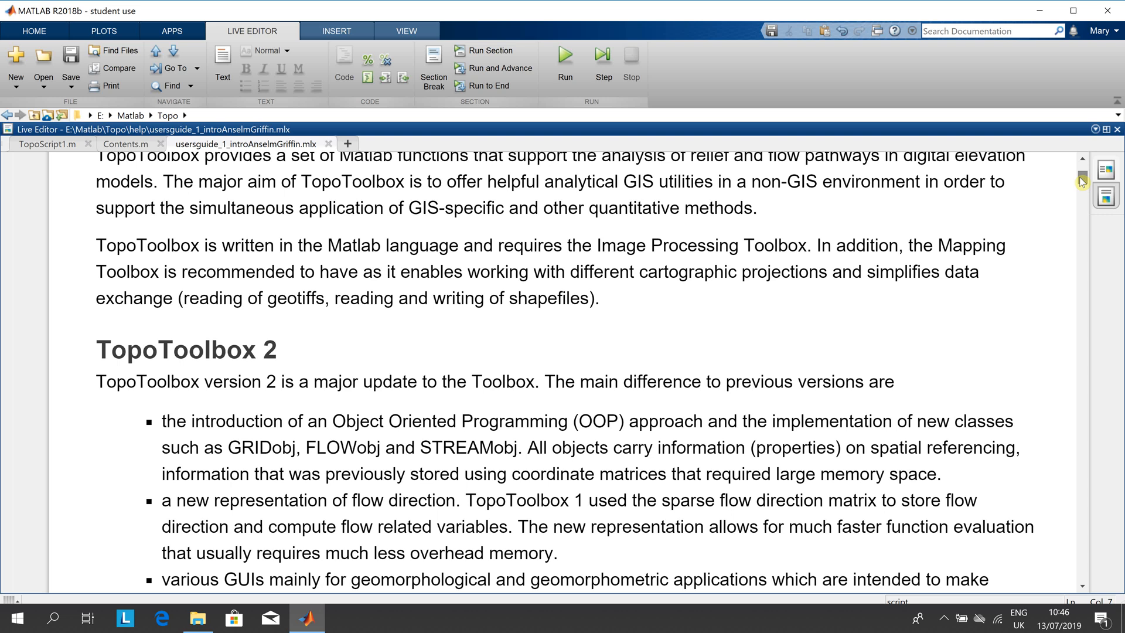
scroll("down", 3)
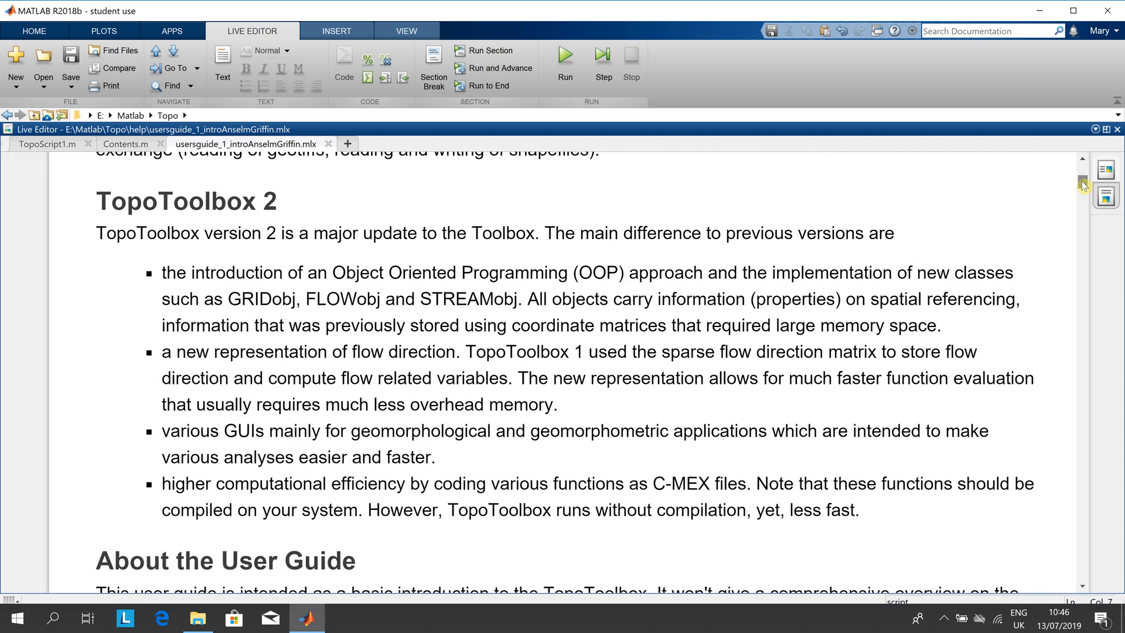
scroll("down", 3)
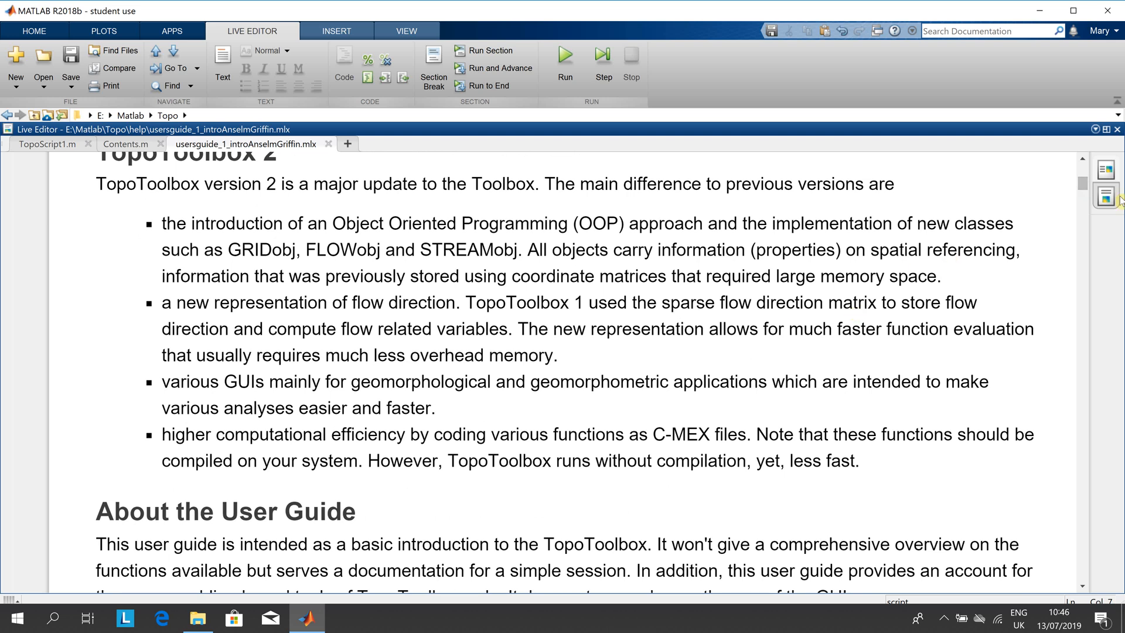
mouse_move(1081, 188)
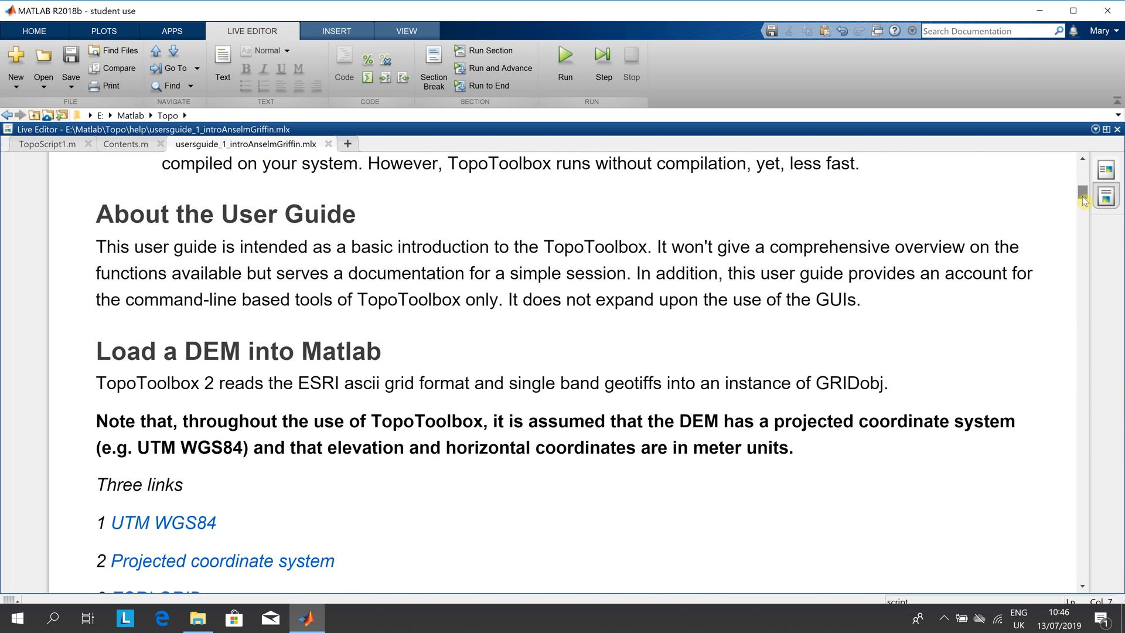
scroll("down", 3)
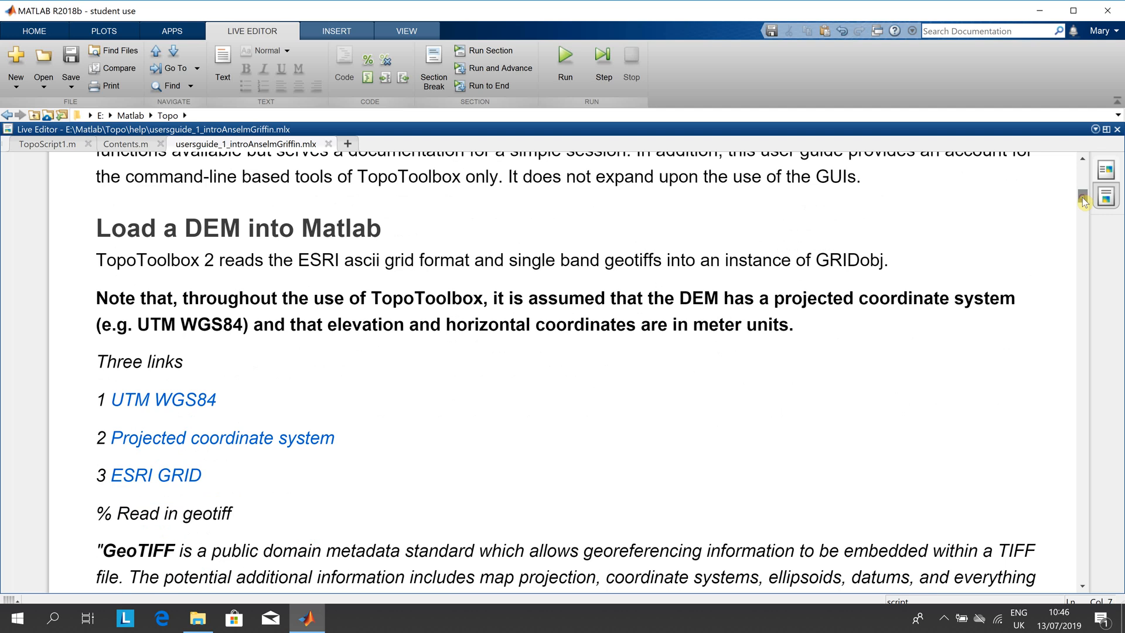
mouse_move(135, 435)
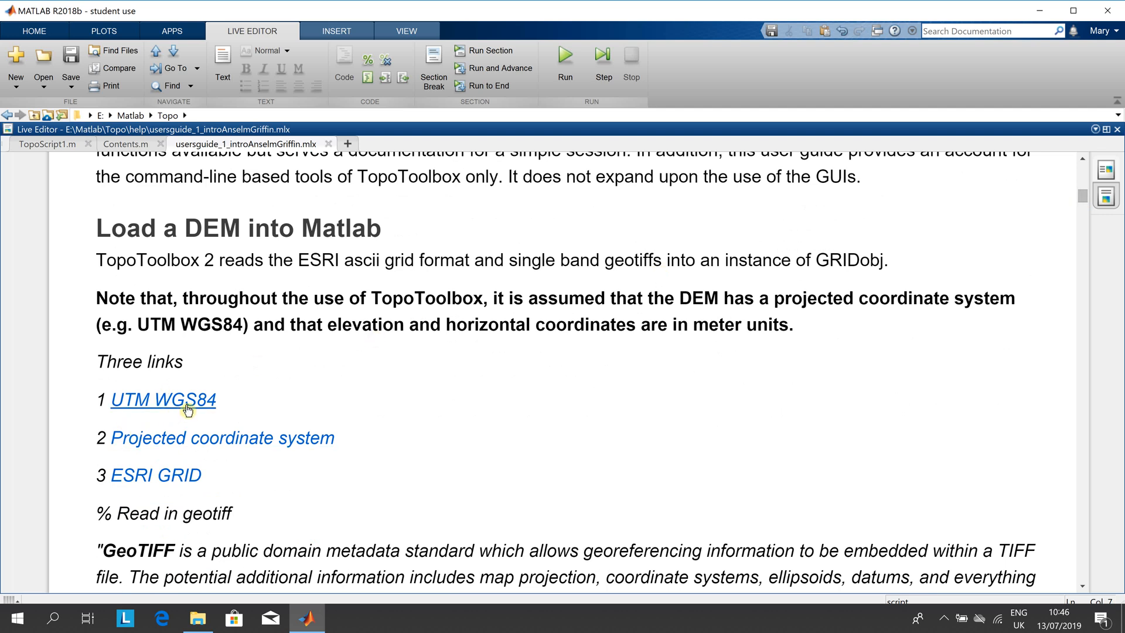
mouse_move(163, 398)
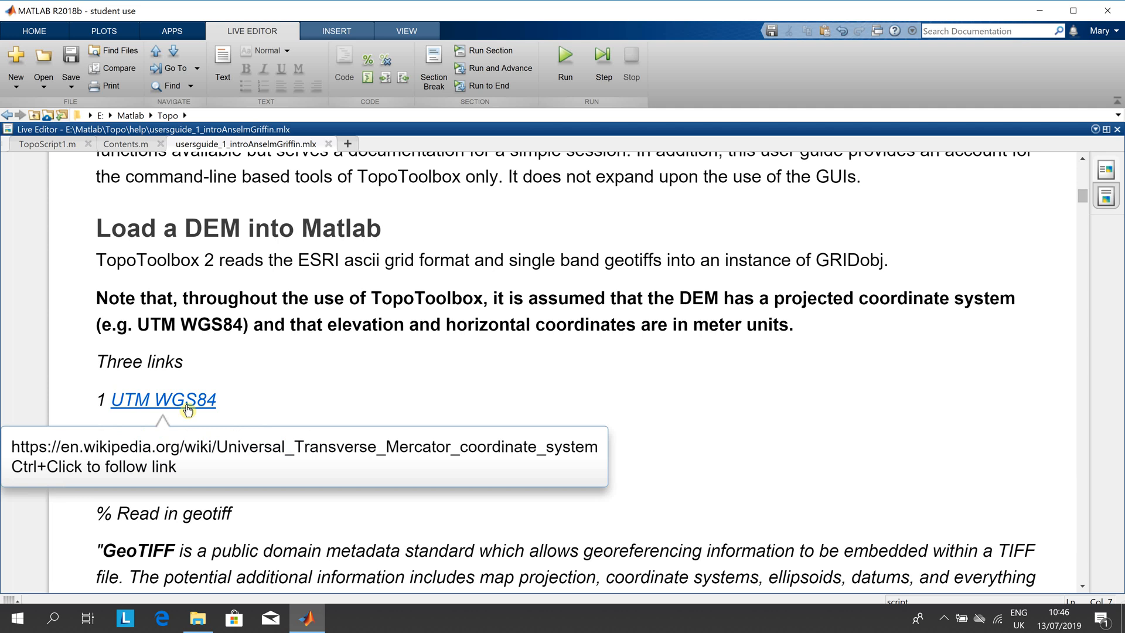
mouse_move(190, 411)
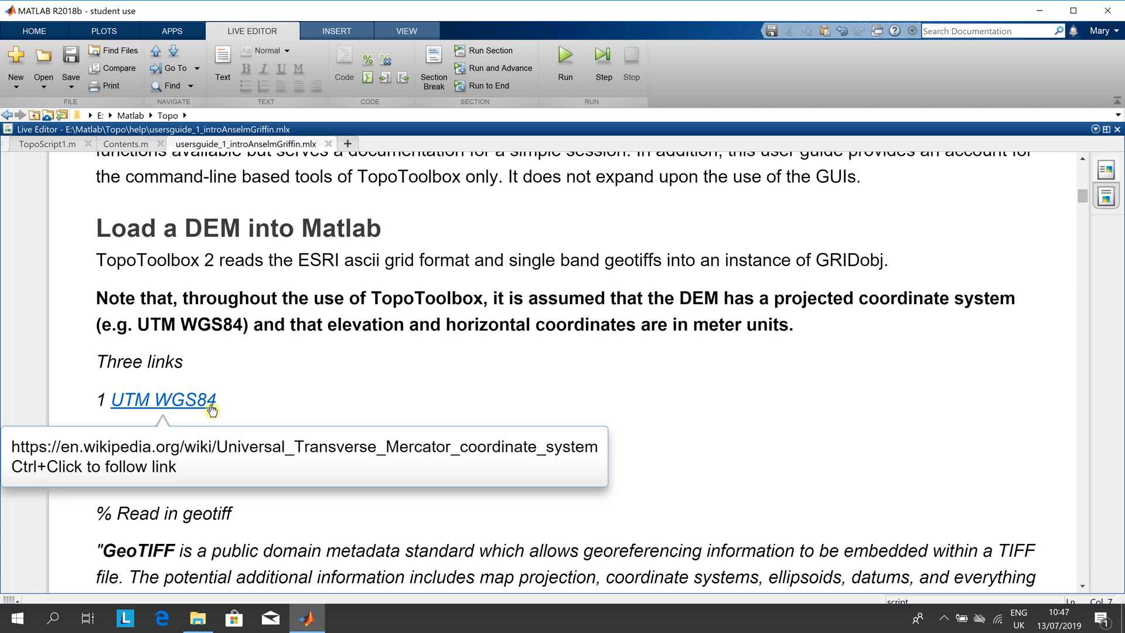
mouse_move(331, 431)
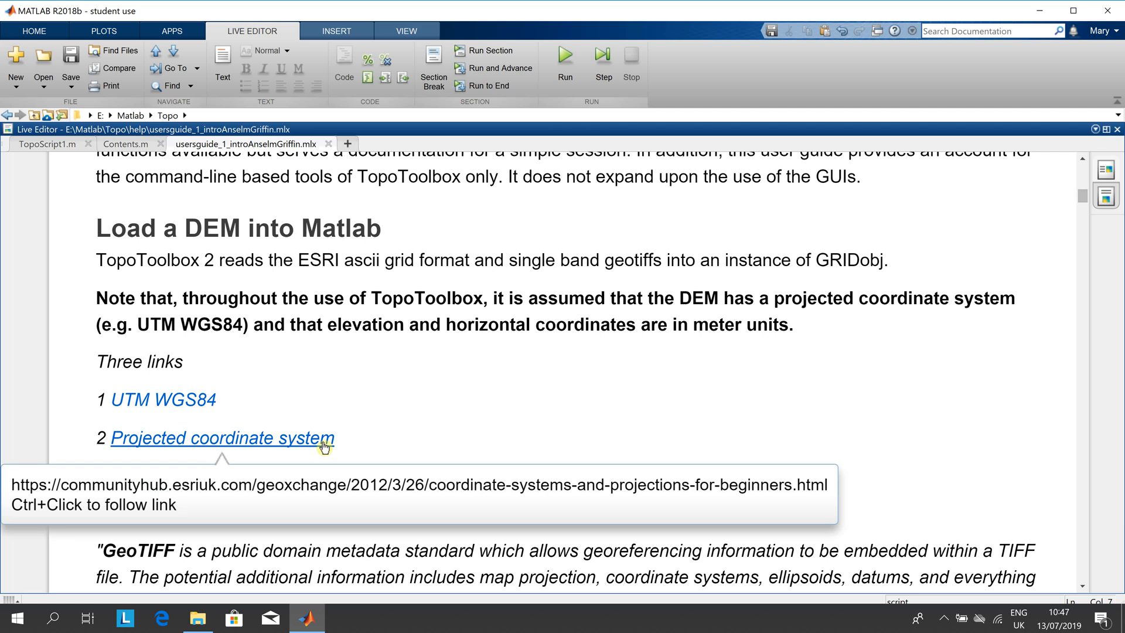
mouse_move(257, 487)
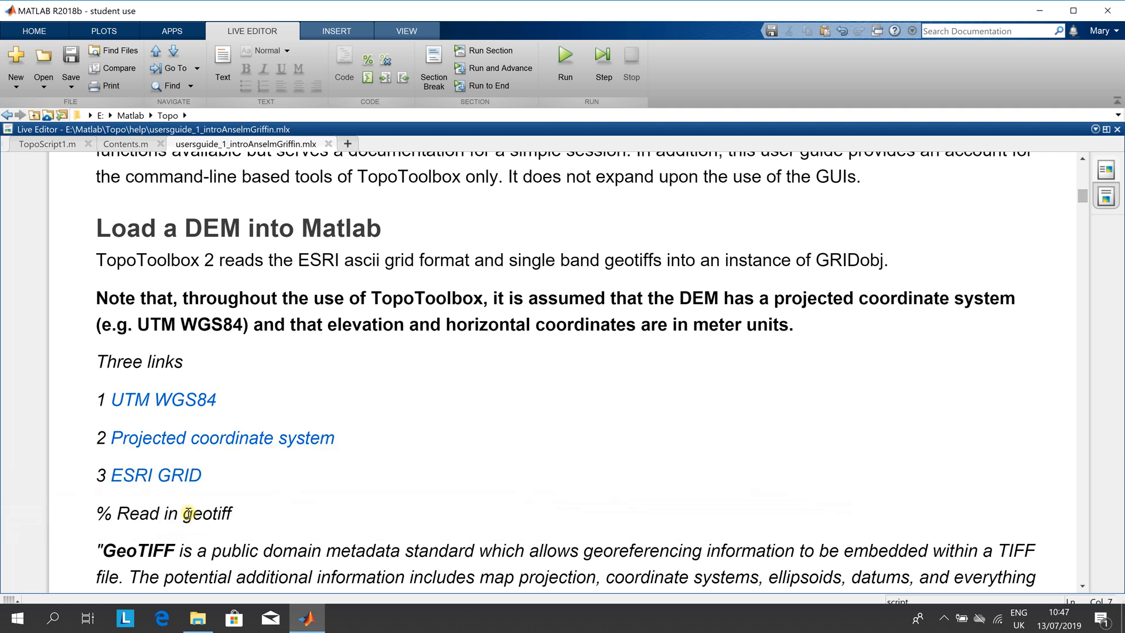
mouse_move(155, 475)
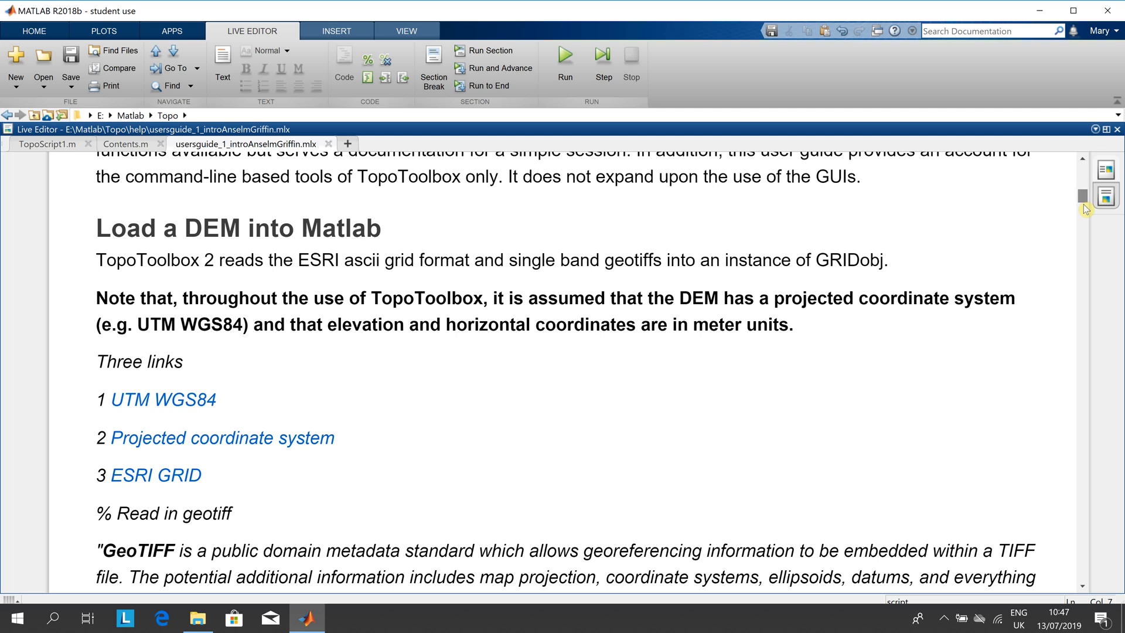
- Scroll past the GRIDobj properties output to the methods GRIDobj listing
scroll("down", 3)
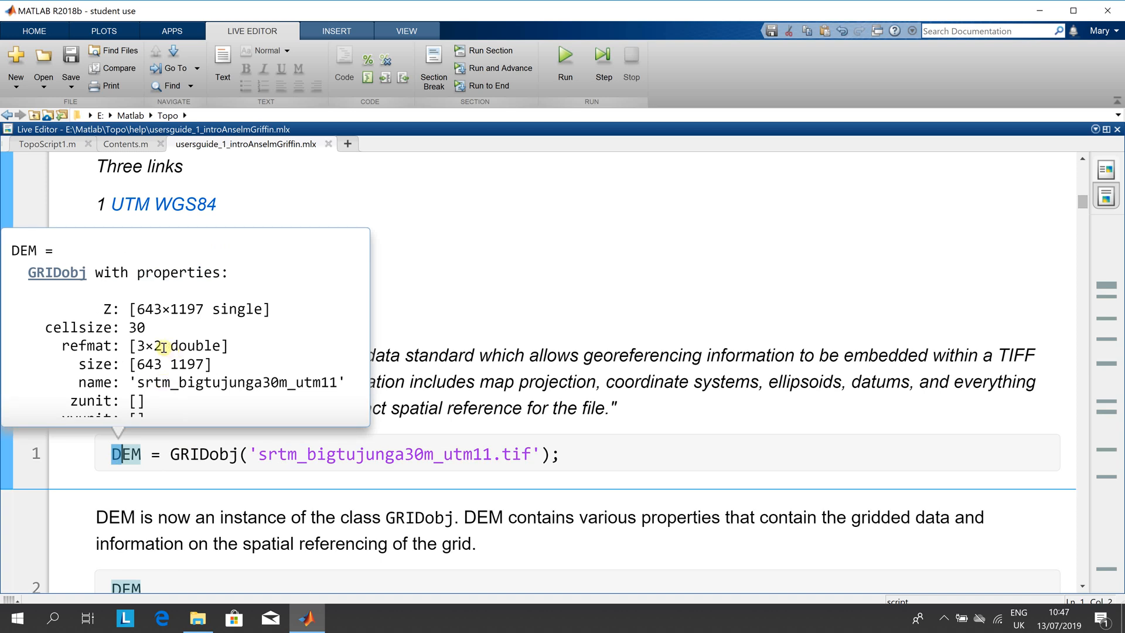
mouse_move(216, 368)
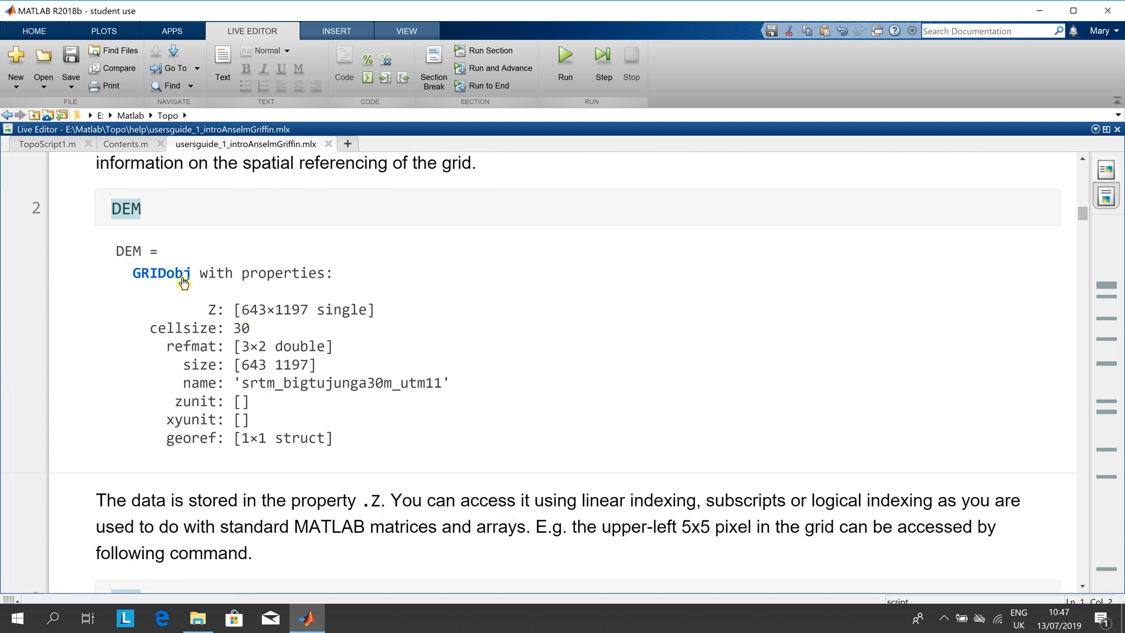
mouse_move(280, 343)
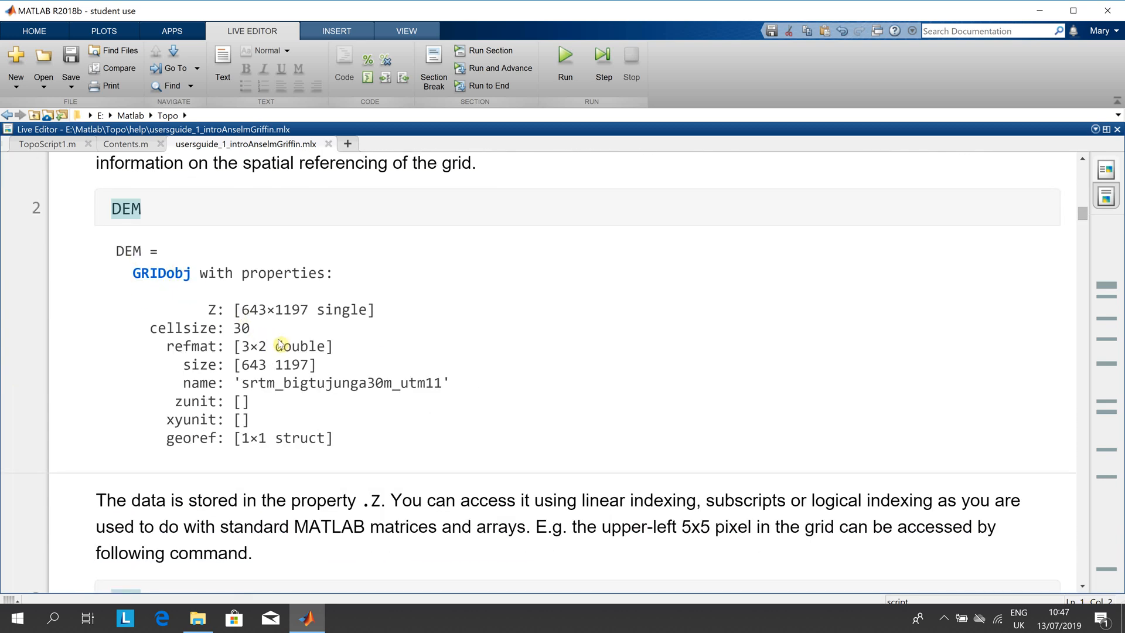
mouse_move(924, 502)
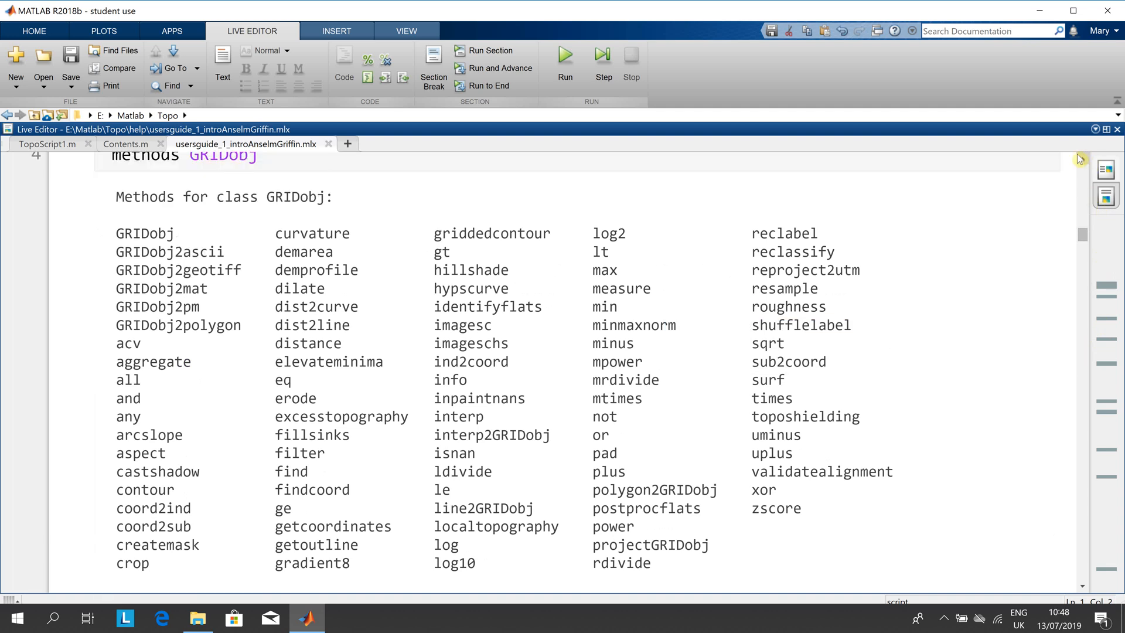
mouse_move(384, 237)
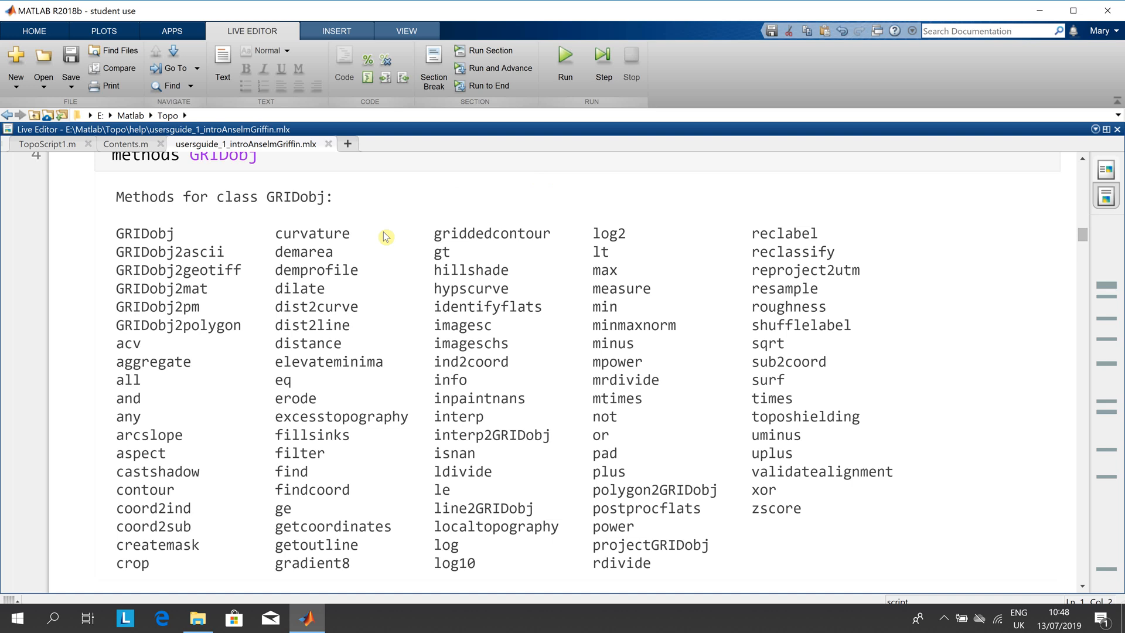
mouse_move(161, 372)
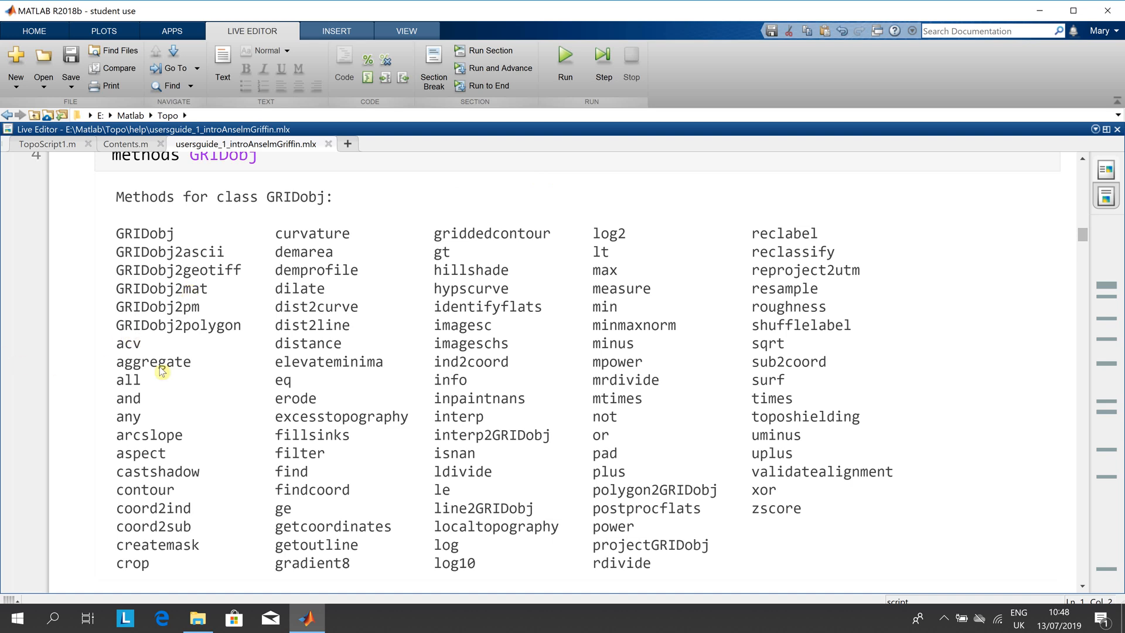
mouse_move(613, 539)
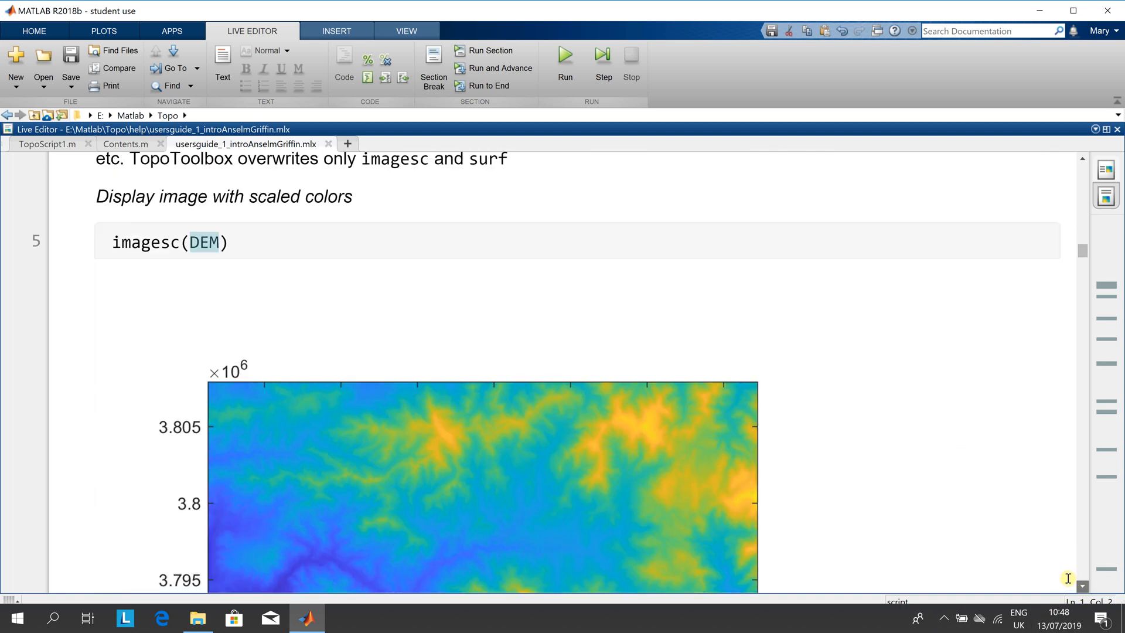
- Scroll to the imagesc(DEM) scaled-colour elevation map of the DEM
scroll("down", 3)
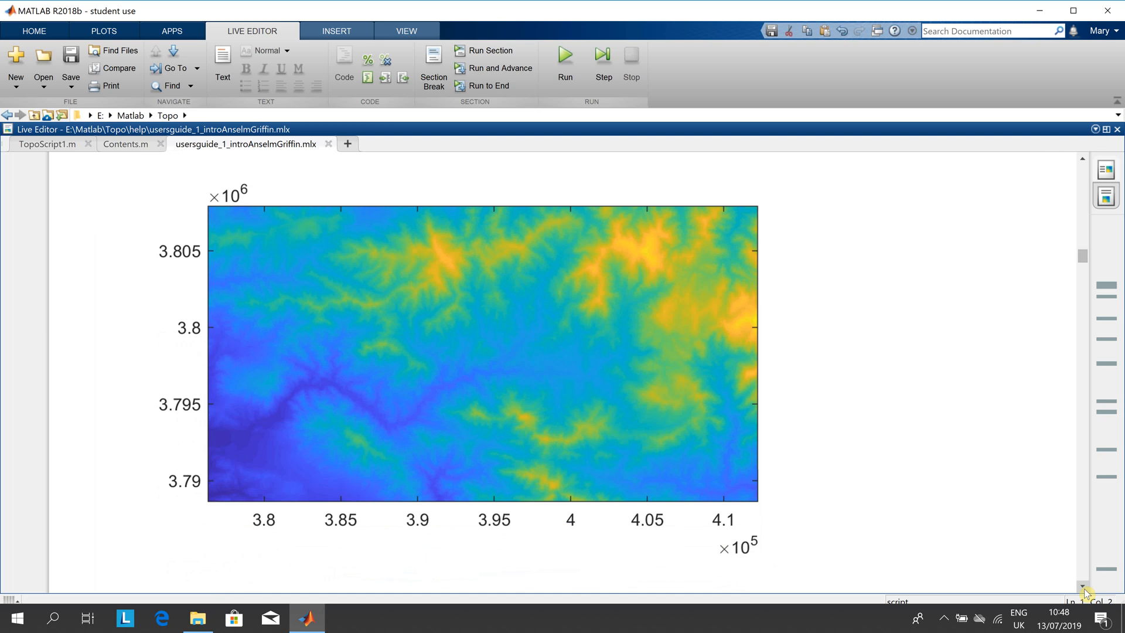
mouse_move(420, 226)
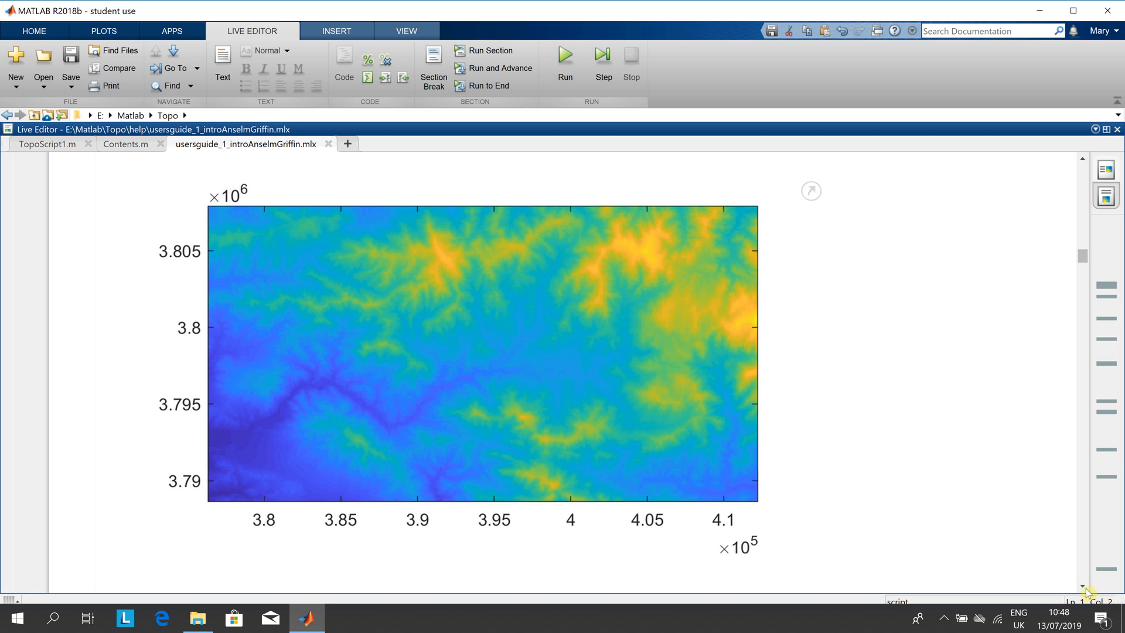
- Scroll past gradient8 and imageschs code to the hillshaded slope map and the GRIDobj2mat note
scroll("down", 3)
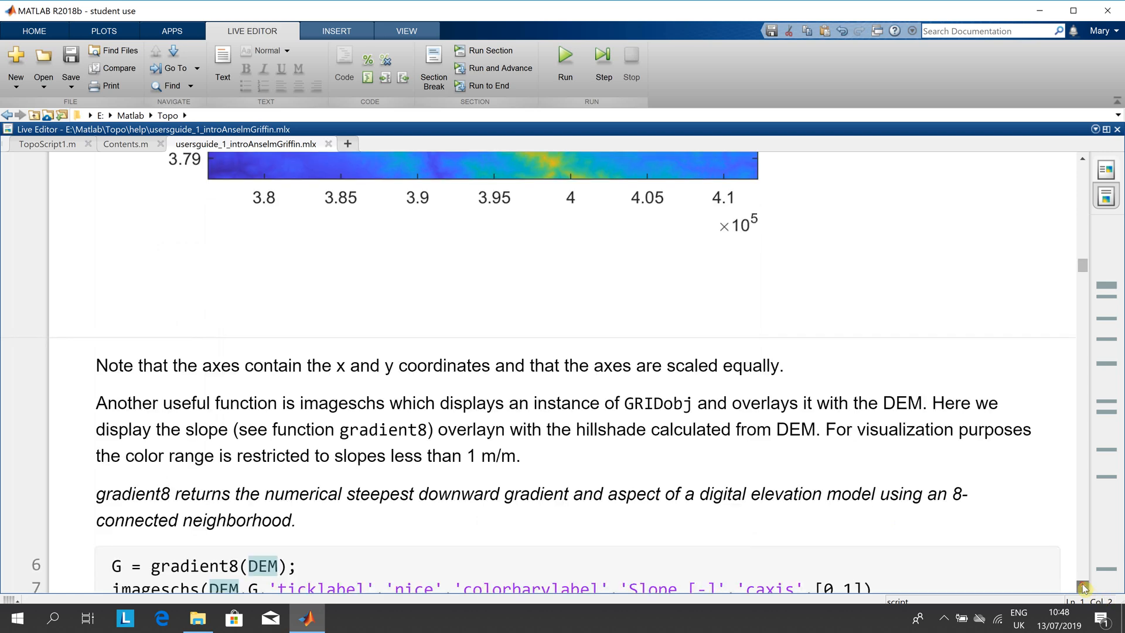
scroll("down", 3)
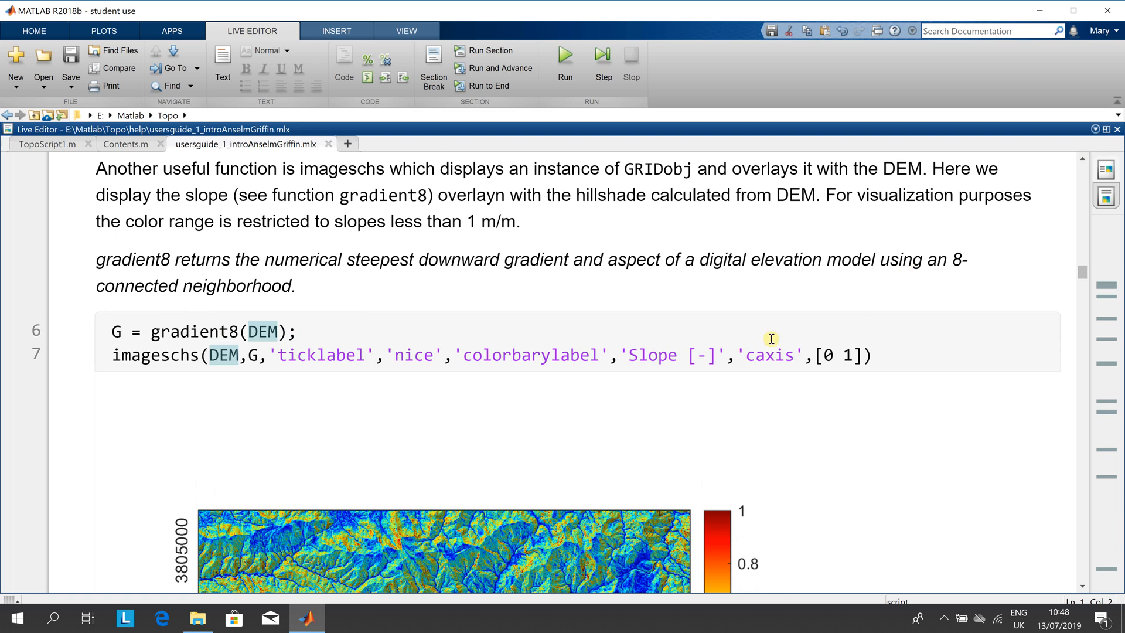
mouse_move(600, 289)
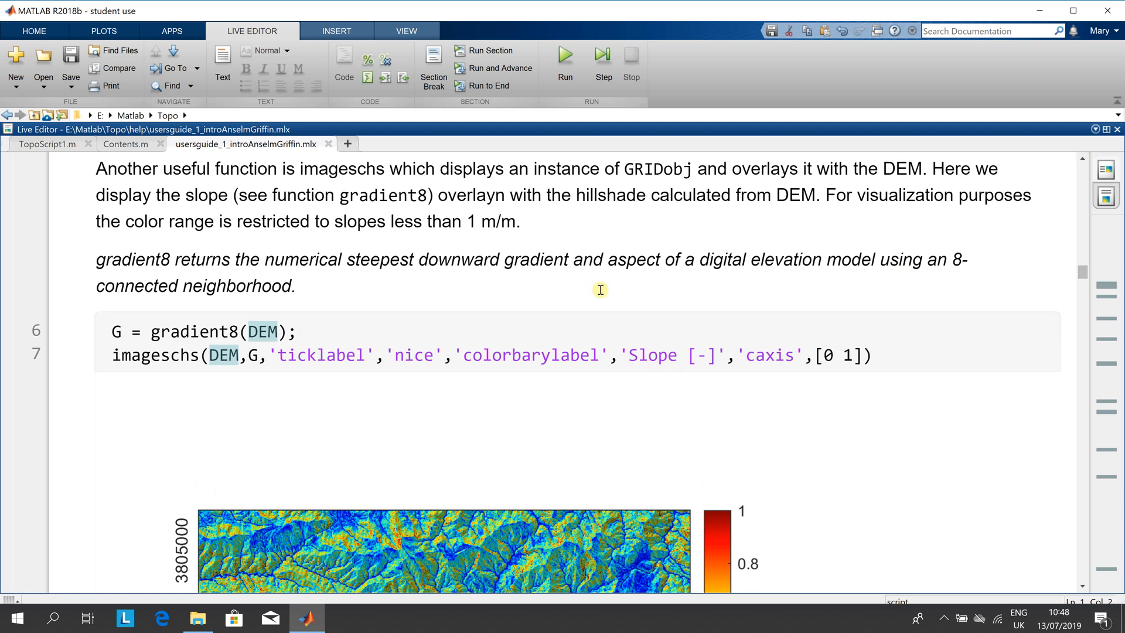
mouse_move(749, 288)
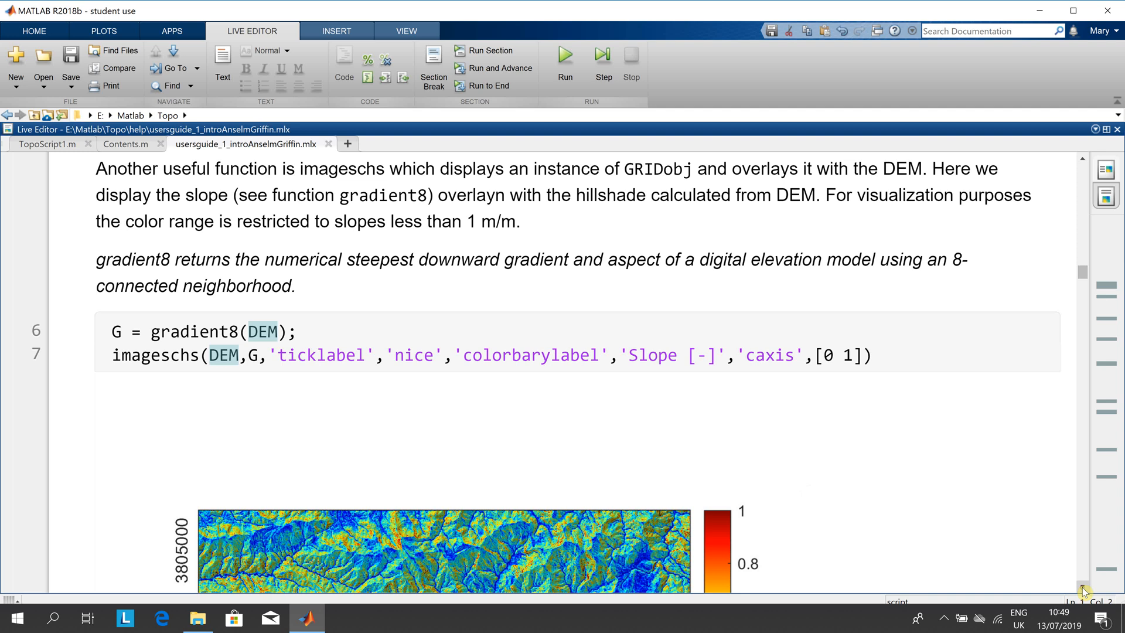
scroll("down", 3)
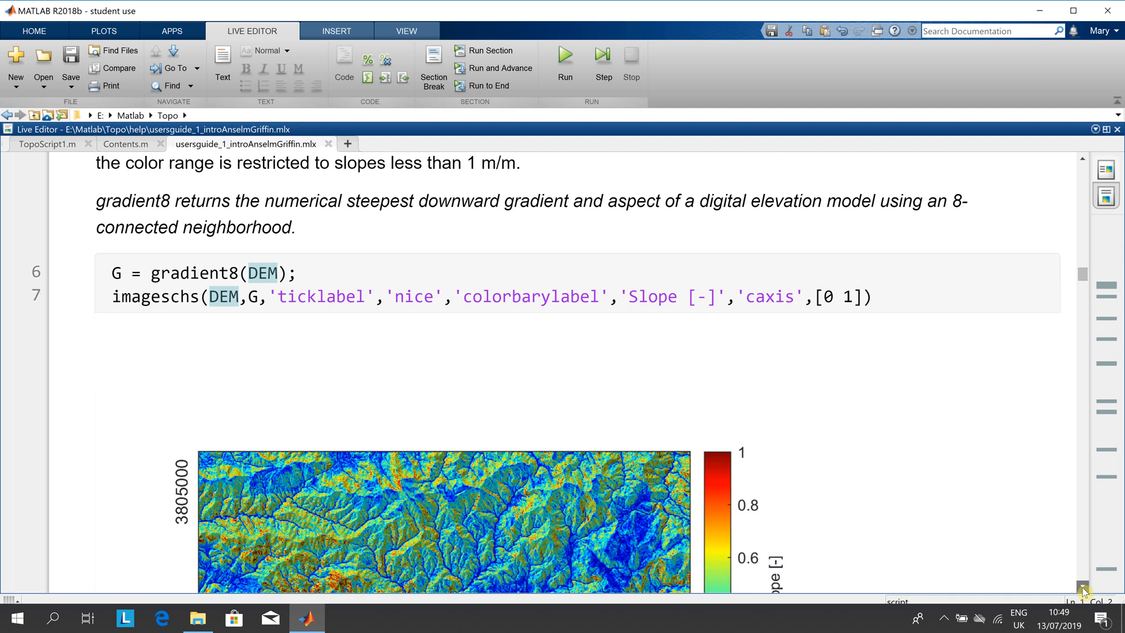
scroll("down", 3)
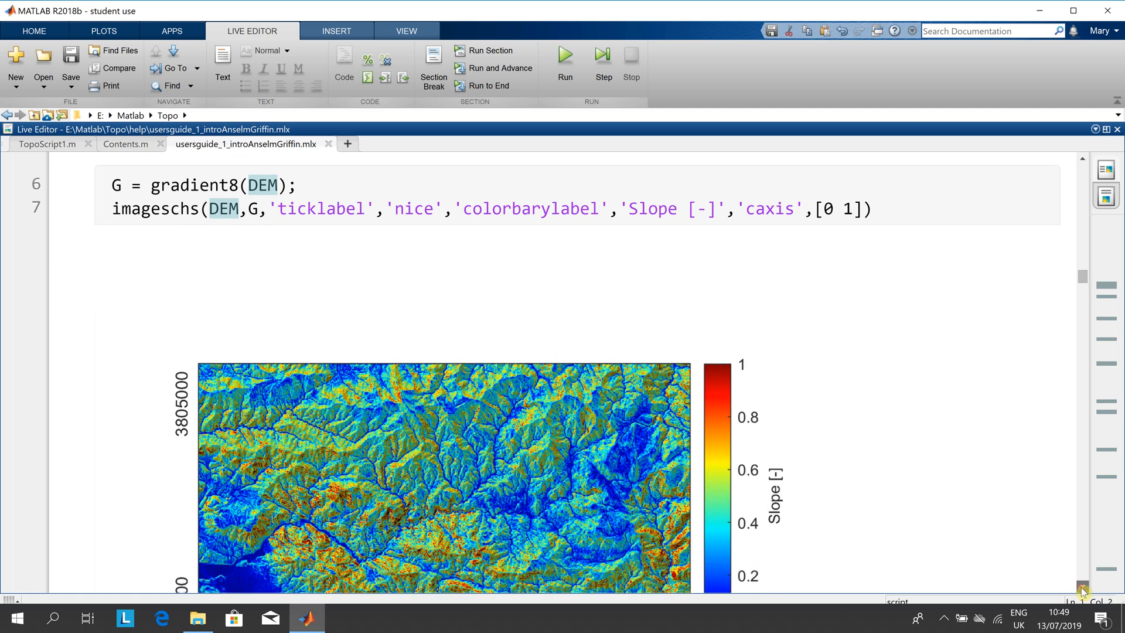
scroll("down", 3)
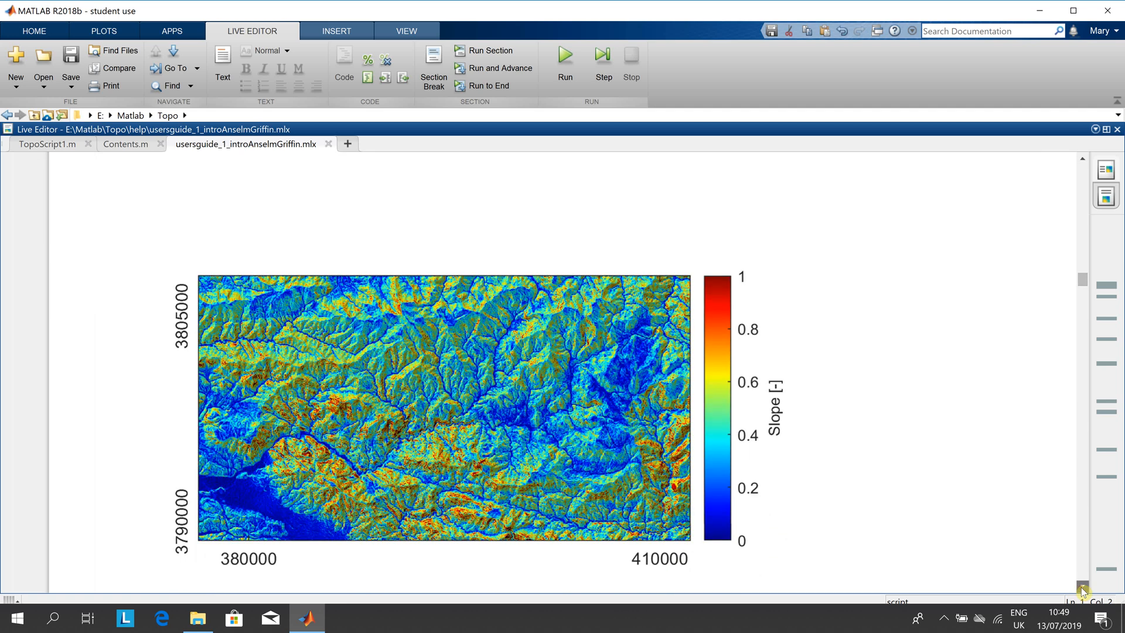
scroll("down", 3)
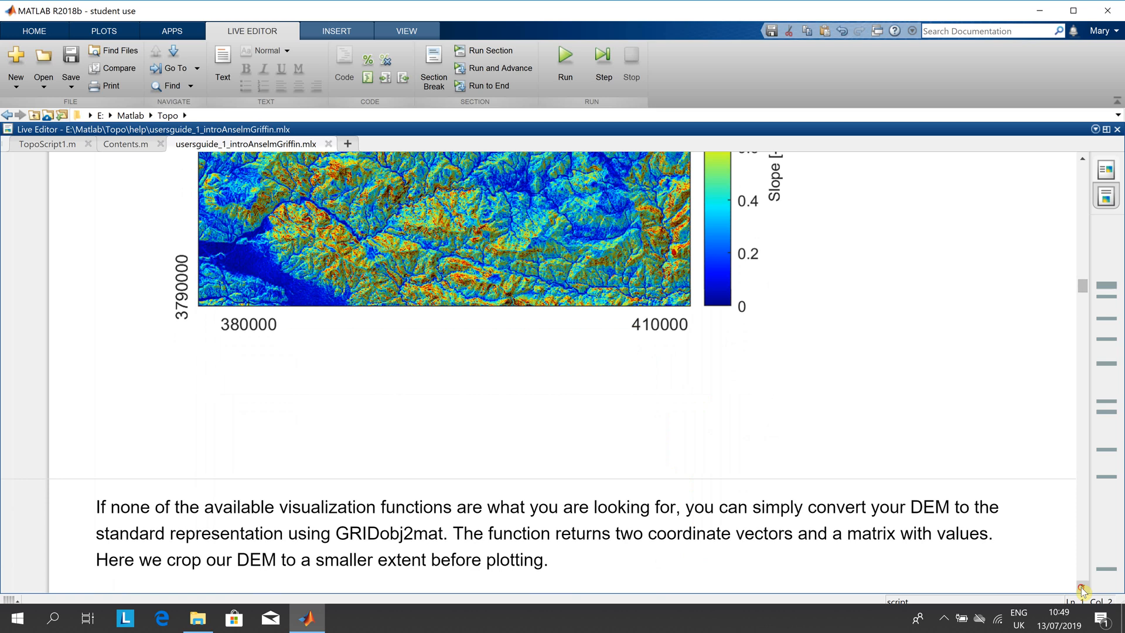
- Scroll to the sub2ind crop and GRIDobj2mat code with its 3-D surf plot of elevations
scroll("down", 3)
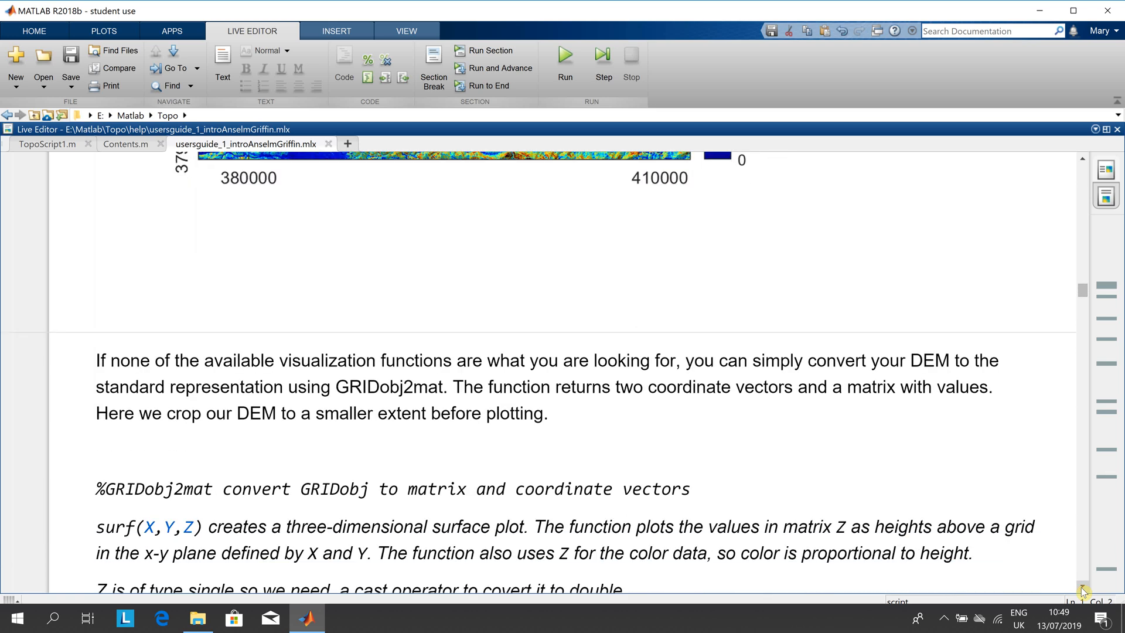
scroll("down", 3)
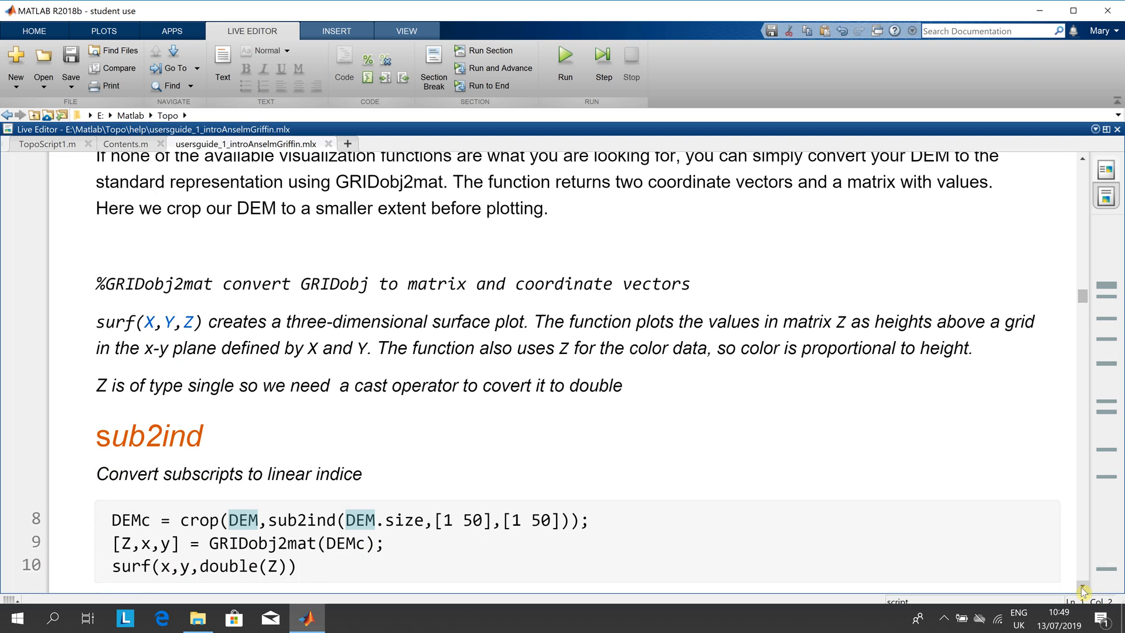
scroll("down", 3)
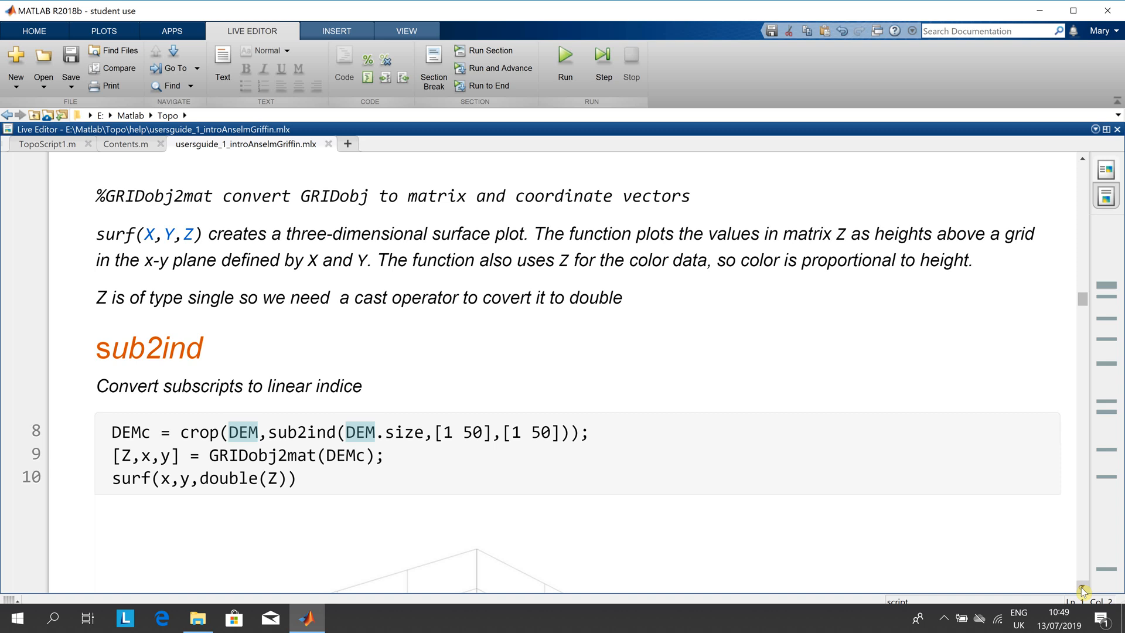
scroll("down", 3)
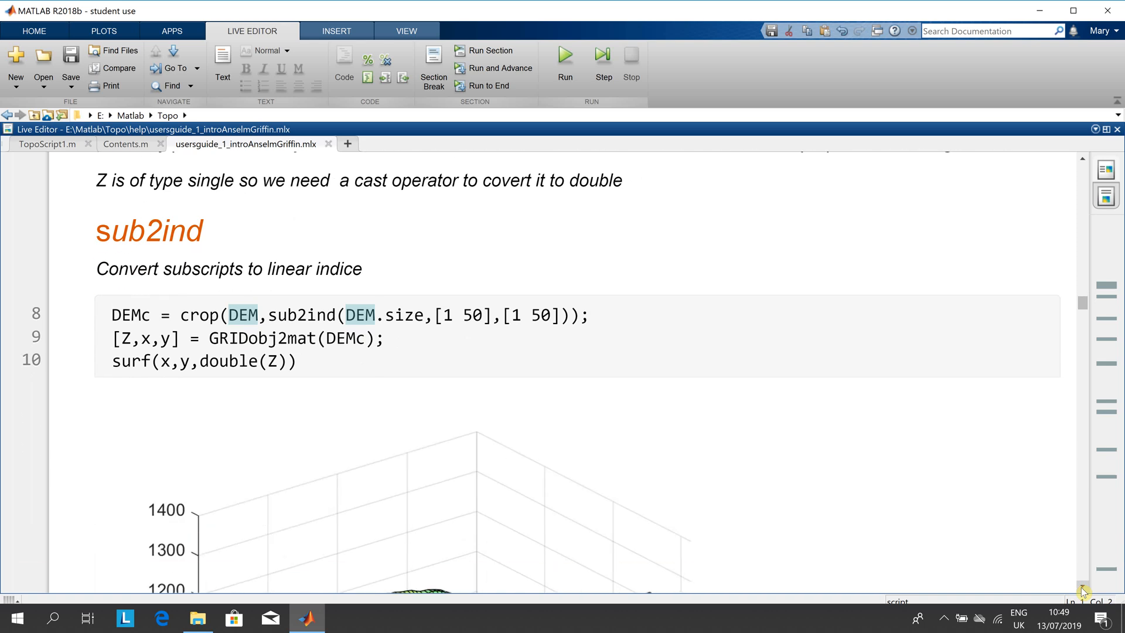
scroll("down", 3)
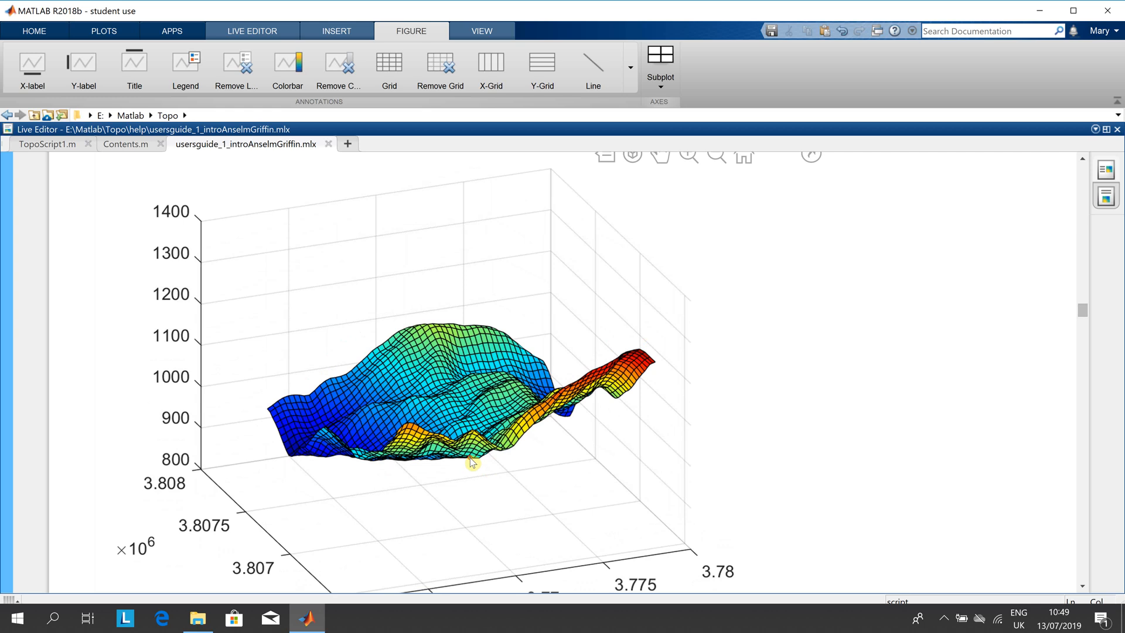
- Orbit the 3-D elevation surface with Rotate 3D to inspect its relief from several angles
left_click_drag(470, 463, 496, 494)
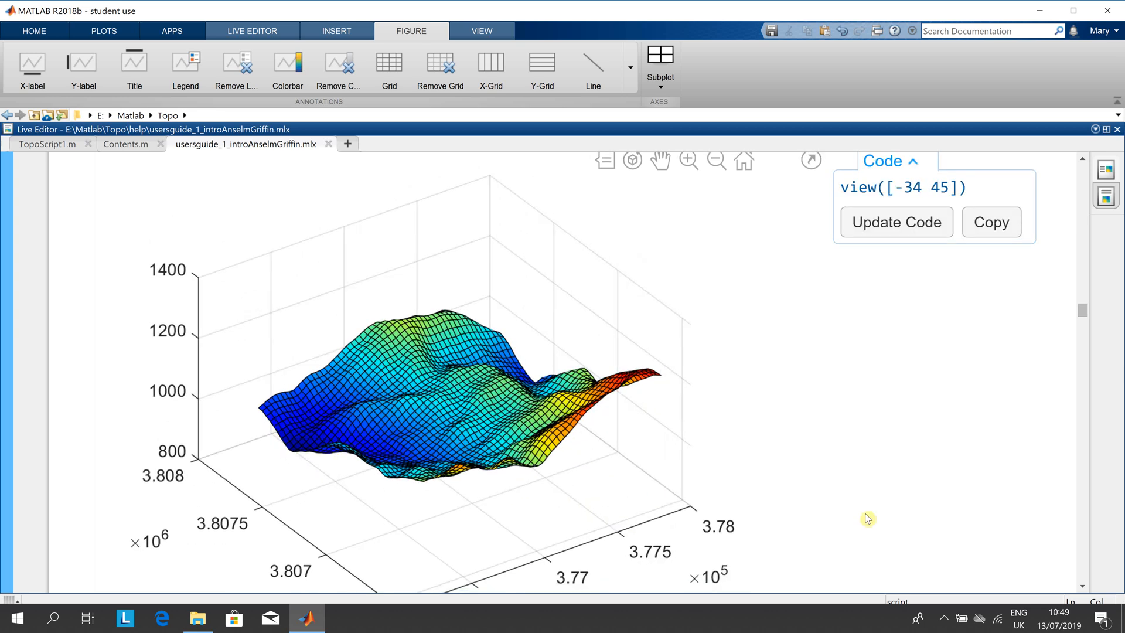
mouse_move(534, 483)
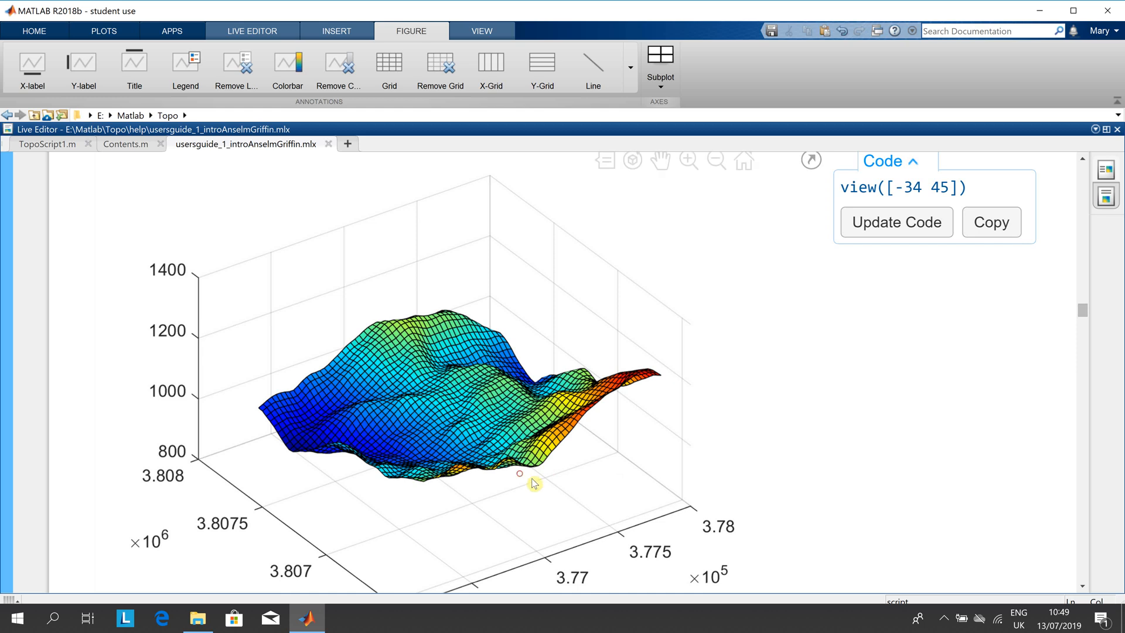
left_click_drag(534, 484, 402, 396)
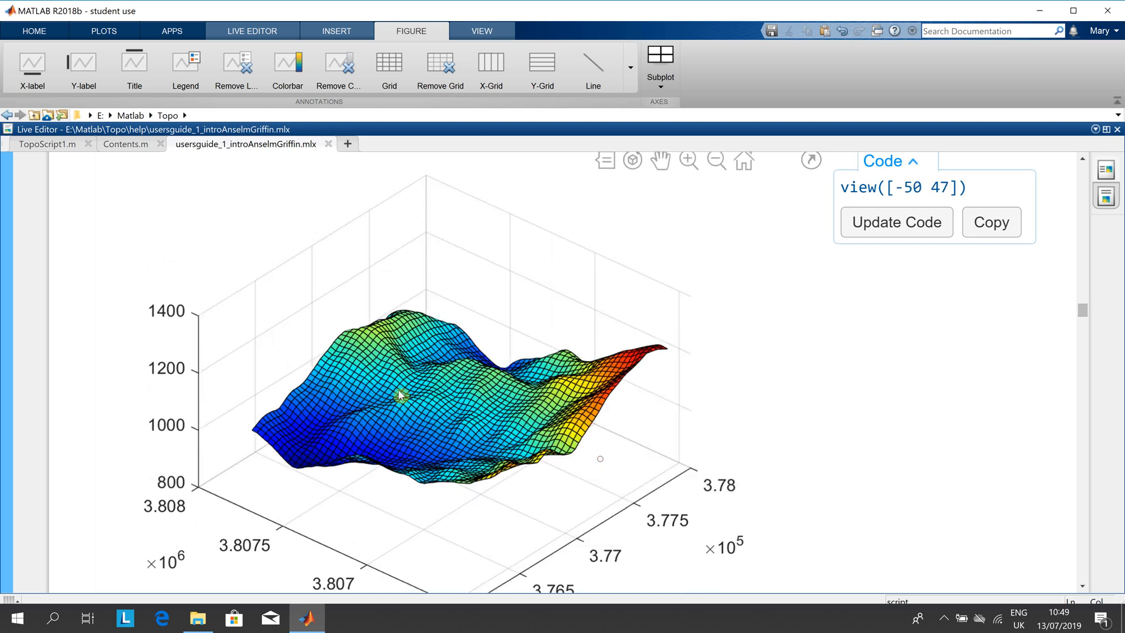
left_click_drag(402, 396, 384, 426)
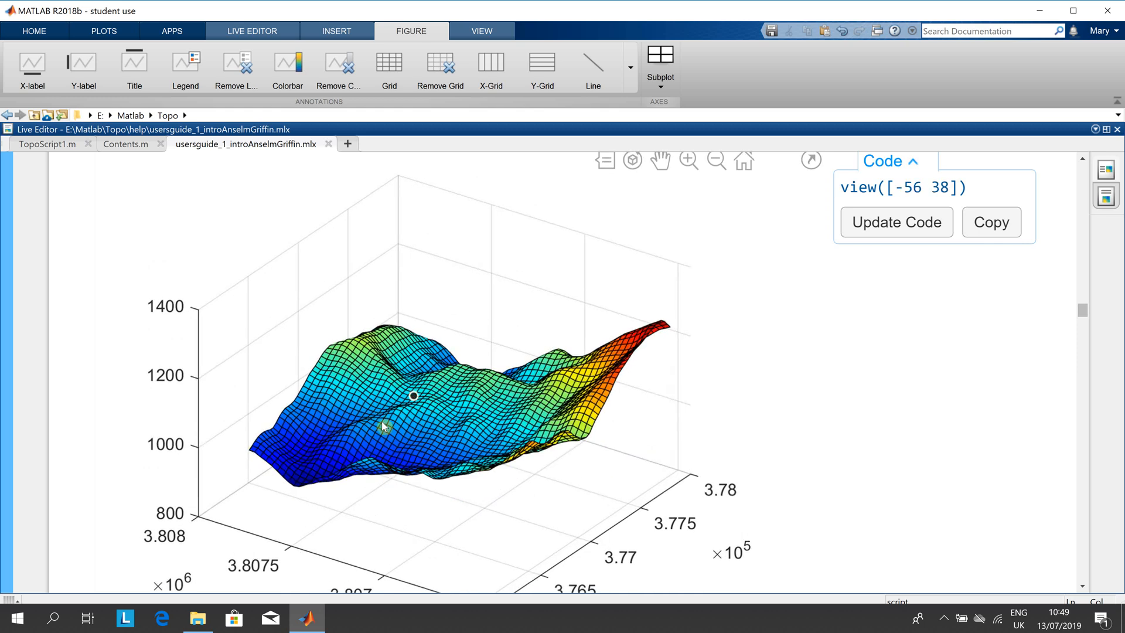
left_click_drag(413, 394, 371, 488)
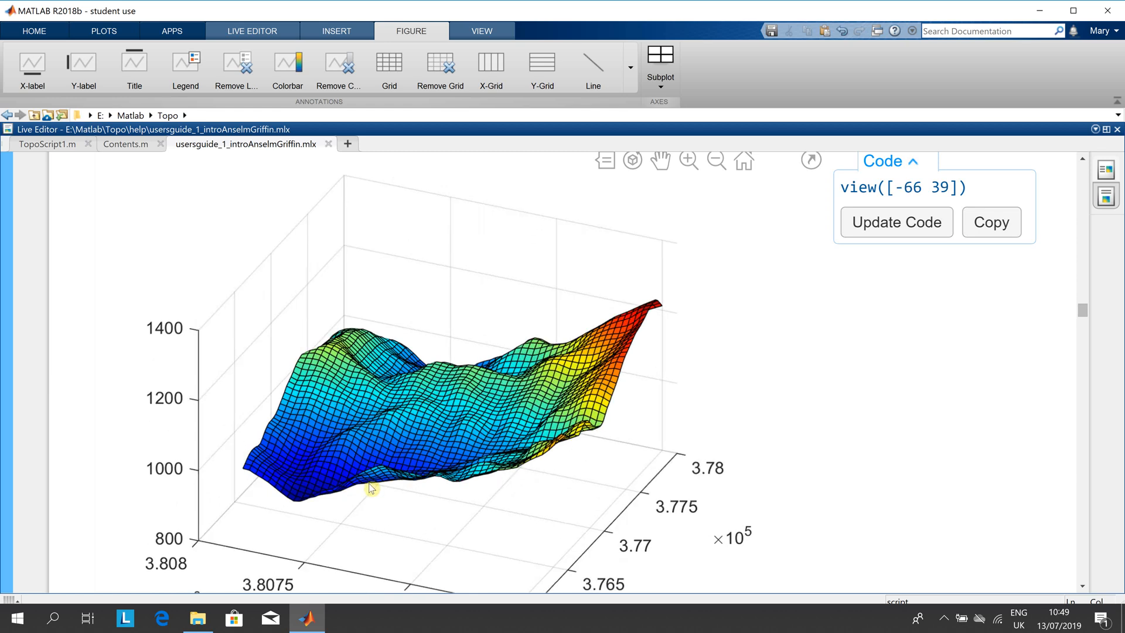
left_click_drag(371, 489, 453, 529)
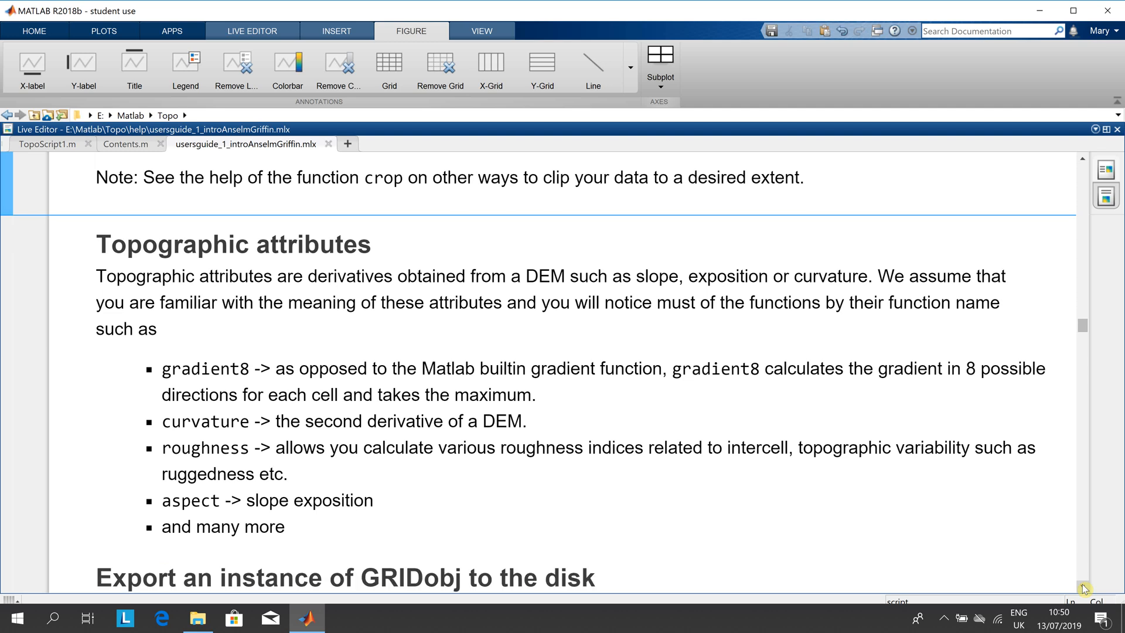
- Scroll past the GRIDobj2ascii/GRIDobj2geotiff export code to Fill sinks and its fillsinks(DEM) line
scroll("down", 3)
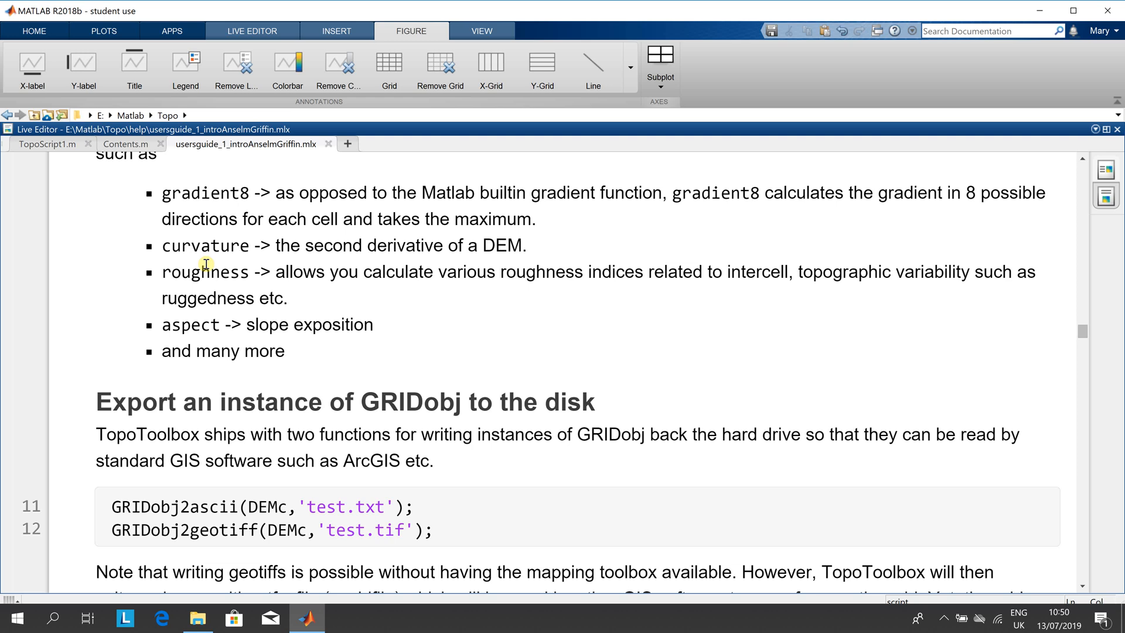
mouse_move(939, 470)
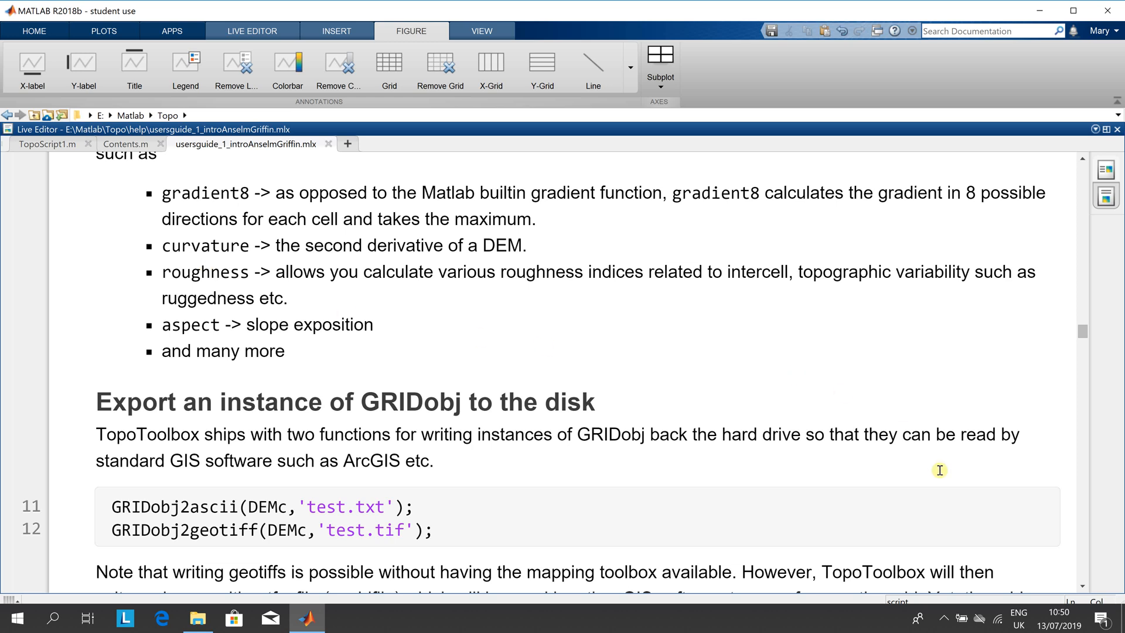
scroll("down", 3)
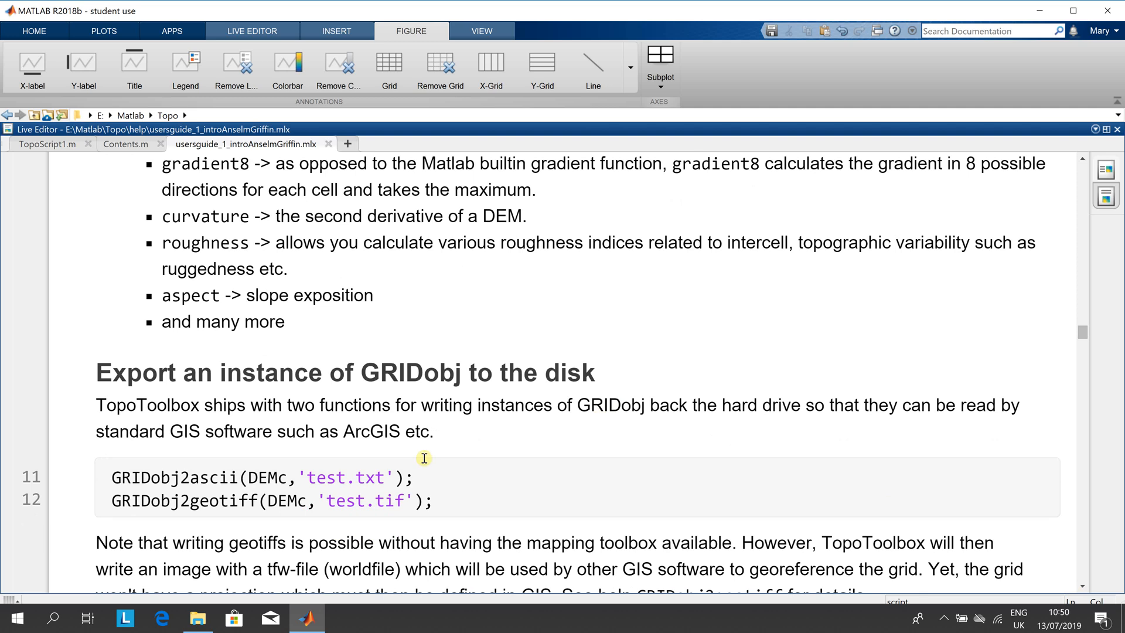
mouse_move(376, 479)
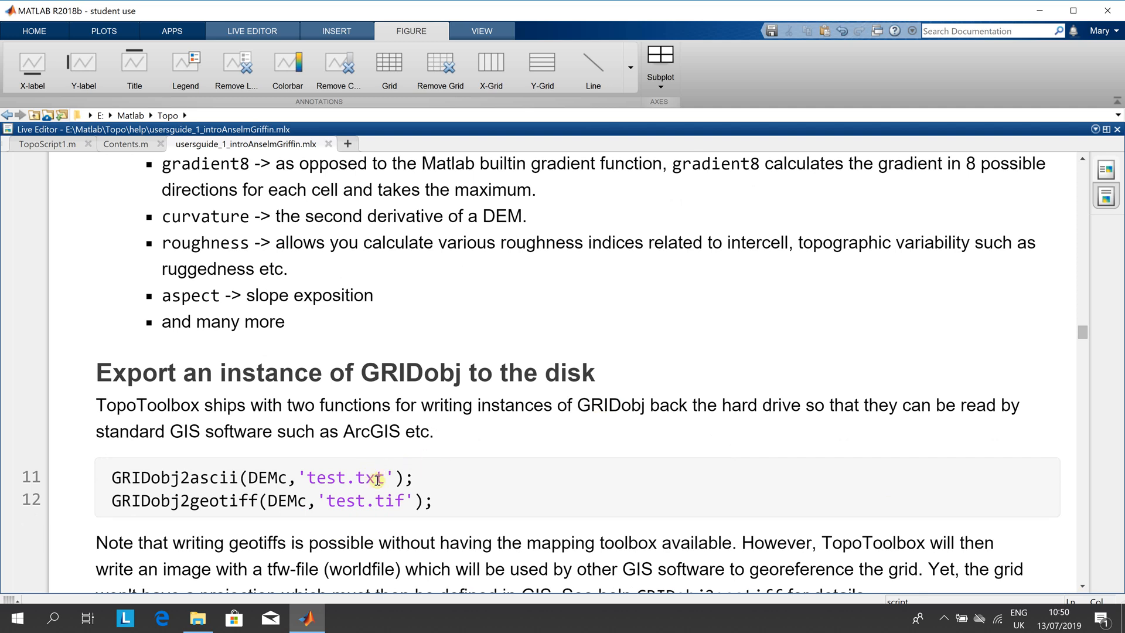
mouse_move(1086, 597)
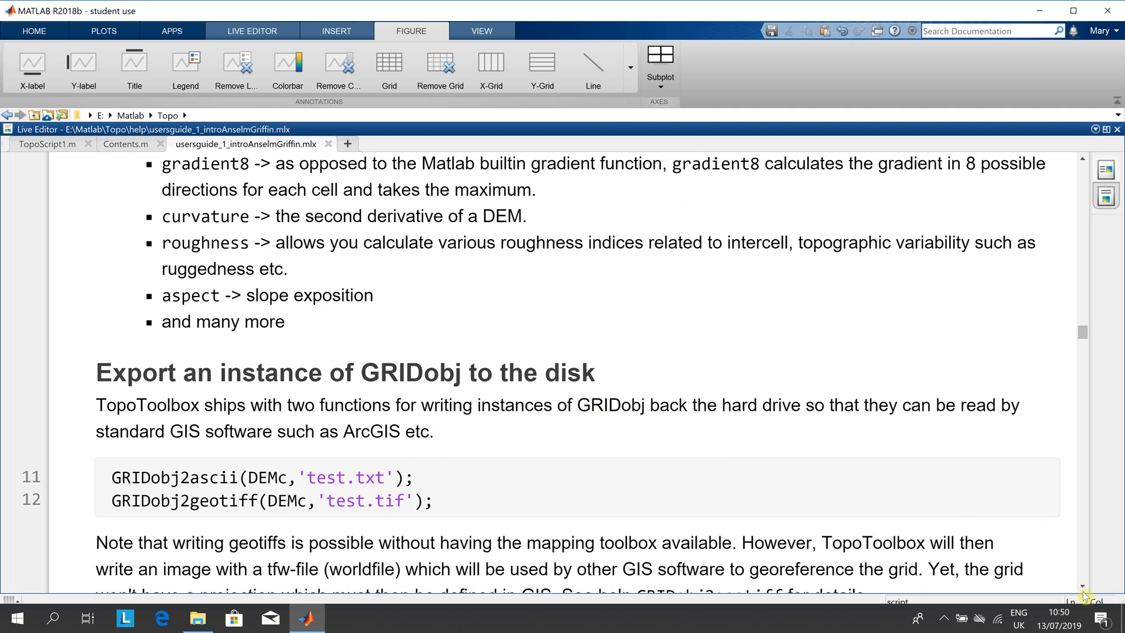
scroll("down", 3)
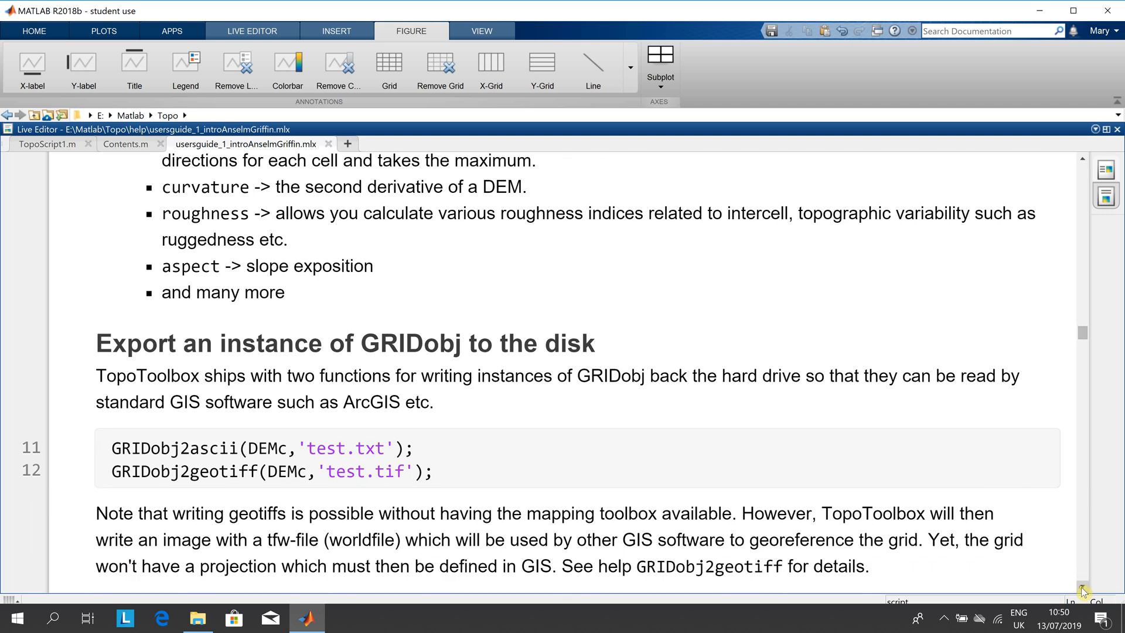
scroll("down", 3)
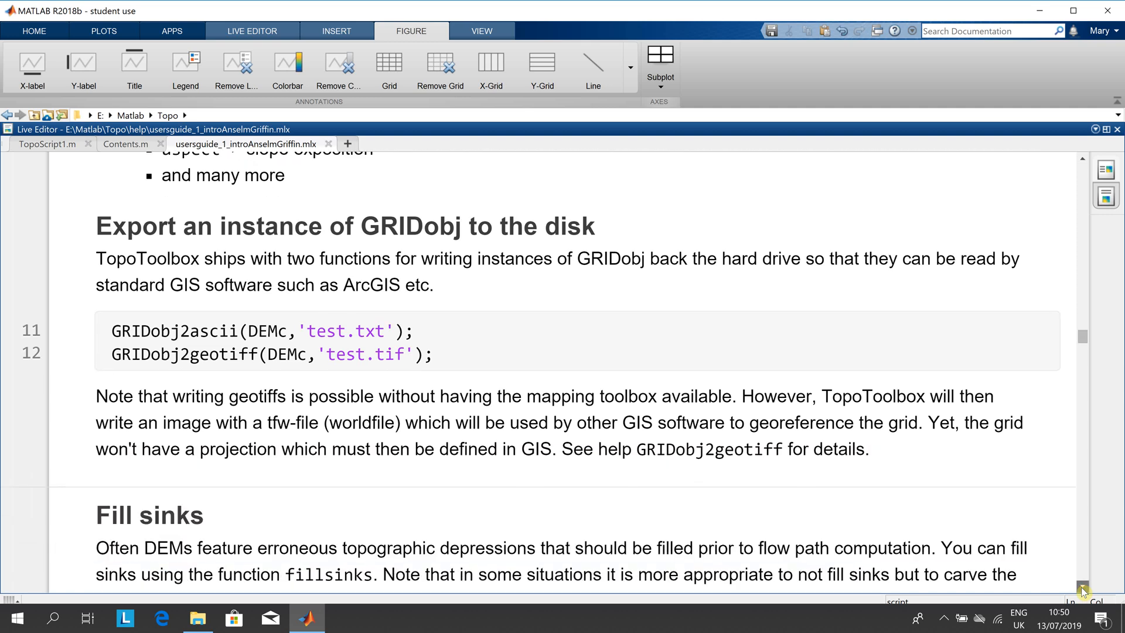
scroll("down", 3)
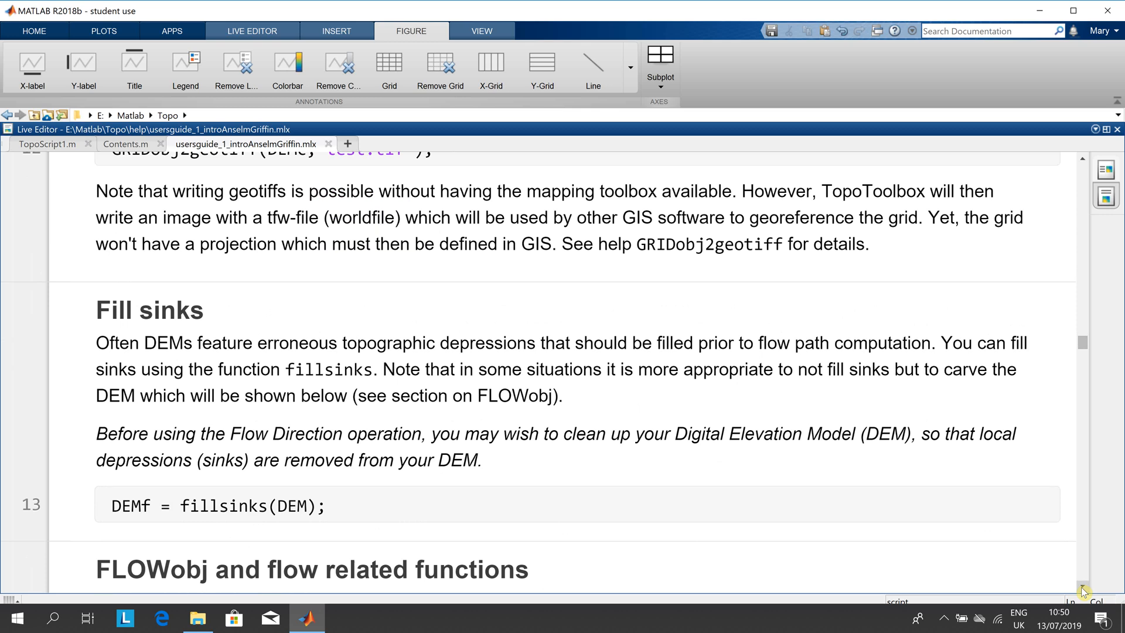
scroll("down", 3)
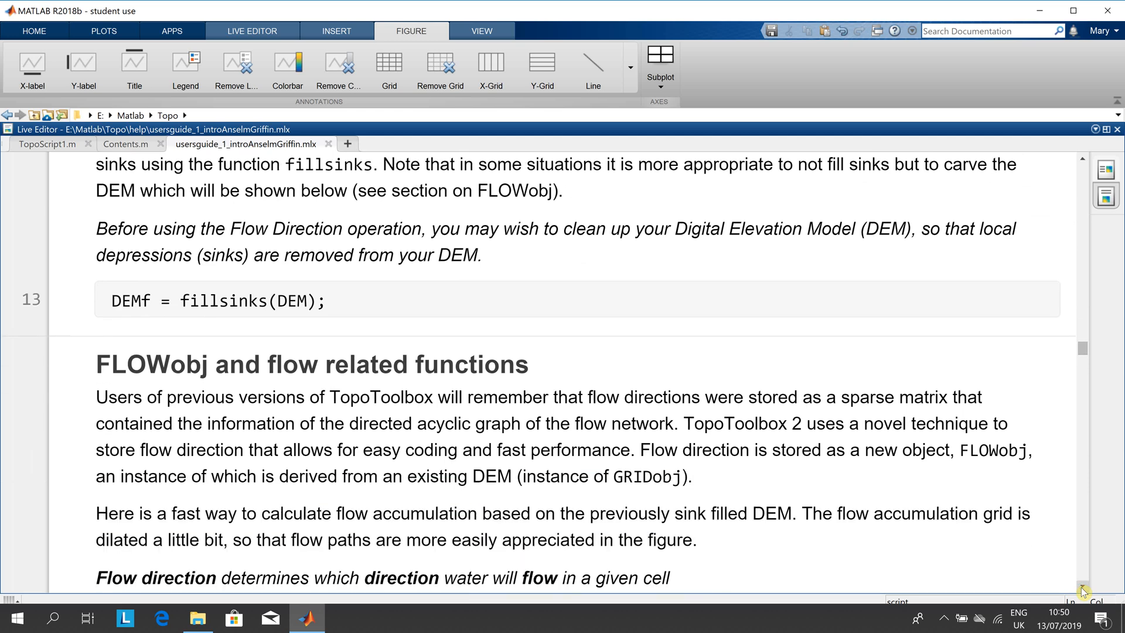
scroll("down", 3)
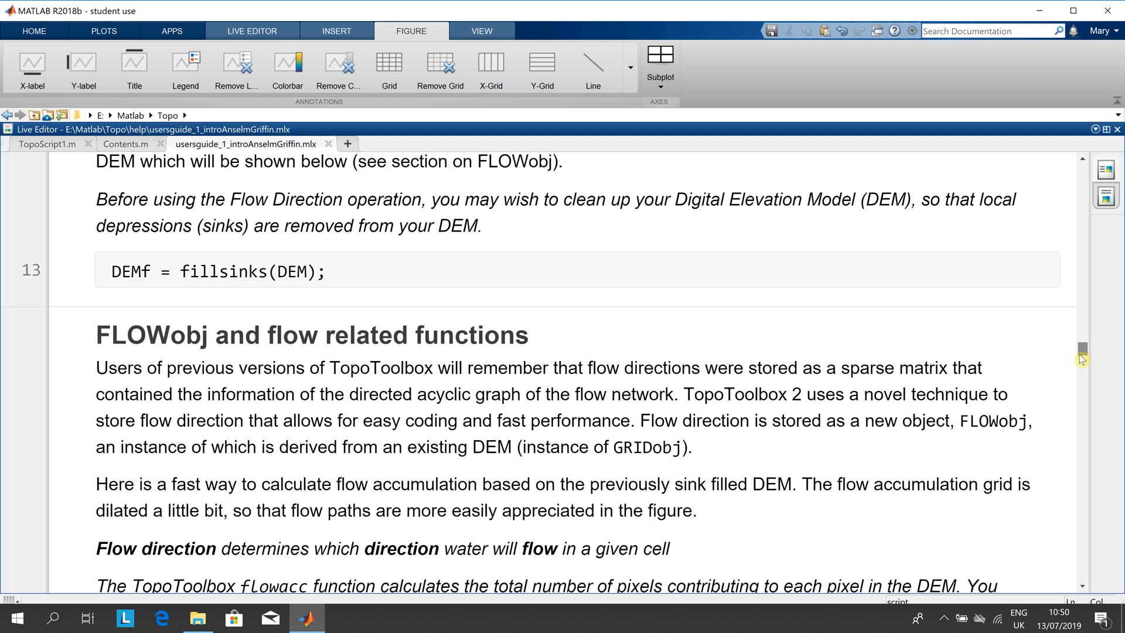
scroll("down", 3)
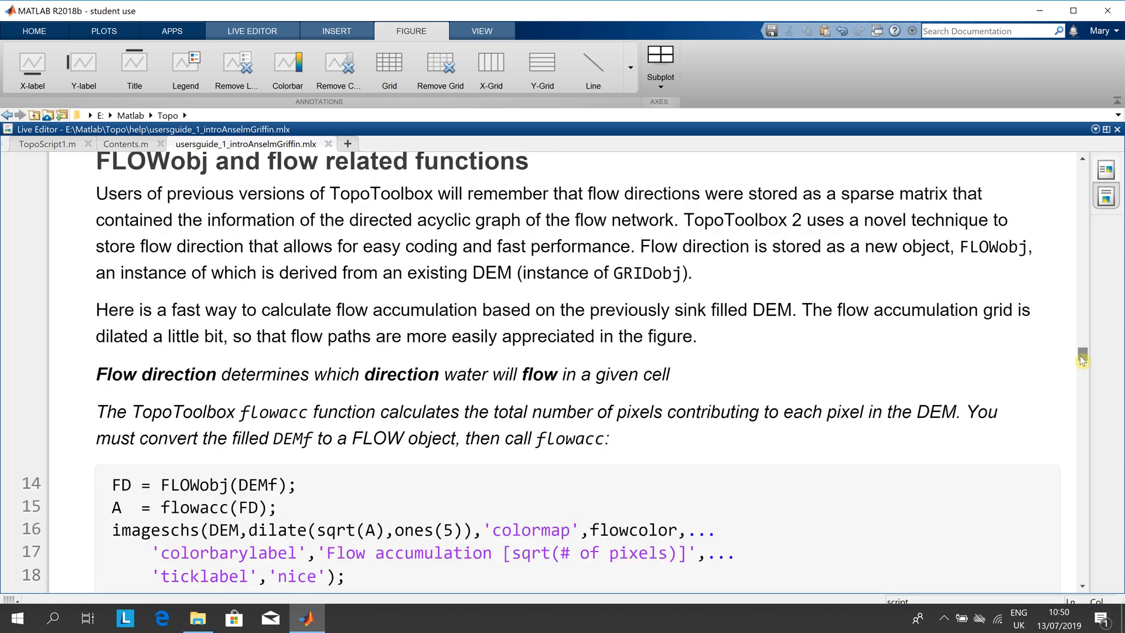
scroll("down", 3)
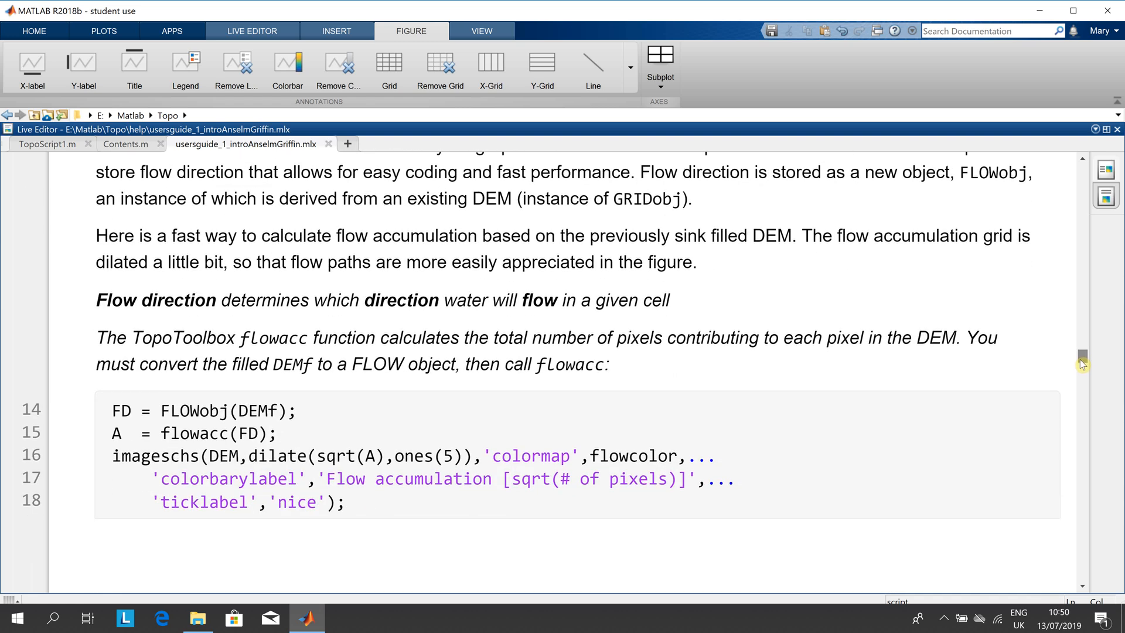
scroll("down", 3)
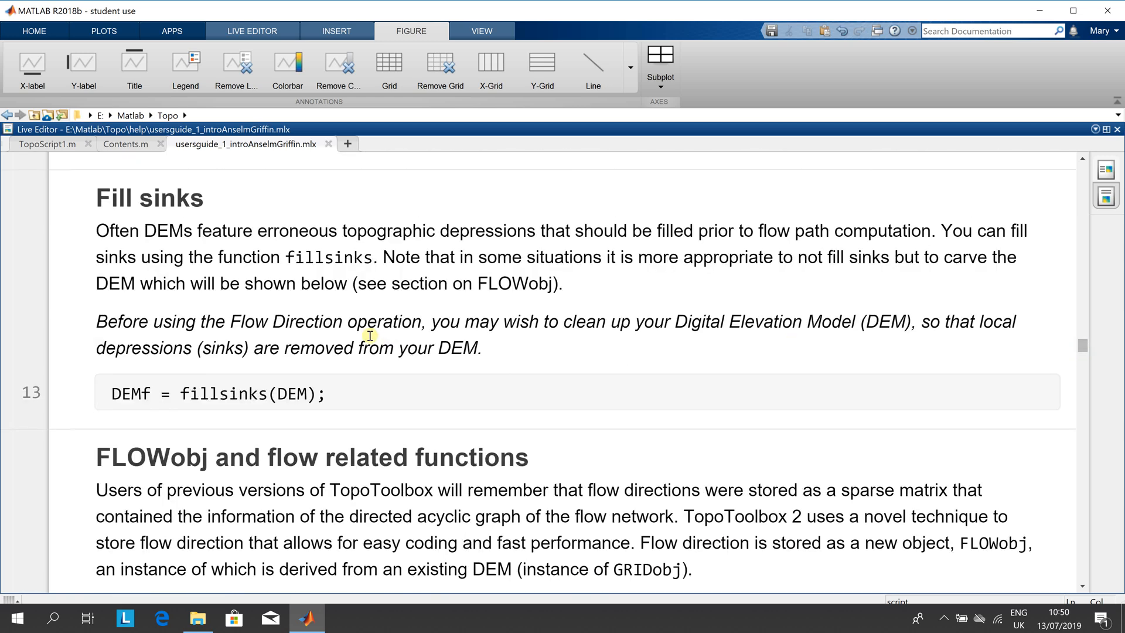
- Select a word in the Fill sinks note, then scroll to the FLOWobj and flowacc flow-accumulation code
left_click(368, 335)
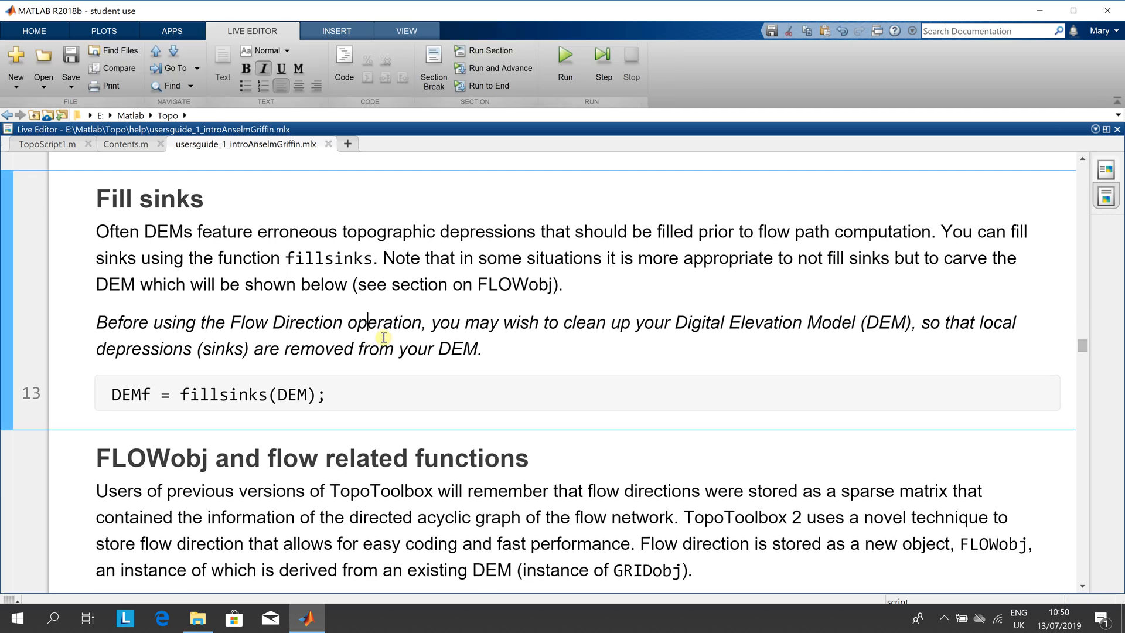
double_click(373, 322)
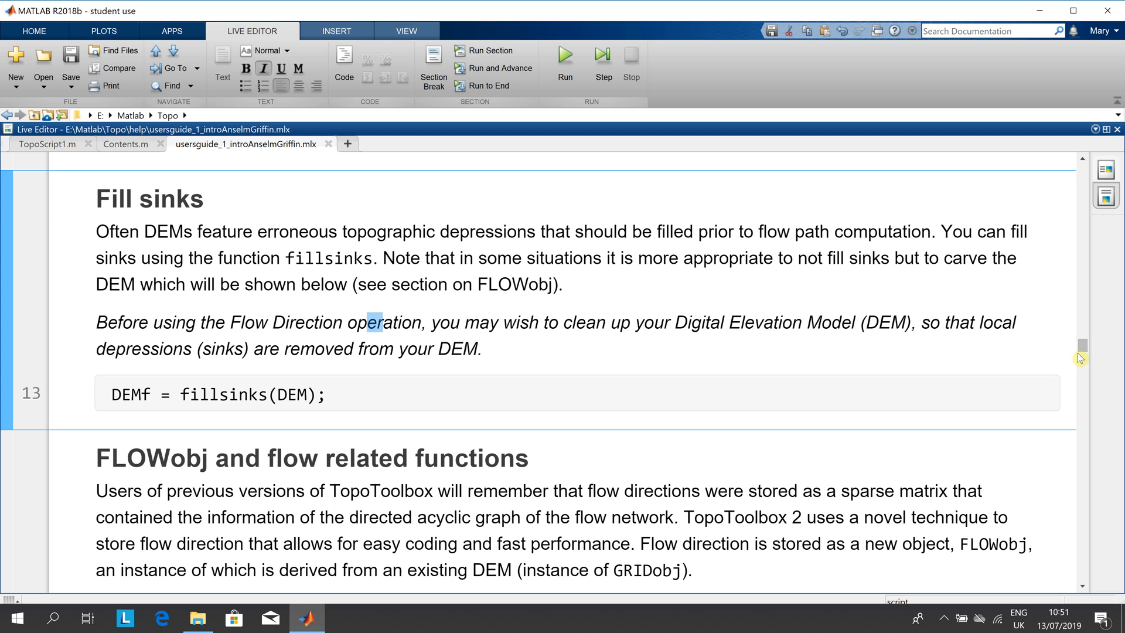
scroll("down", 3)
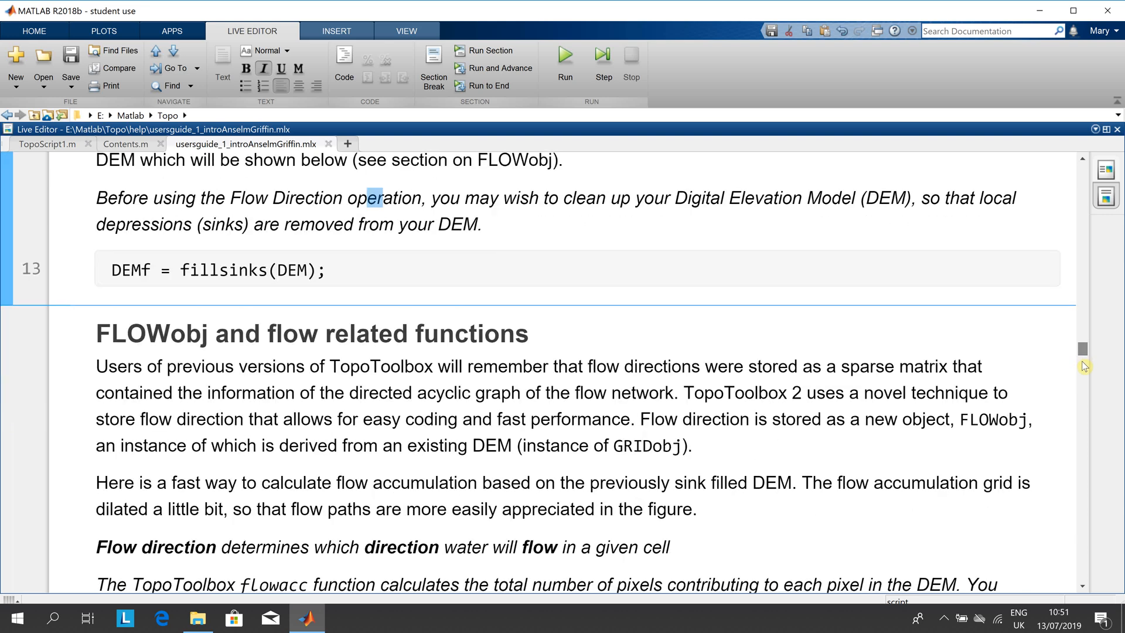
scroll("down", 3)
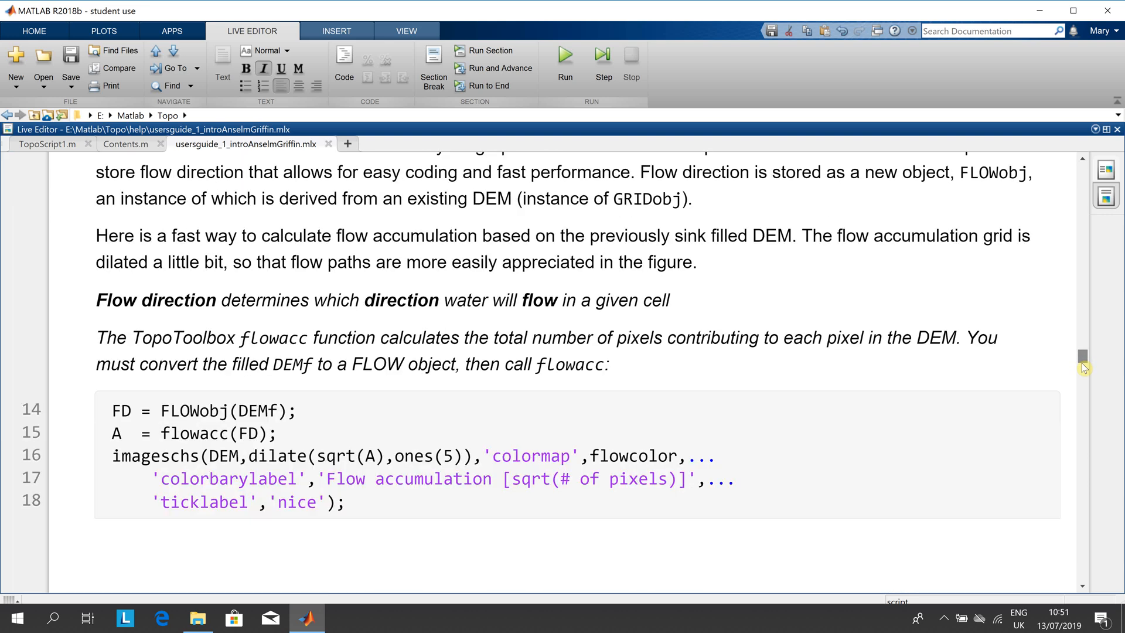
scroll("down", 3)
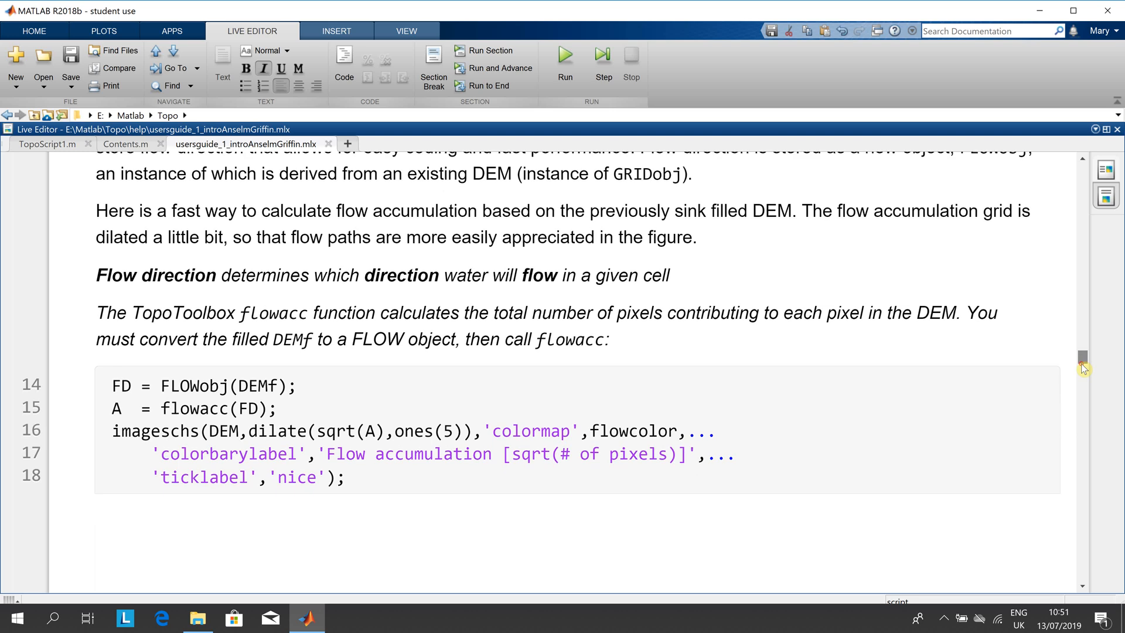
mouse_move(911, 379)
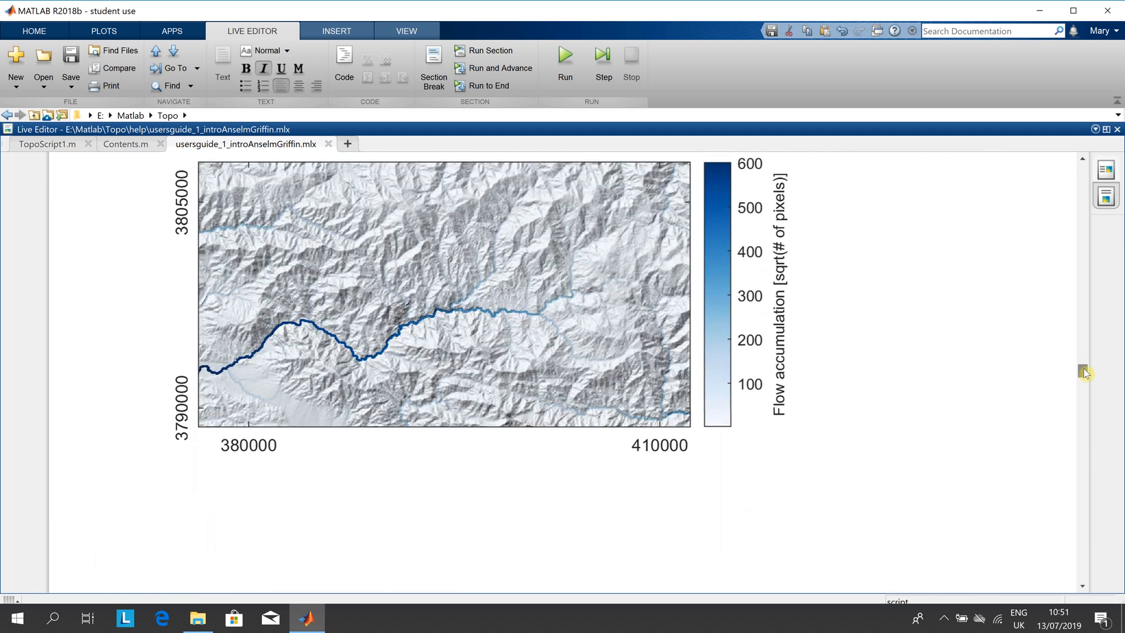
- Scroll past the flow accumulation map to the methods list for class FLOWobj and the drainage basins text
scroll("down", 3)
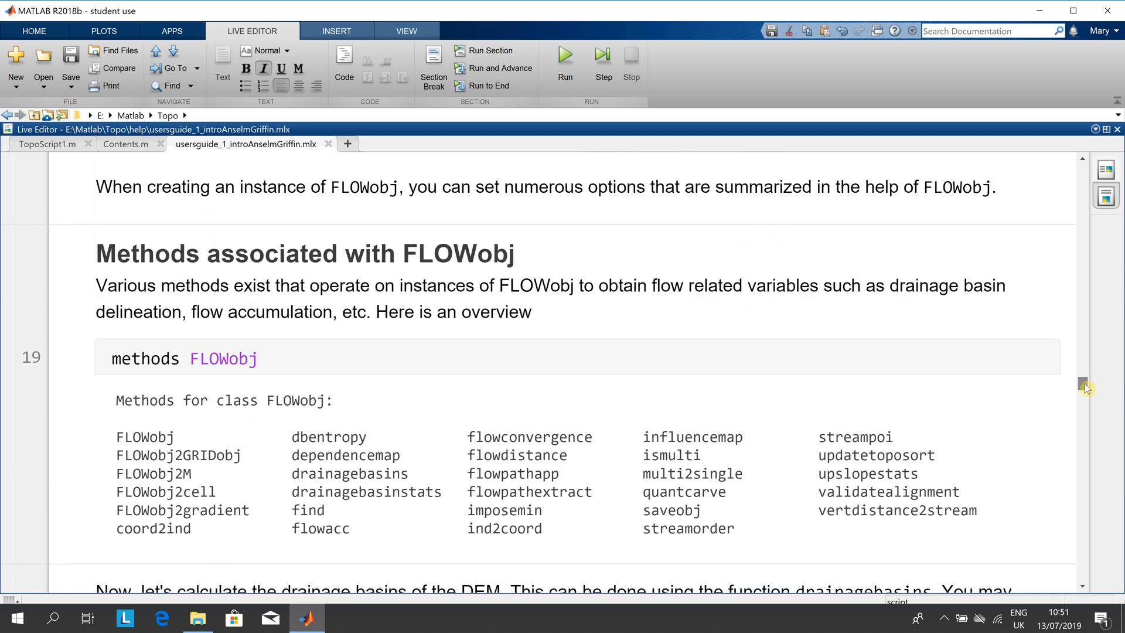
scroll("down", 3)
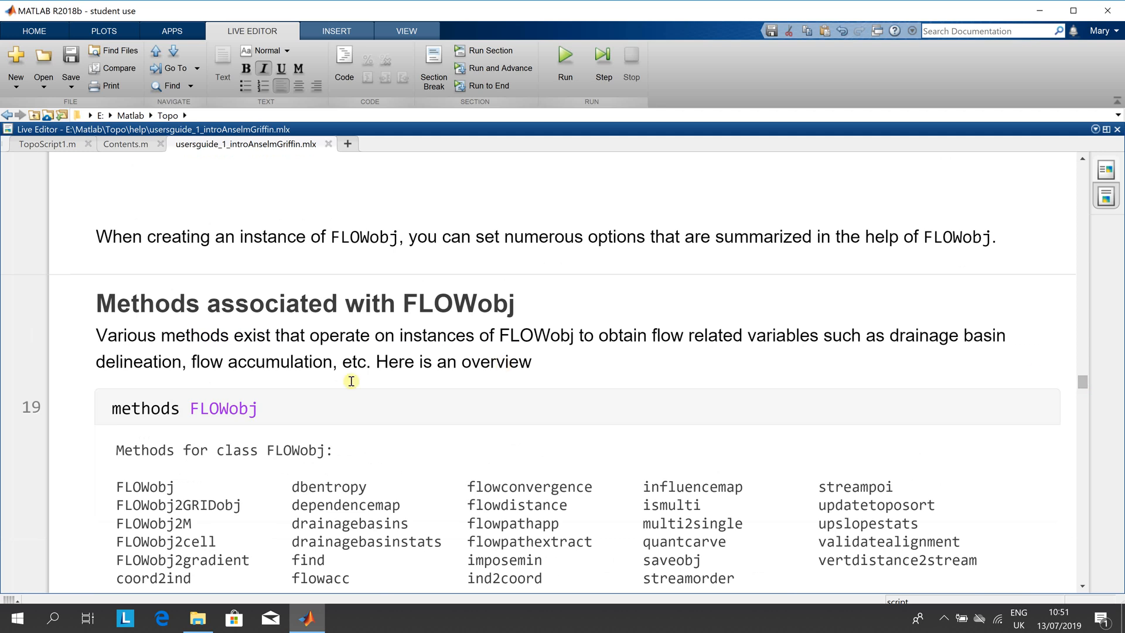
mouse_move(979, 406)
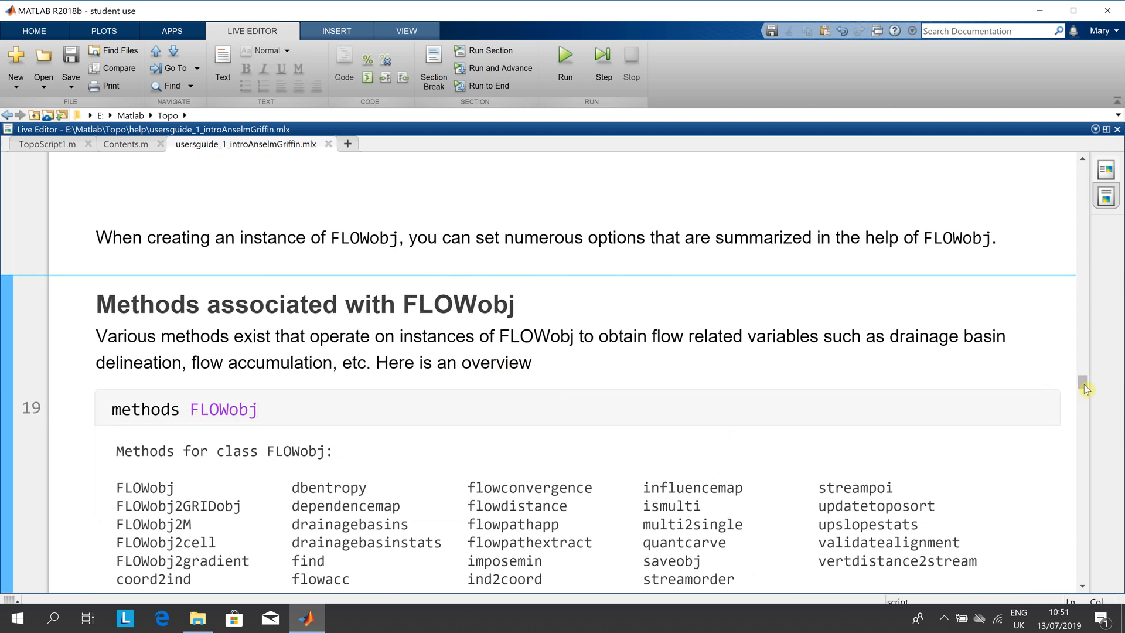
scroll("down", 3)
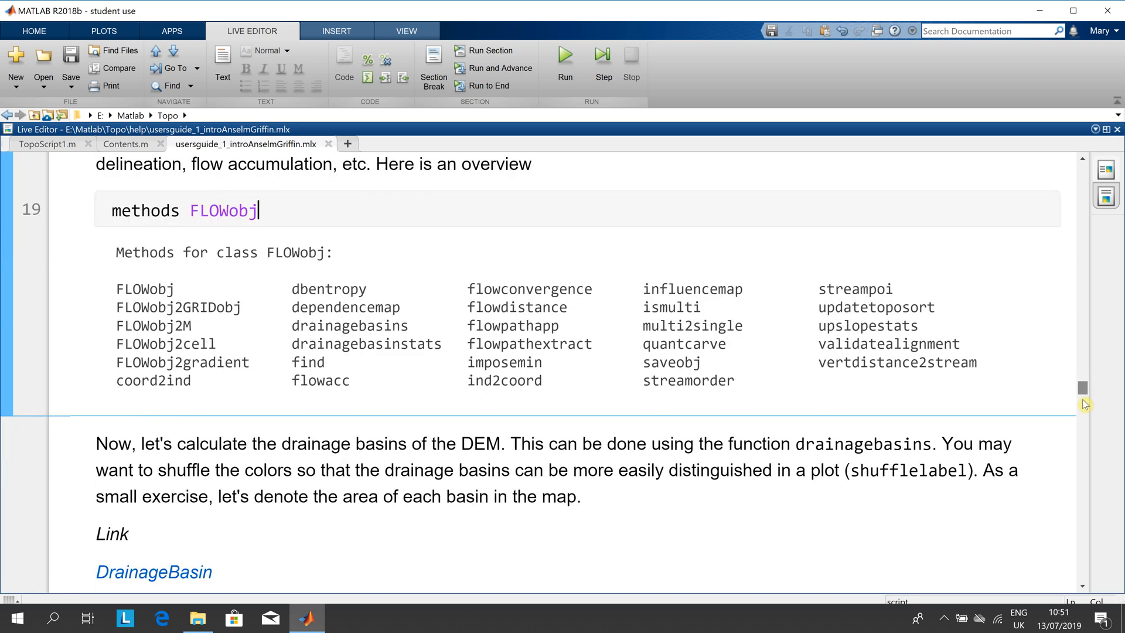
- Scroll through the drainagebasins code on lines 20–21 into the Regionprops section
scroll("down", 3)
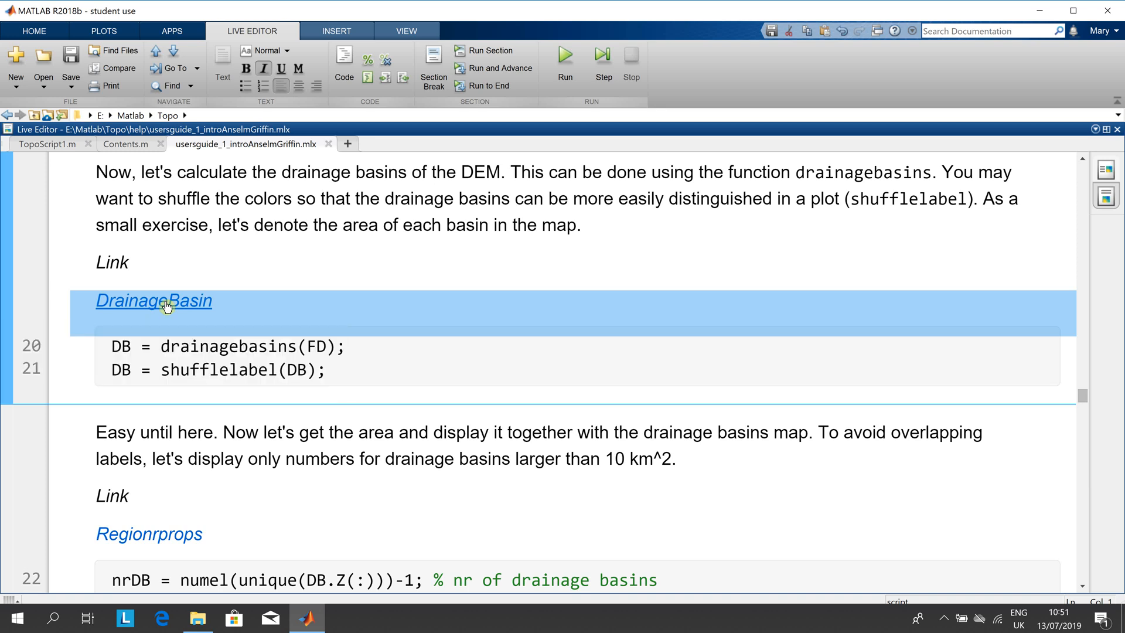
mouse_move(25, 389)
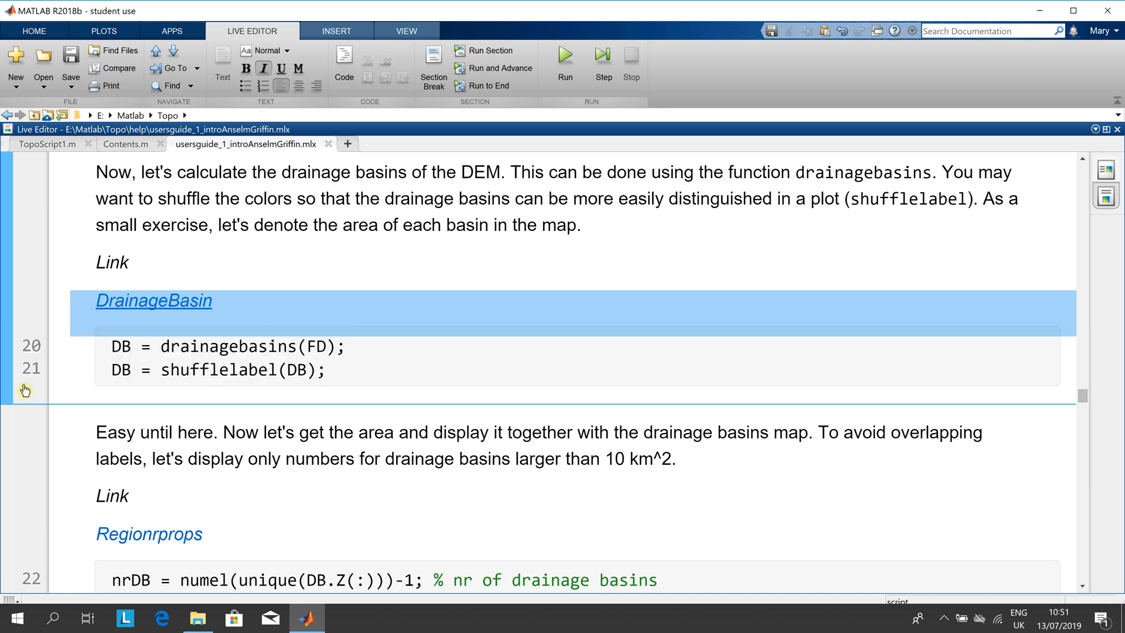
left_click(169, 301)
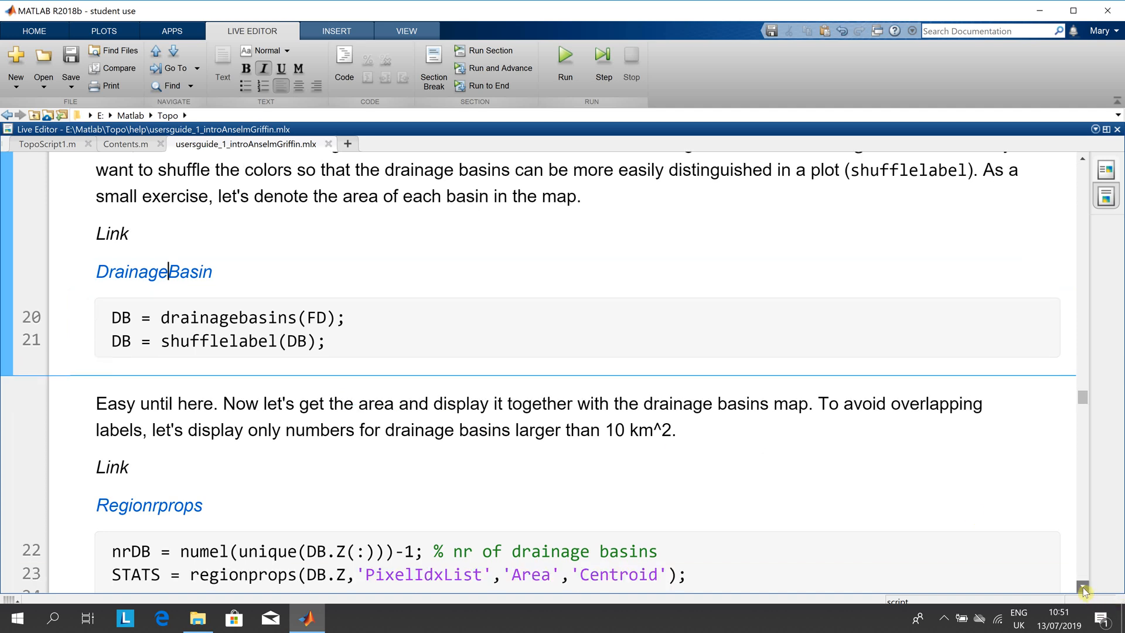
scroll("down", 3)
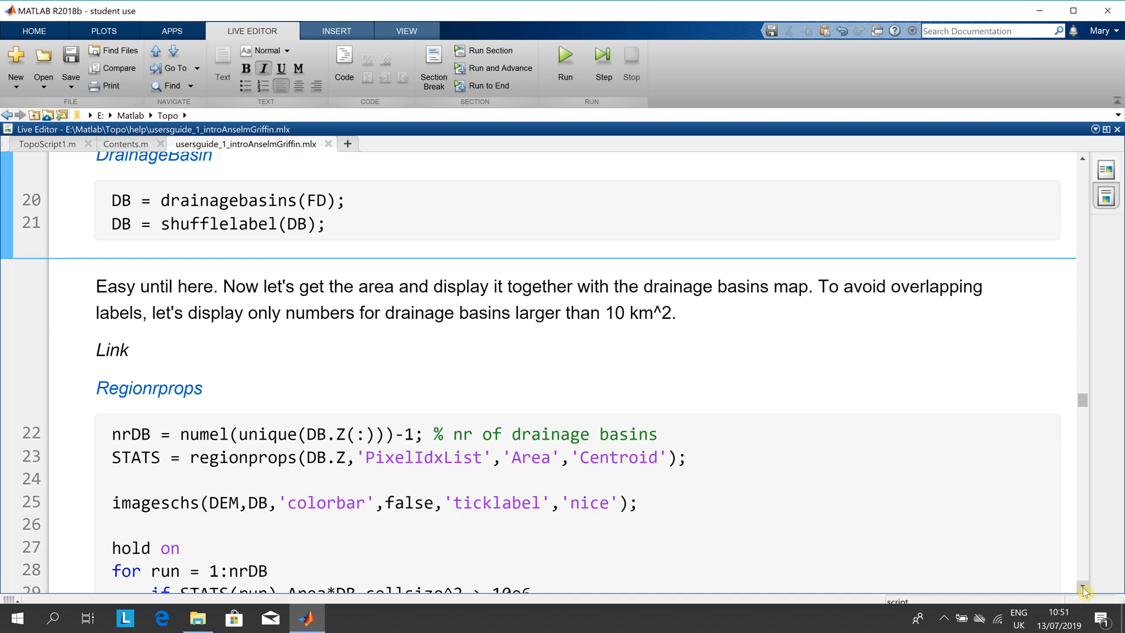
scroll("down", 3)
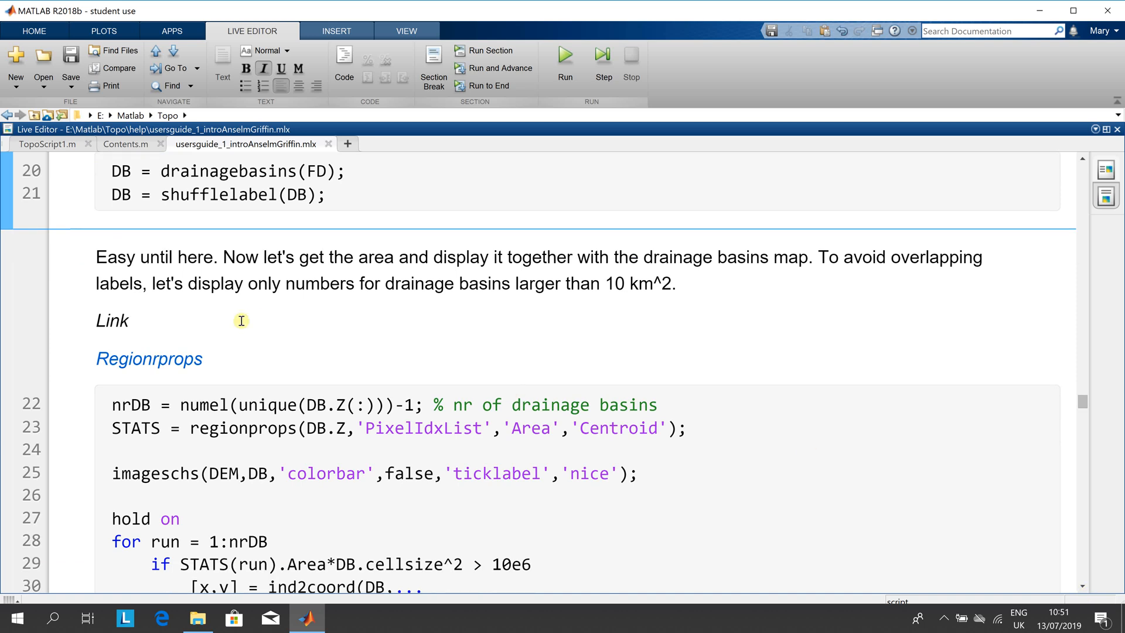
mouse_move(218, 341)
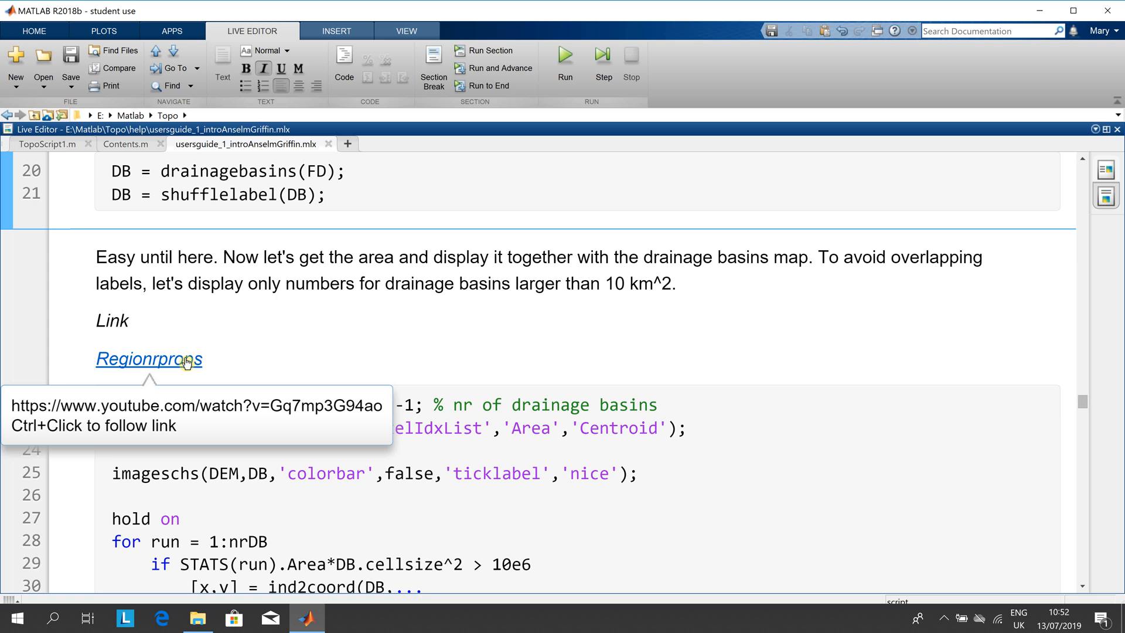
mouse_move(204, 365)
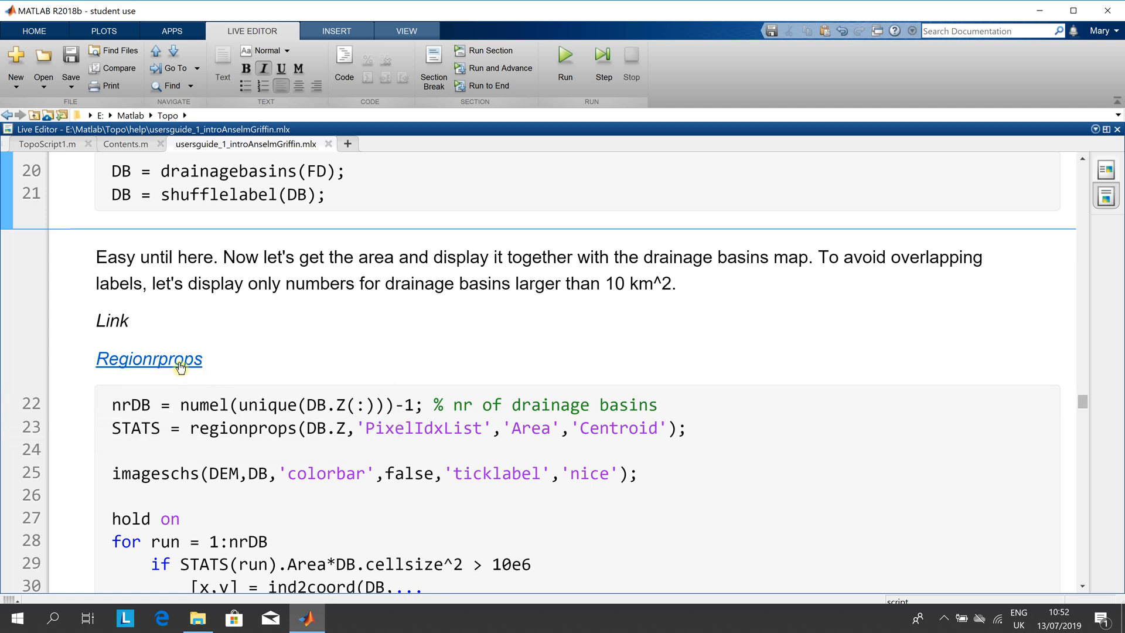
mouse_move(149, 359)
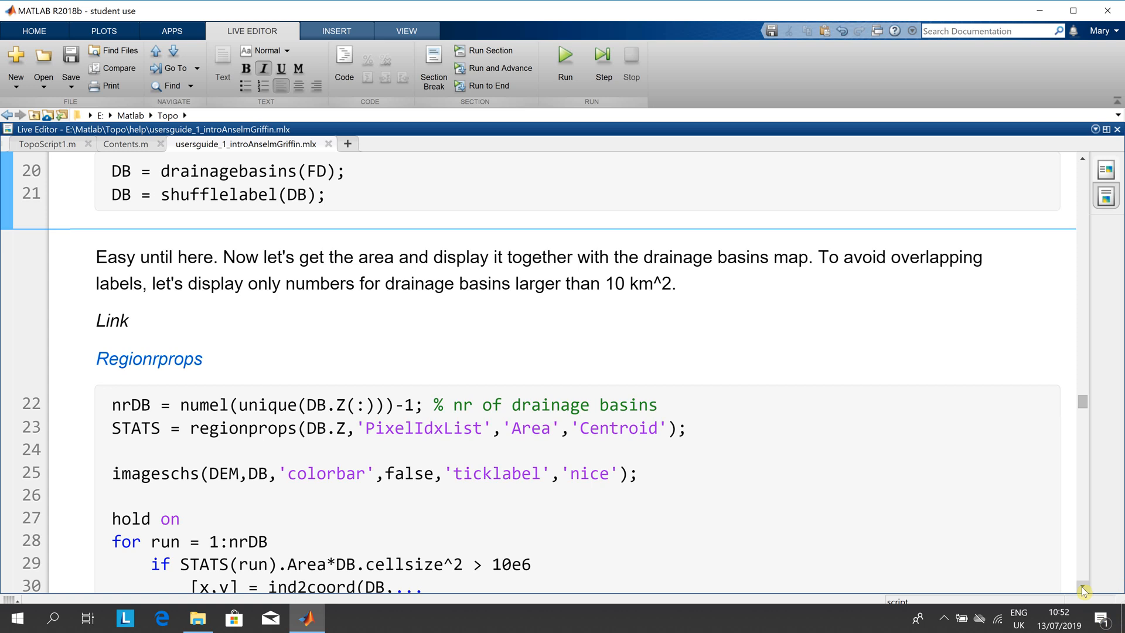
- Scroll on to the basin-area labelling loop through 'hold off' on line 39 and its basin map
scroll("down", 3)
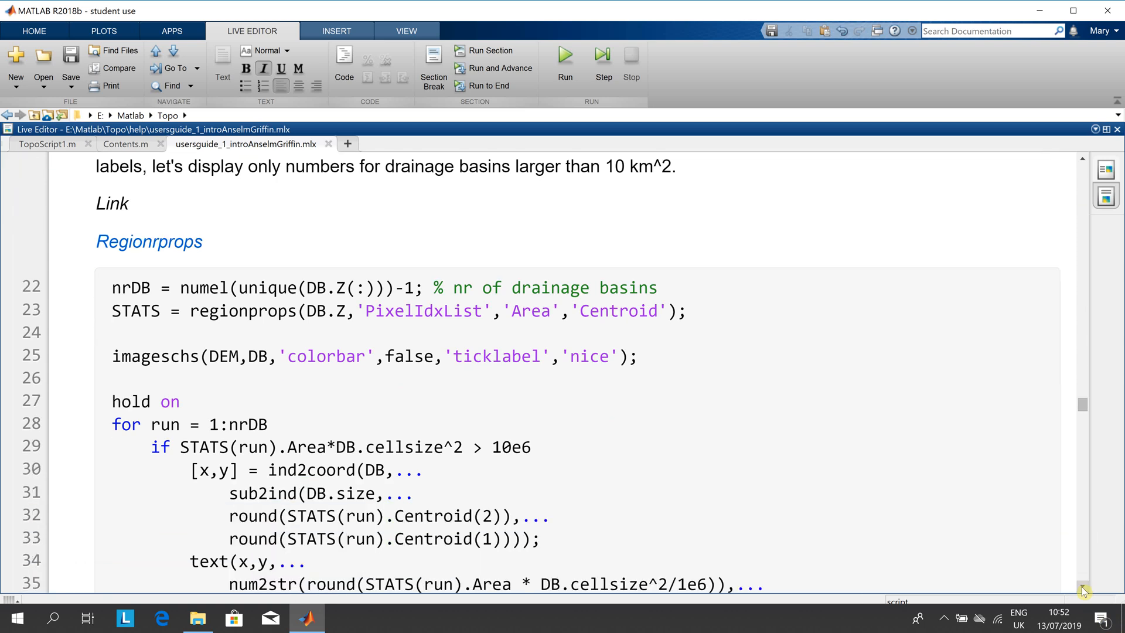
scroll("down", 3)
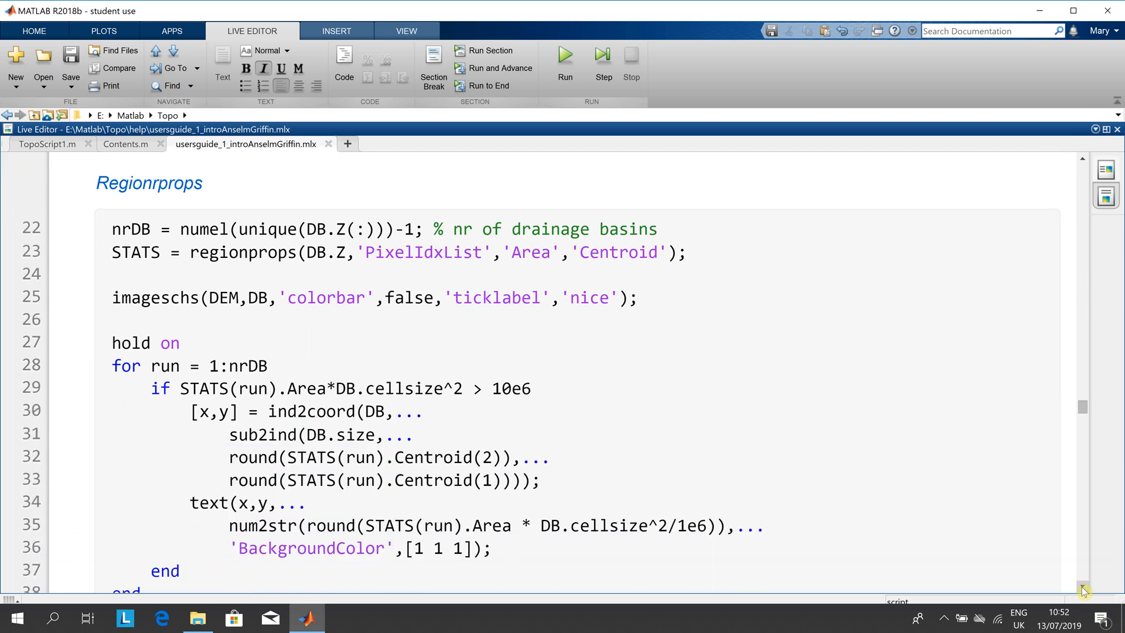
scroll("down", 3)
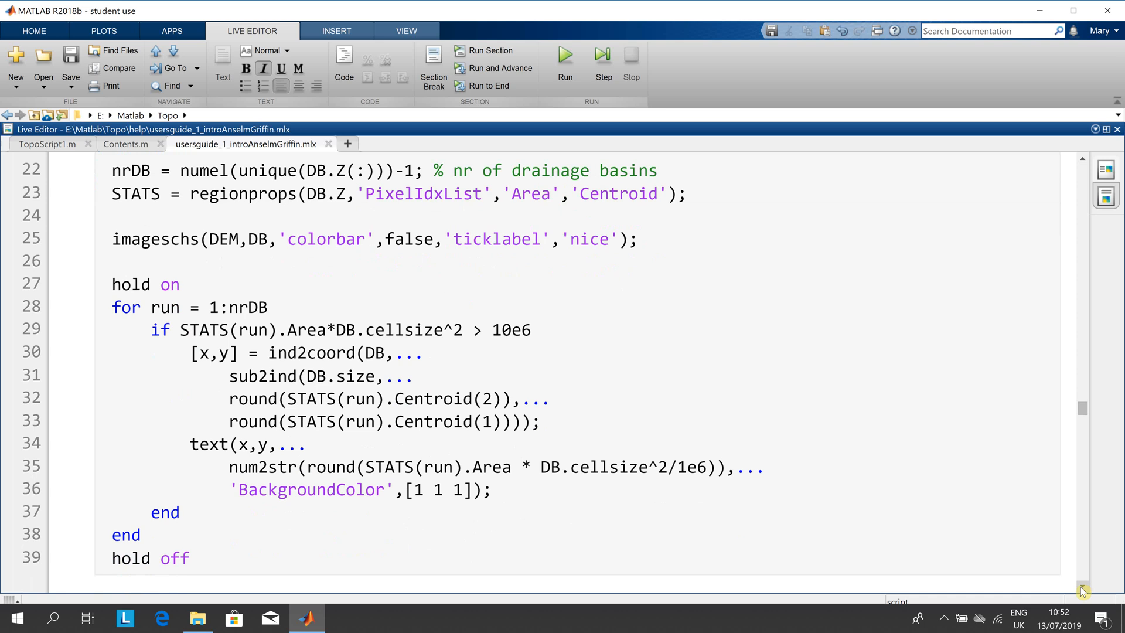
mouse_move(237, 299)
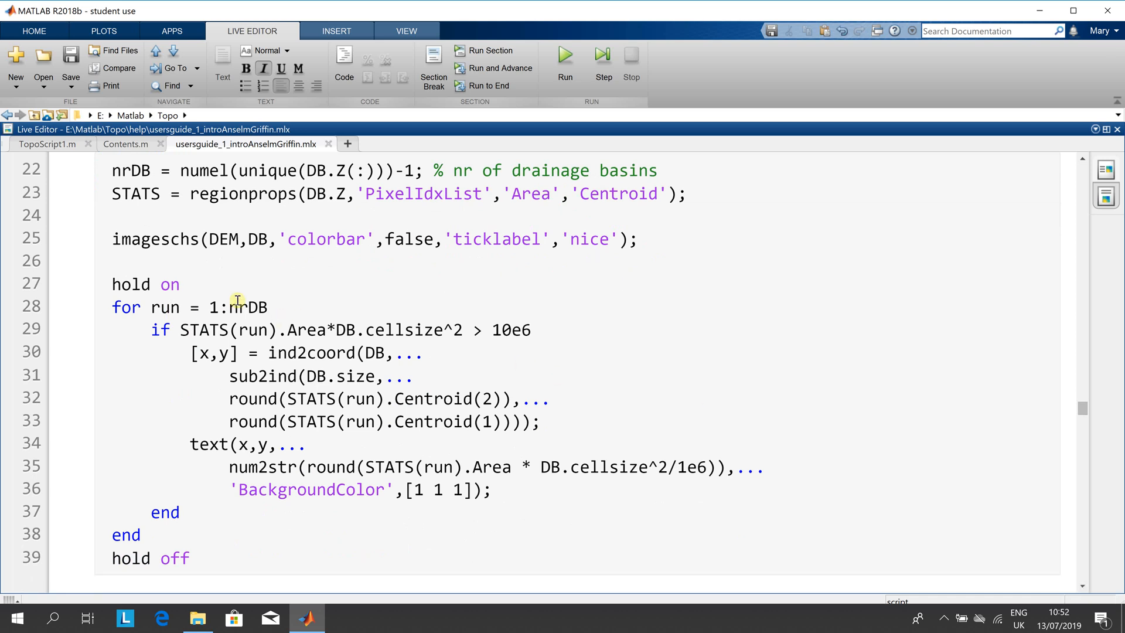
mouse_move(357, 393)
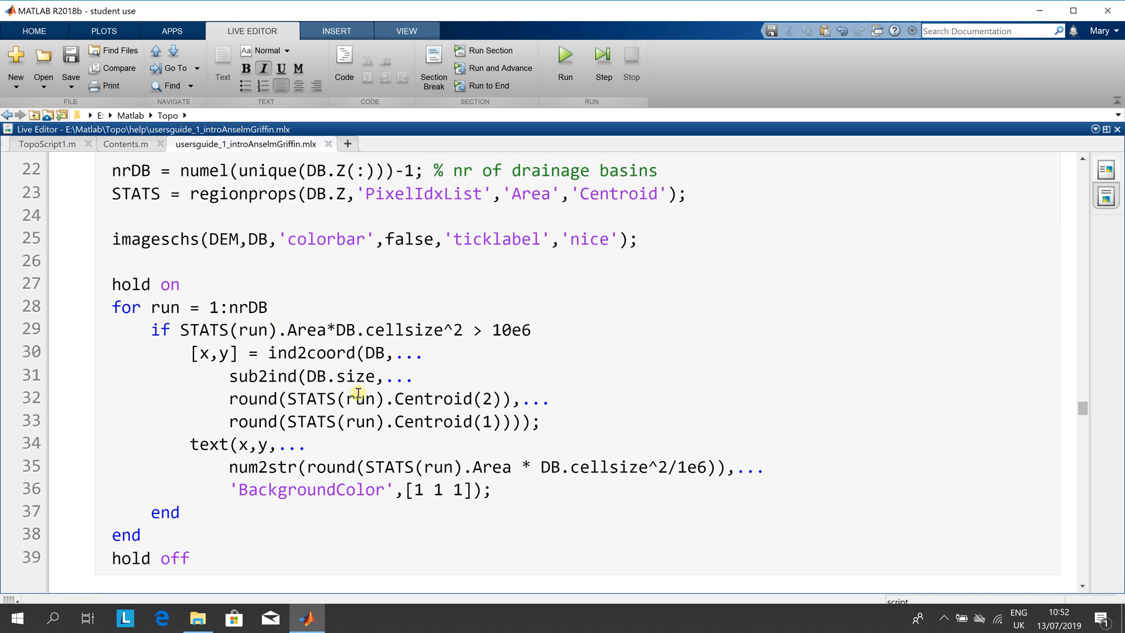
mouse_move(317, 438)
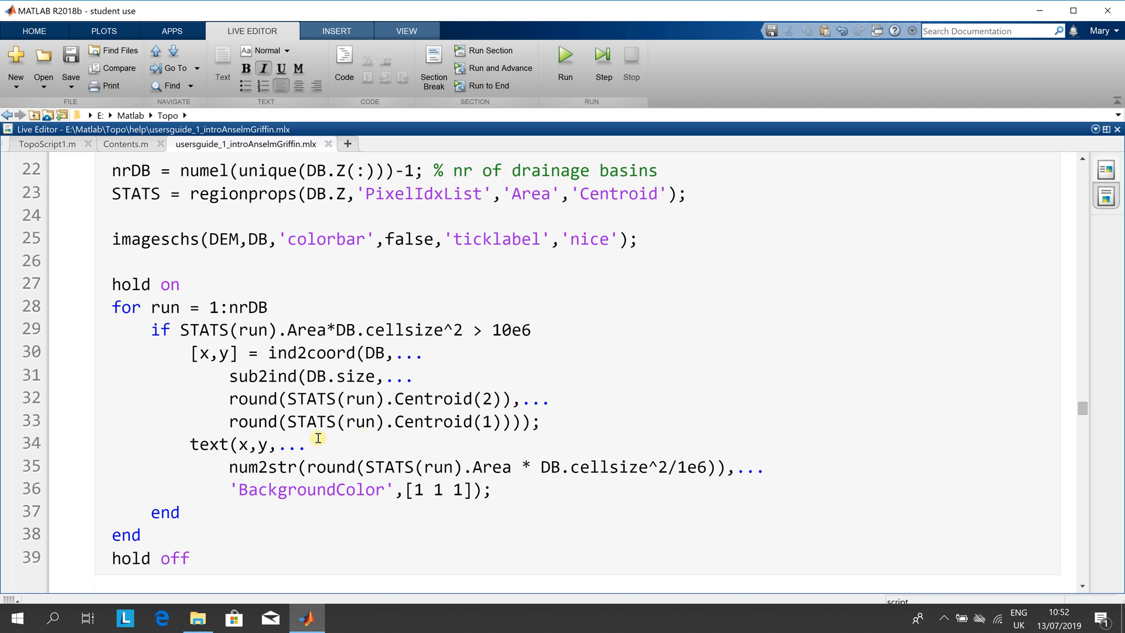
mouse_move(869, 563)
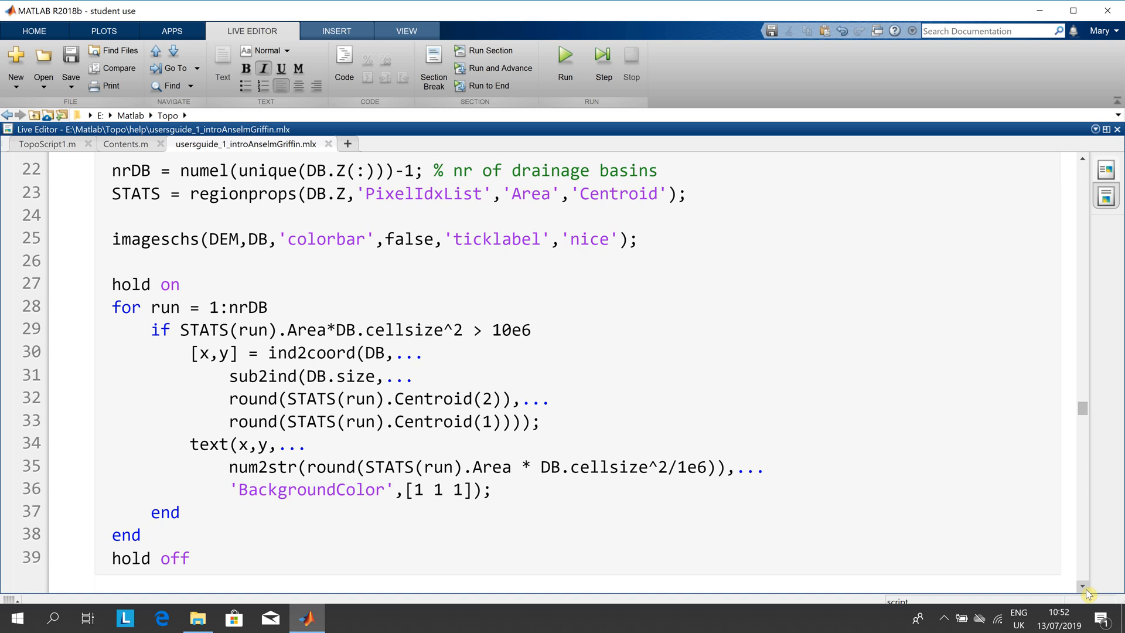
scroll("down", 3)
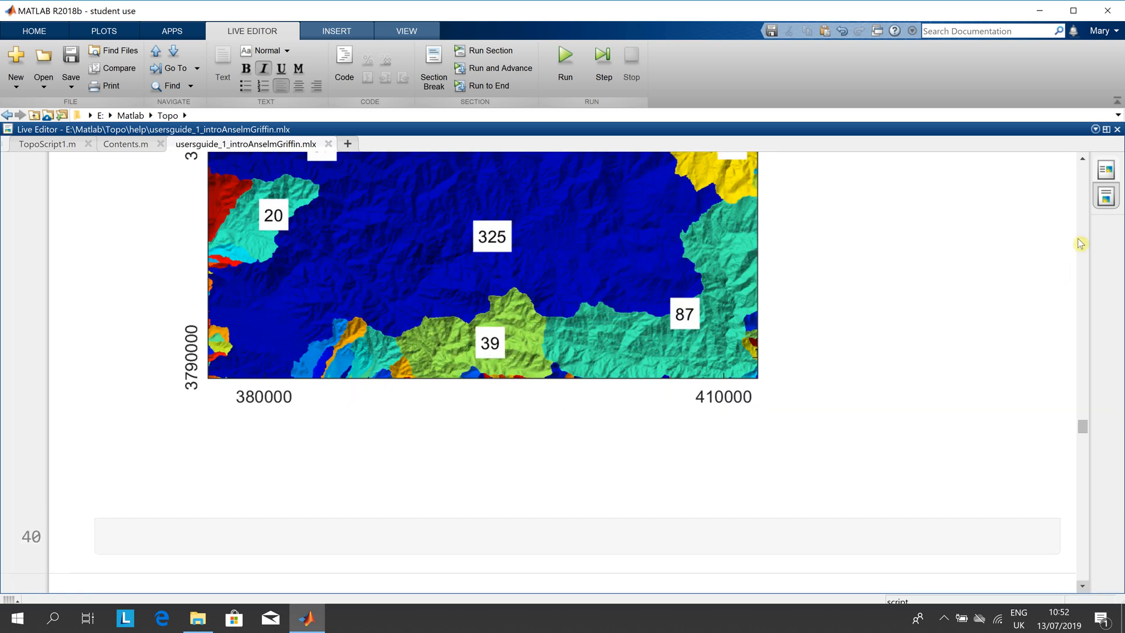
mouse_move(1081, 161)
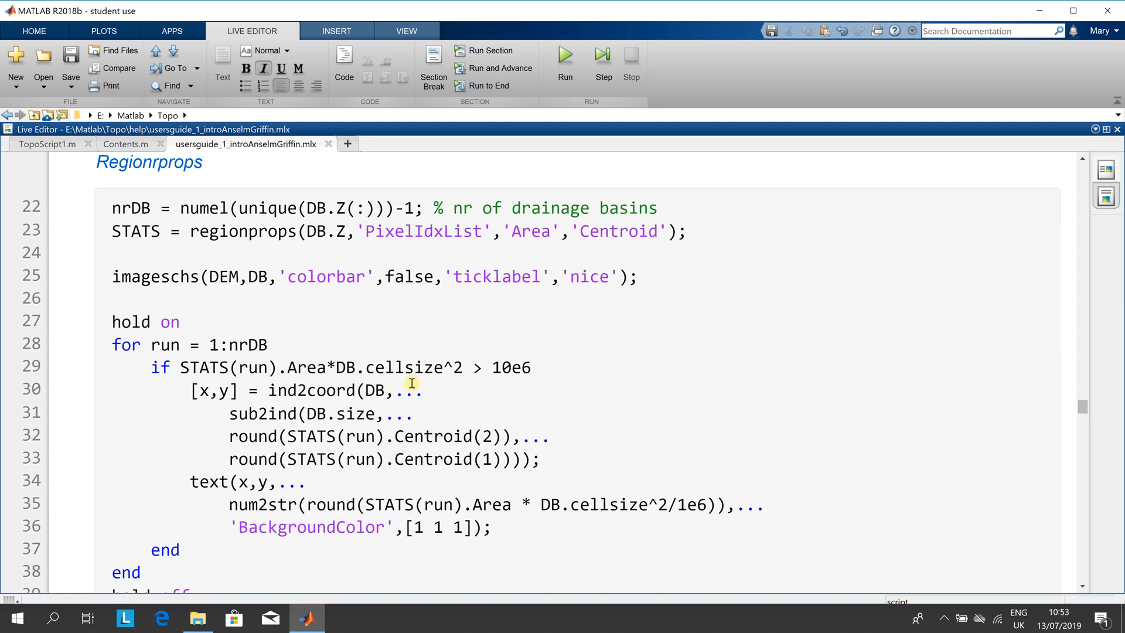
mouse_move(479, 379)
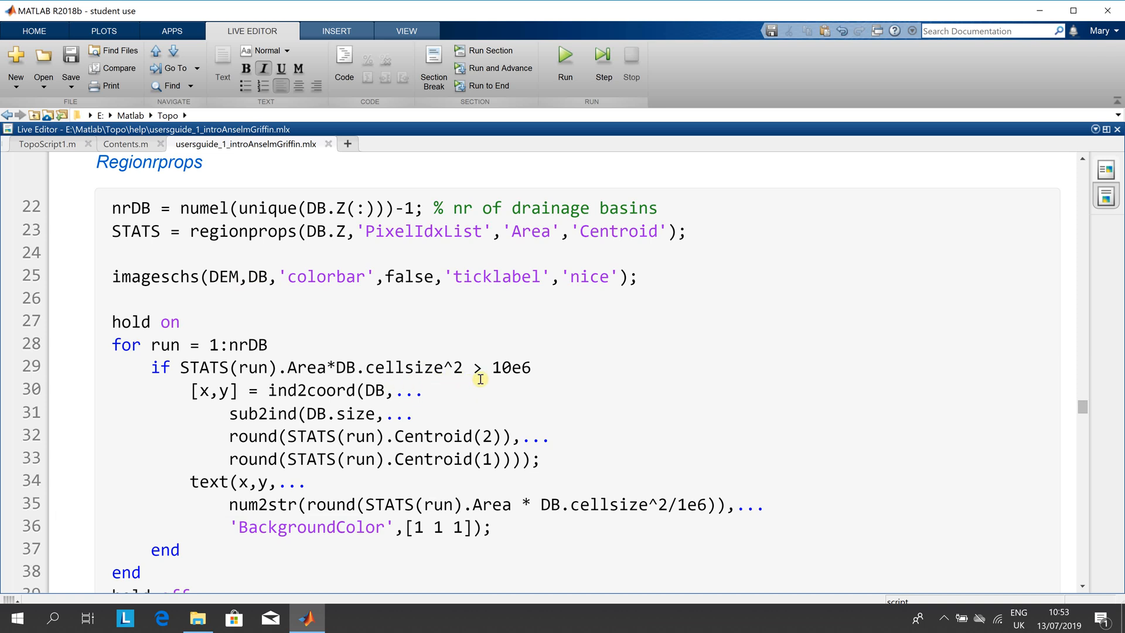
mouse_move(484, 362)
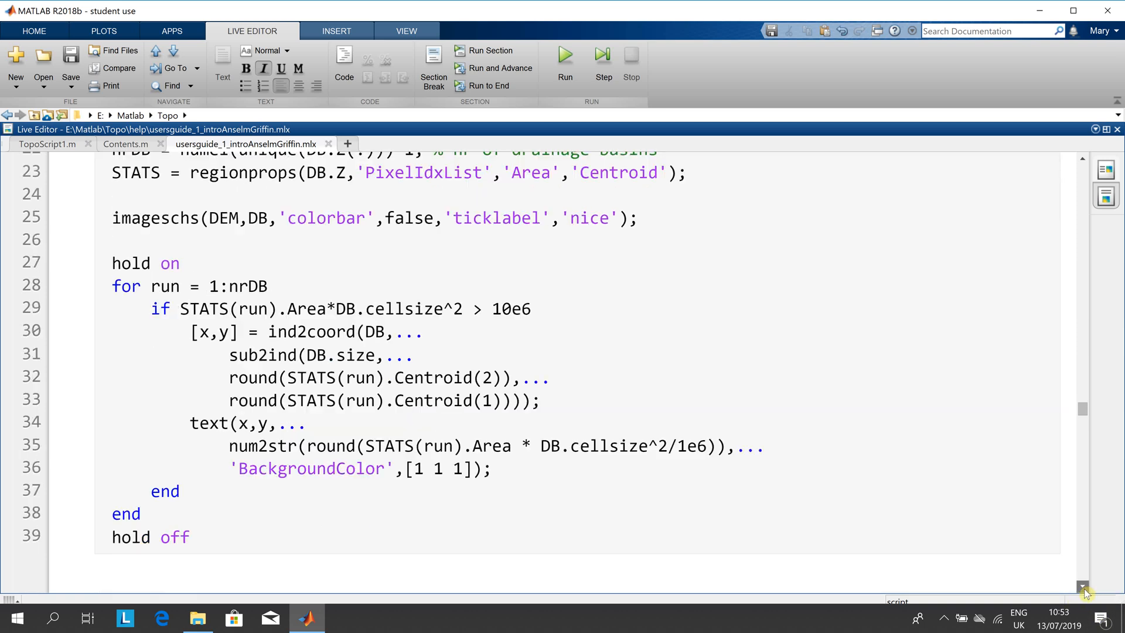
- Scroll past the labelled basin map to the flow distance paragraph with the flowdistance(FD) code
scroll("down", 3)
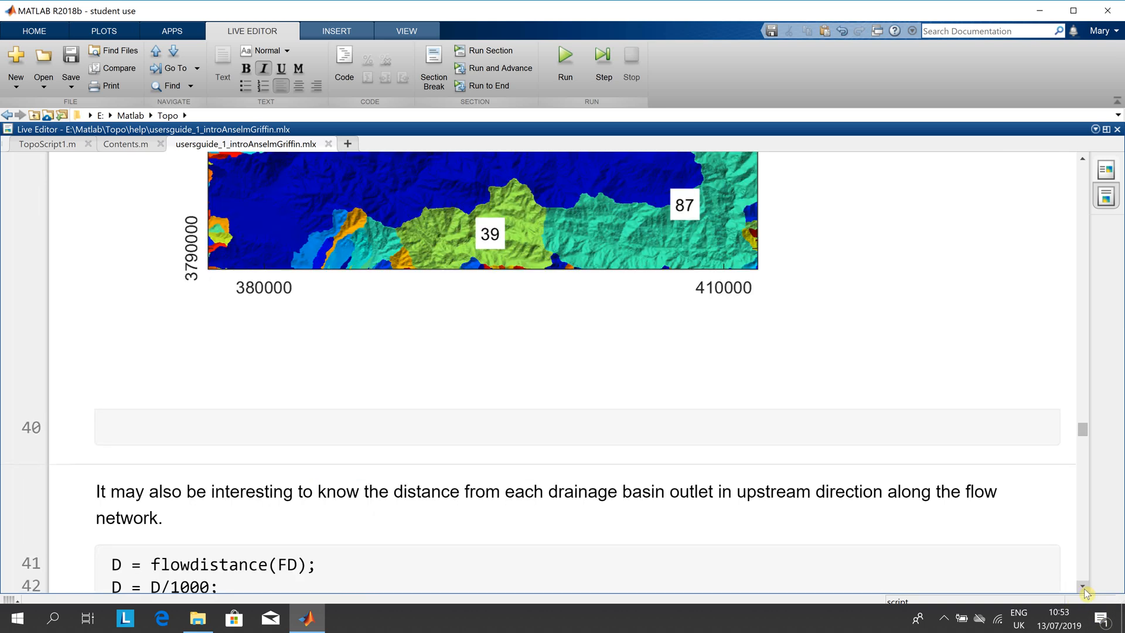
- Scroll past the Flow distance [km] map to the area function paragraph and lines 44–45
scroll("down", 3)
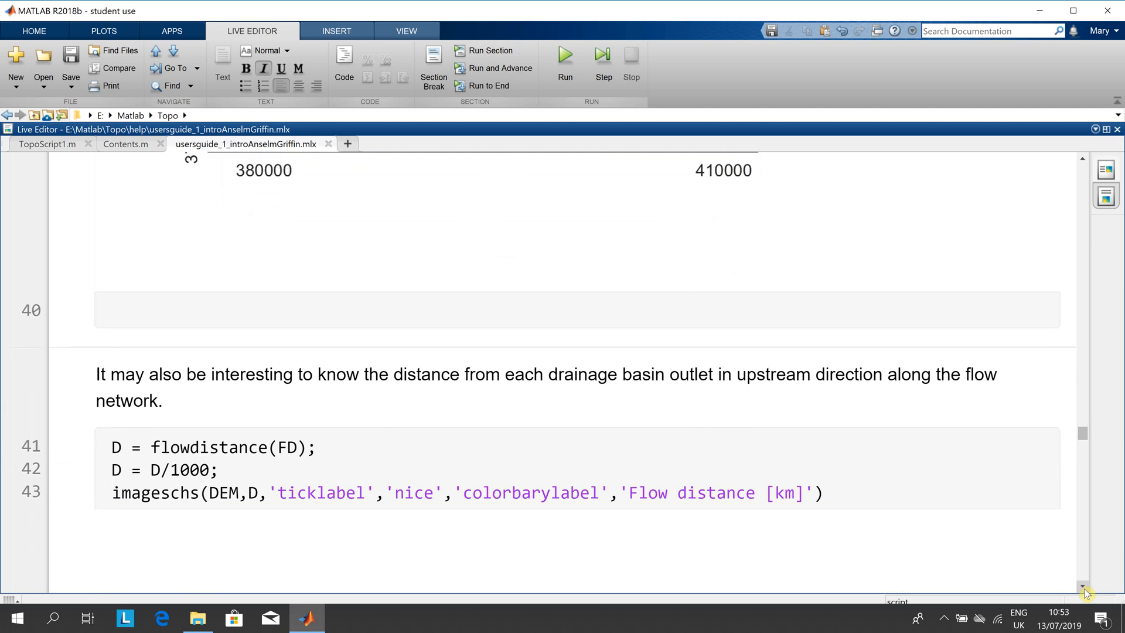
scroll("down", 3)
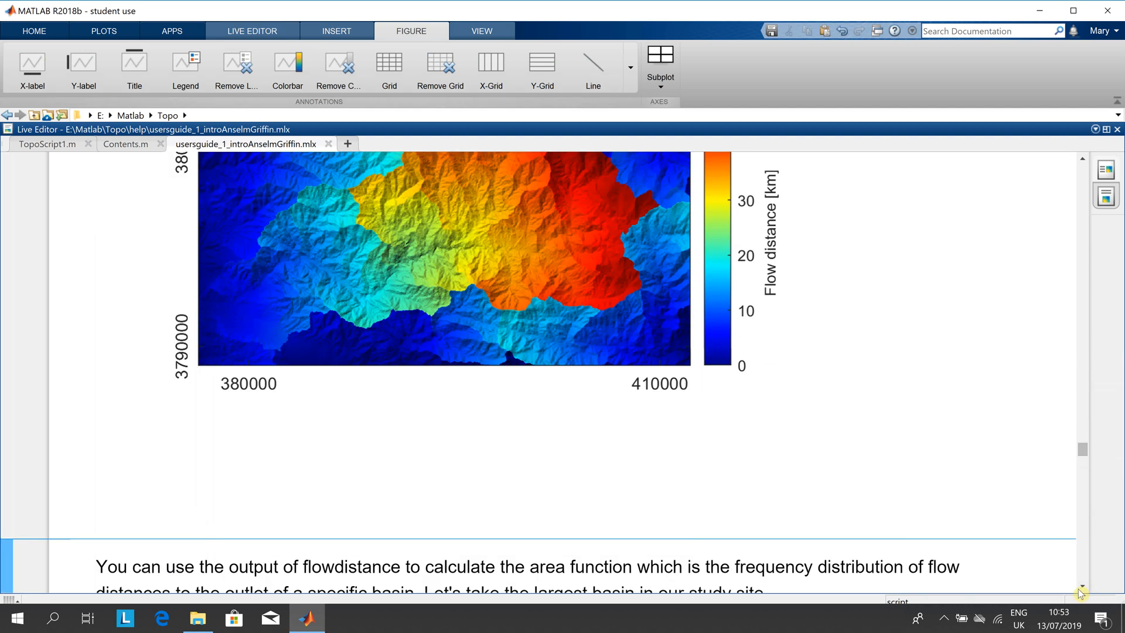
scroll("down", 3)
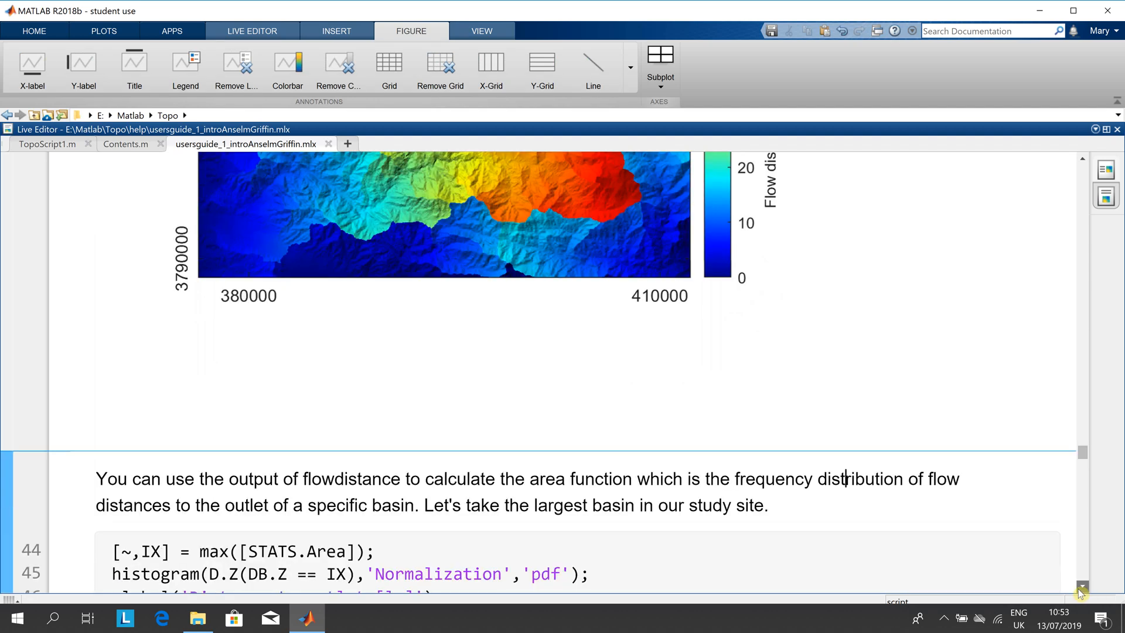
- Scroll past the area-function histogram of distances to the outlet to the STREAMobj heading
scroll("down", 3)
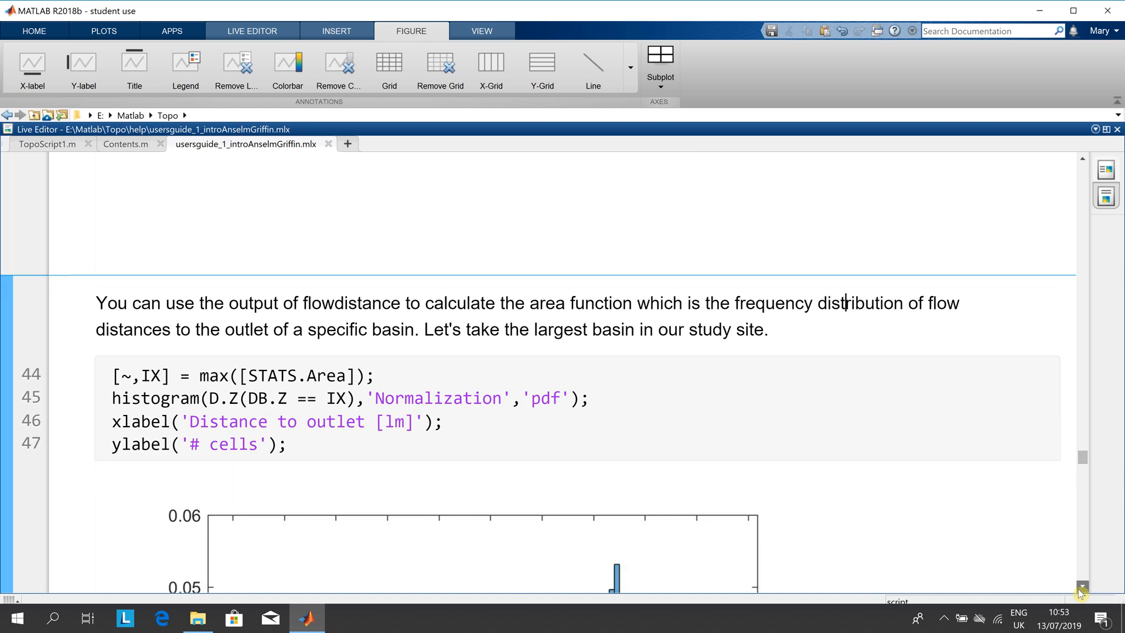
scroll("down", 3)
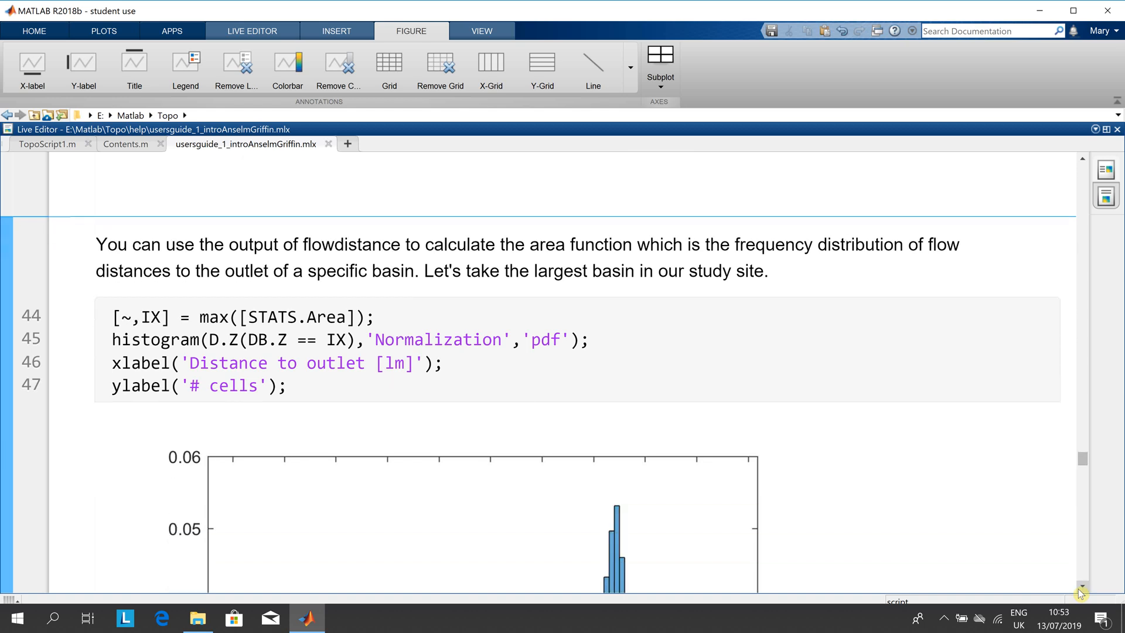
scroll("down", 3)
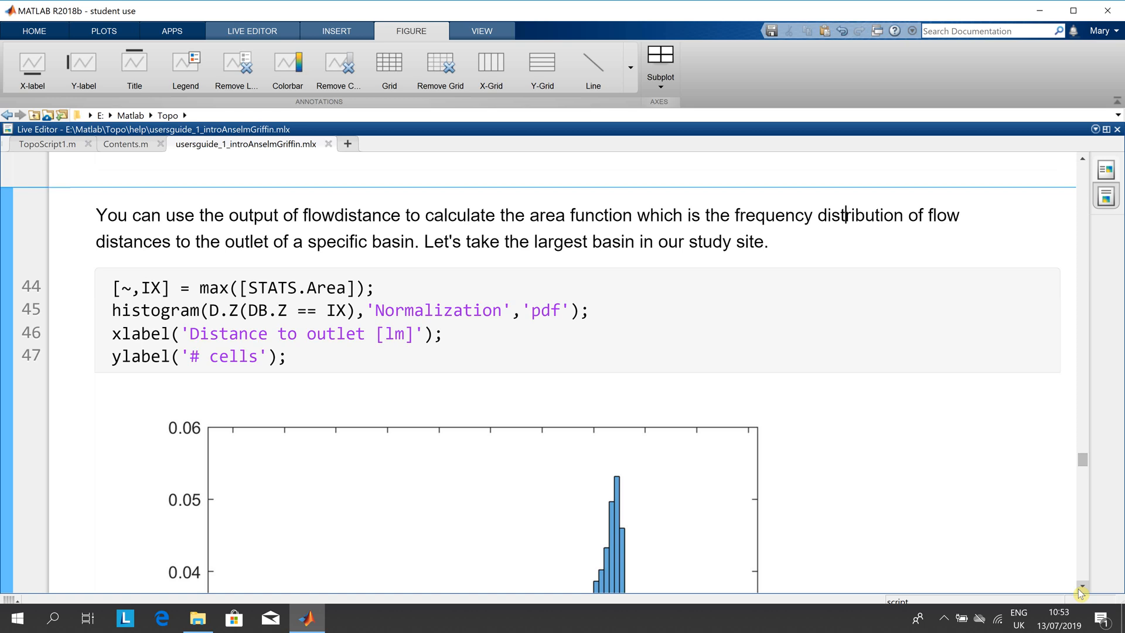
scroll("down", 3)
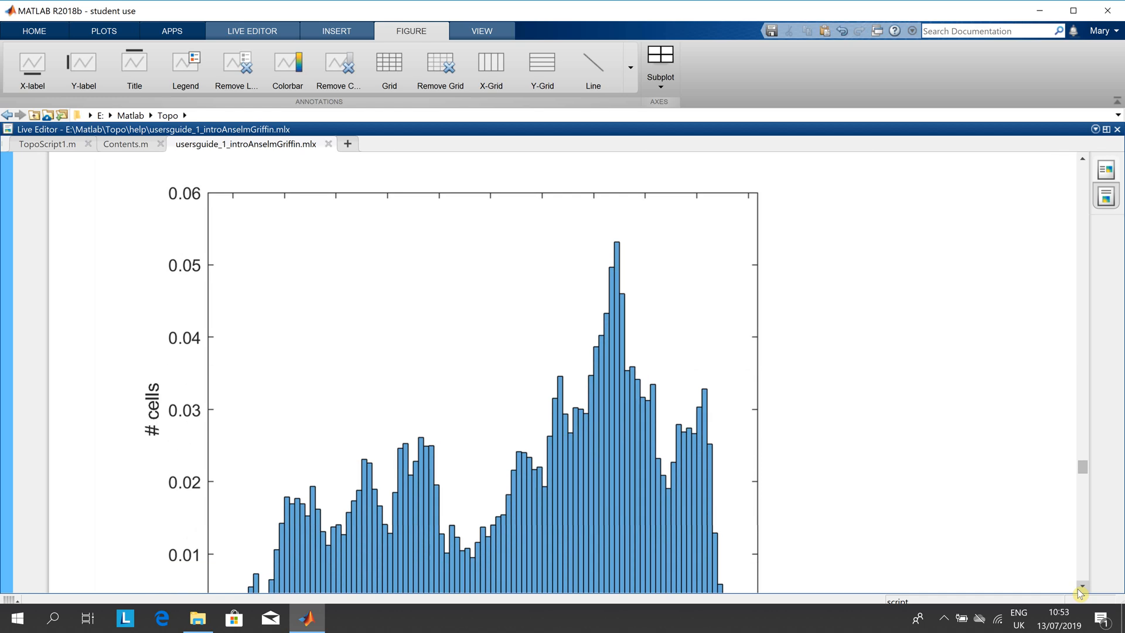
scroll("down", 3)
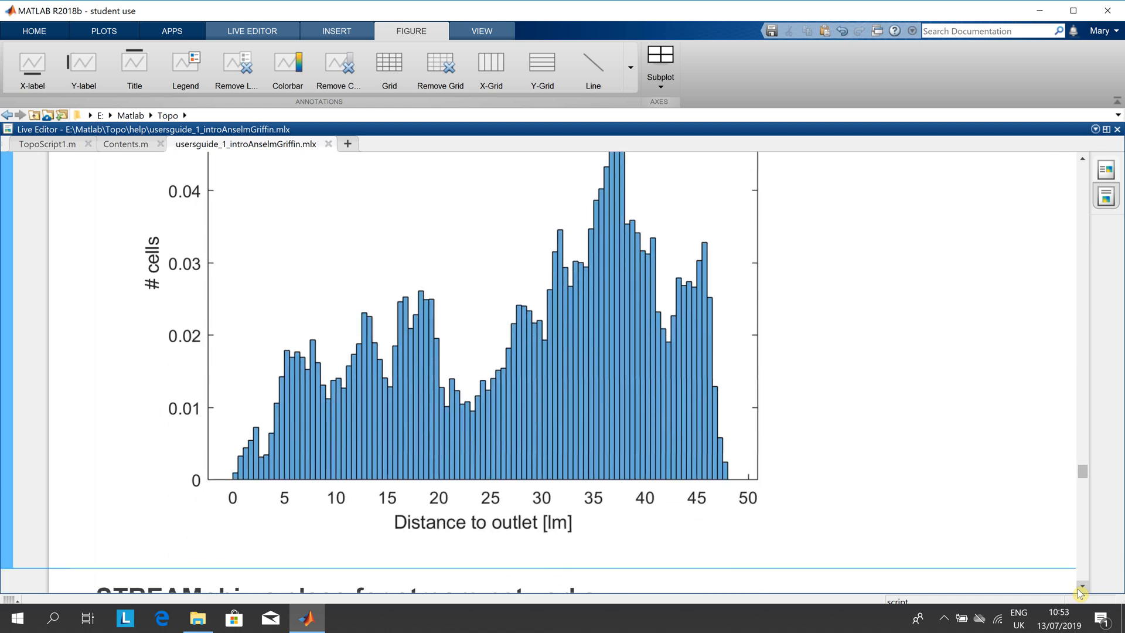
scroll("down", 3)
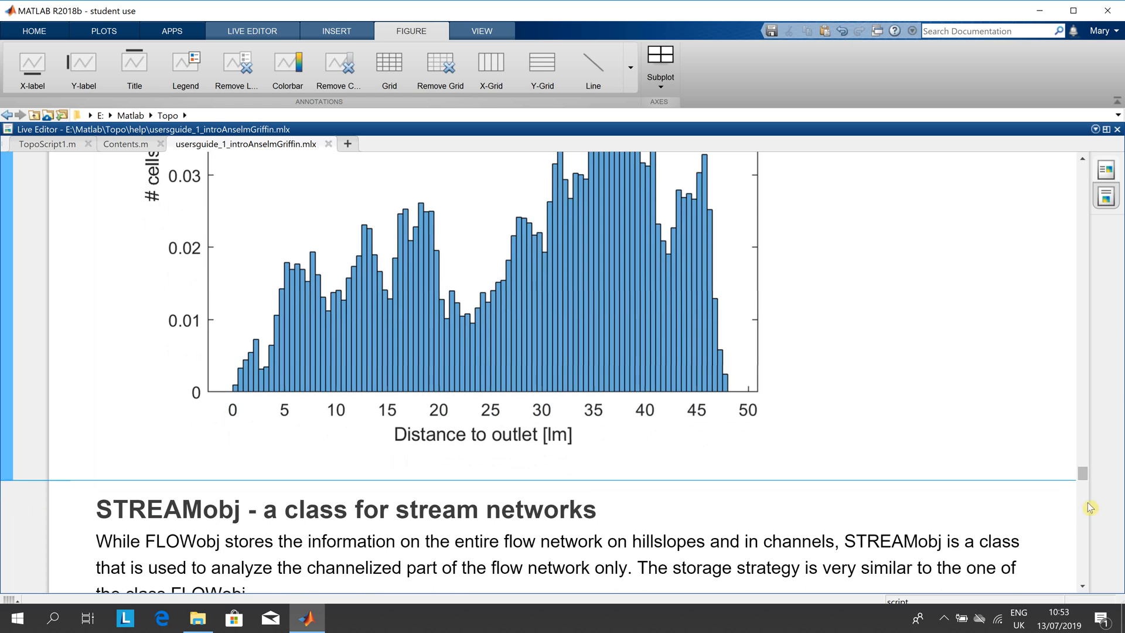
- Select 'used' in the STREAMobj text, then scroll to the stream-extraction code lines 48–57 with the 10000-cell threshold
scroll("down", 3)
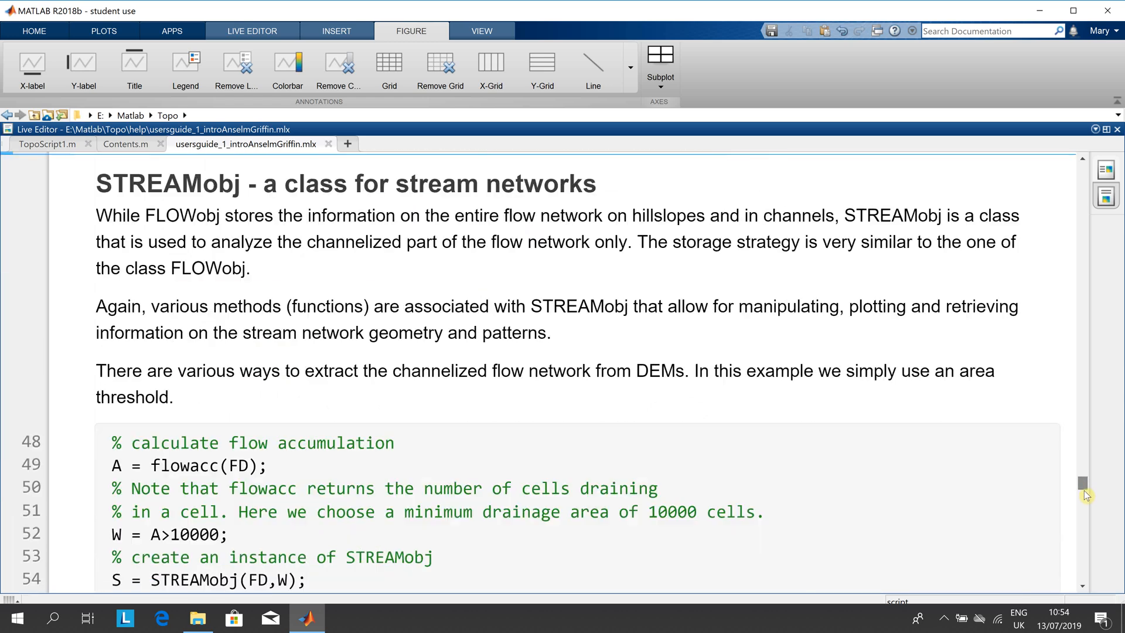
scroll("down", 3)
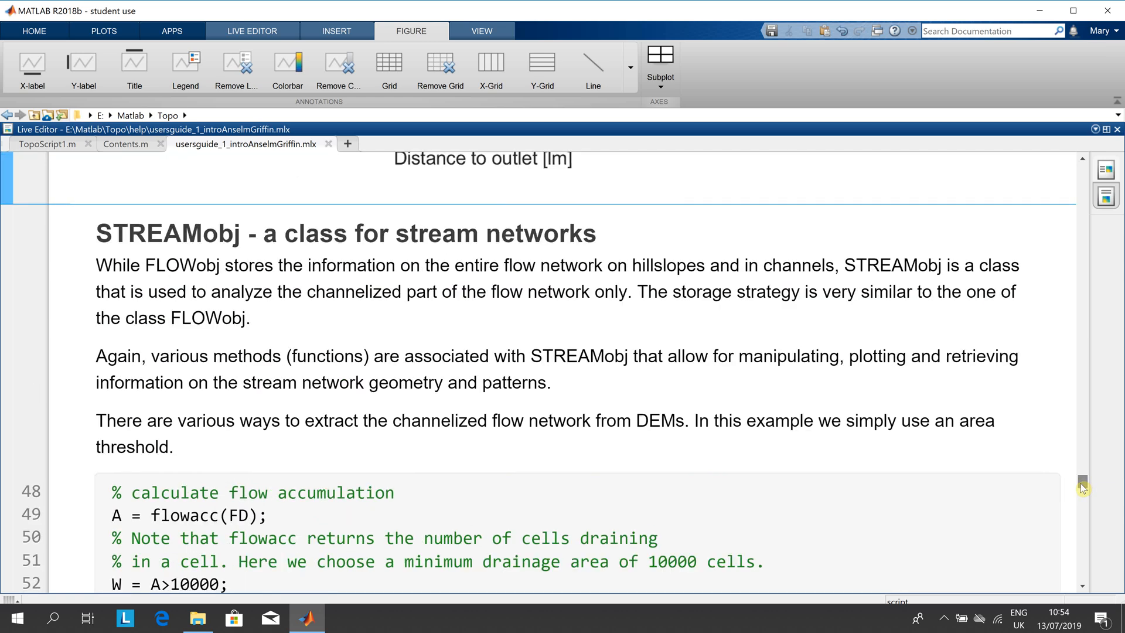
mouse_move(738, 334)
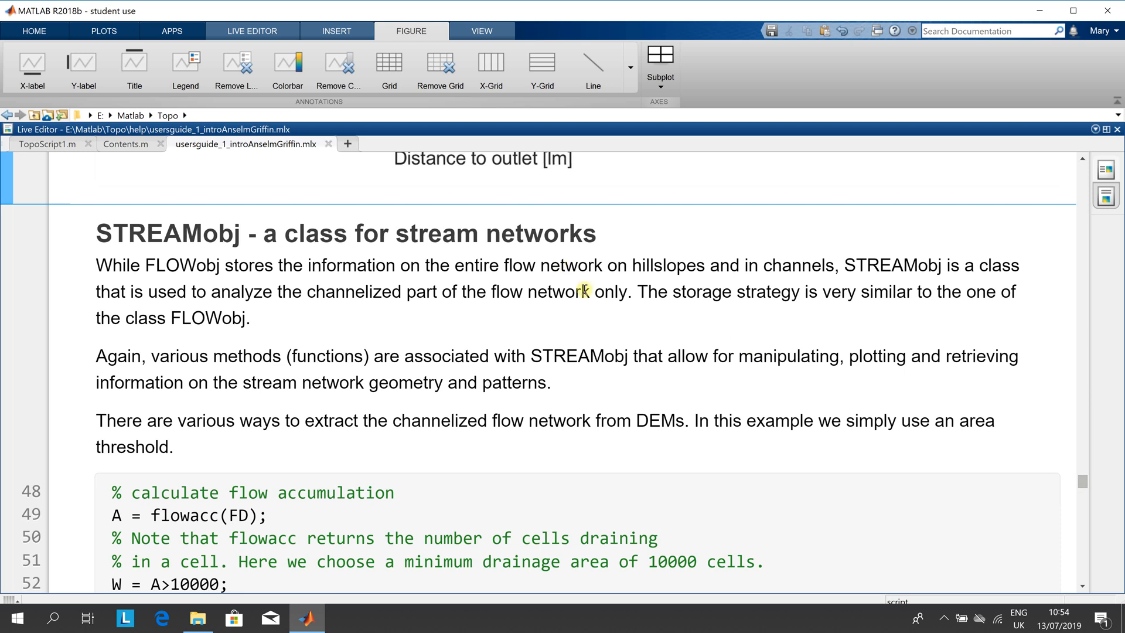
mouse_move(522, 301)
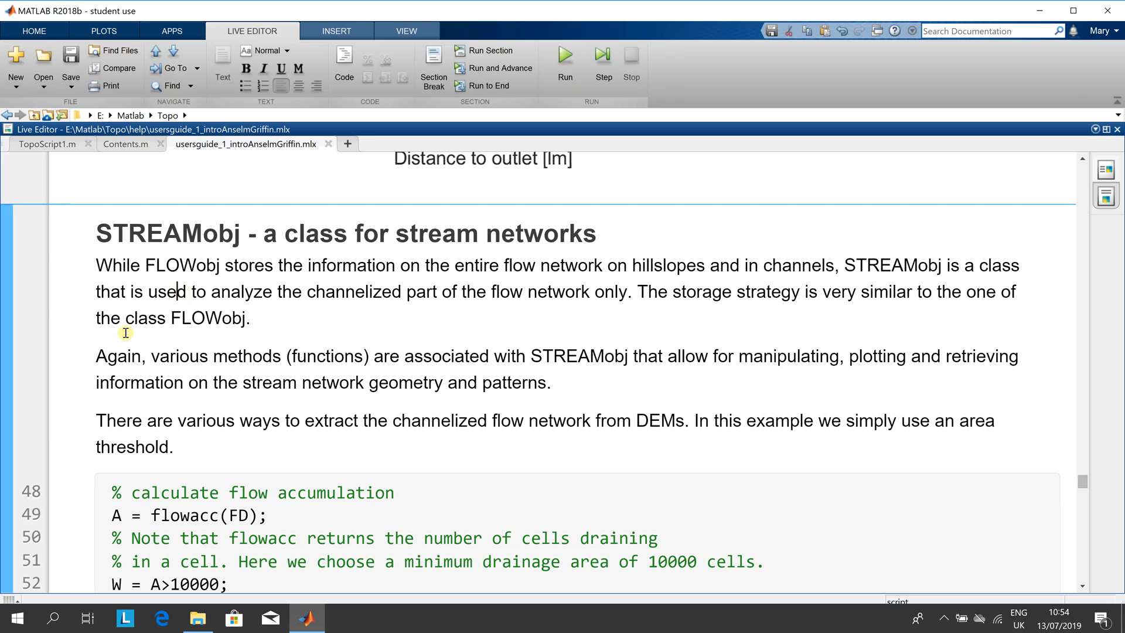
double_click(166, 292)
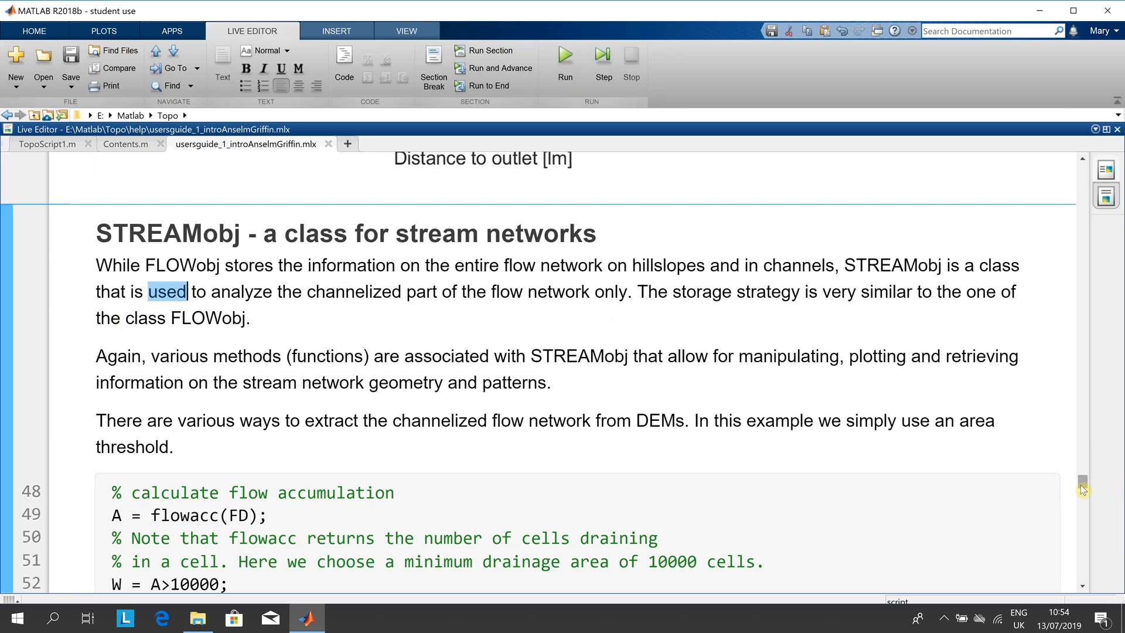
scroll("down", 3)
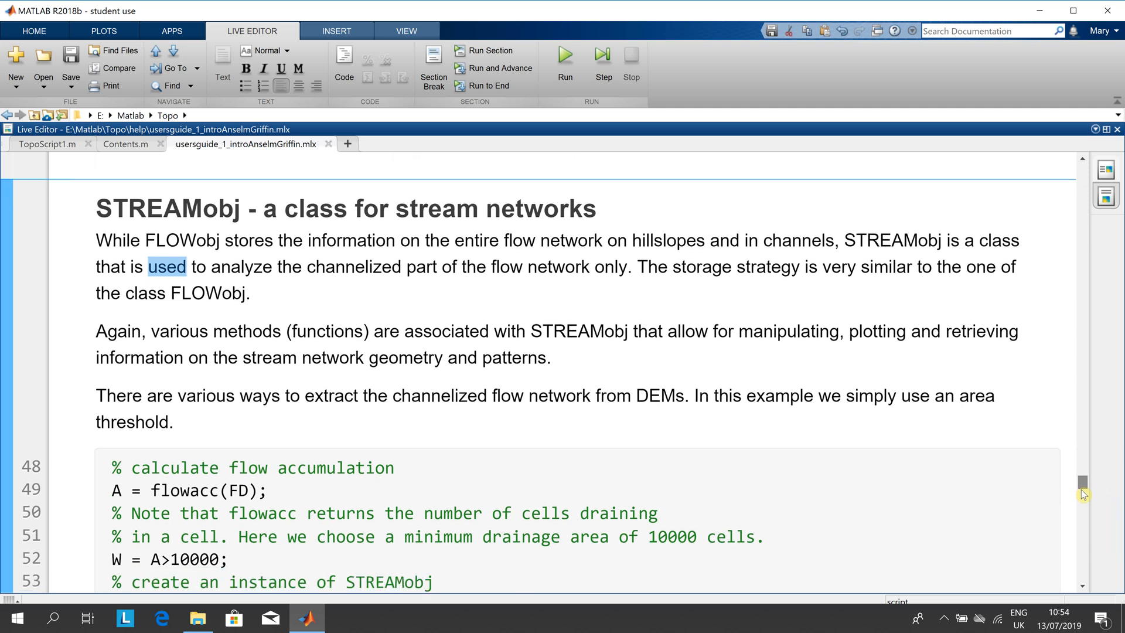
scroll("down", 3)
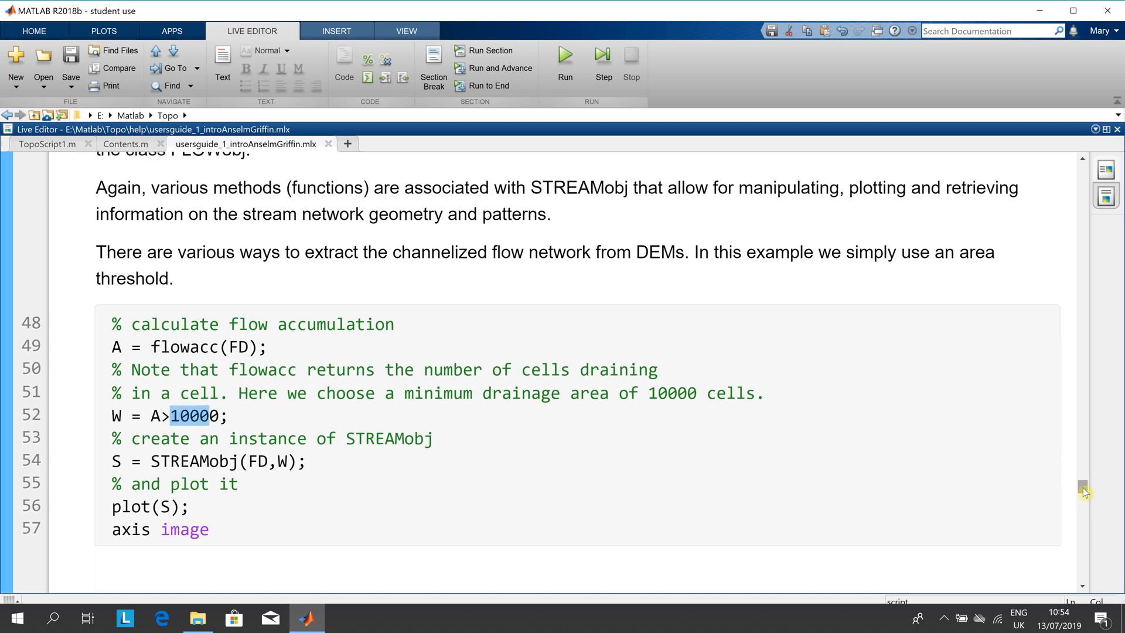
- Scroll past the stream network plot to the methods STREAMobj listing
scroll("down", 3)
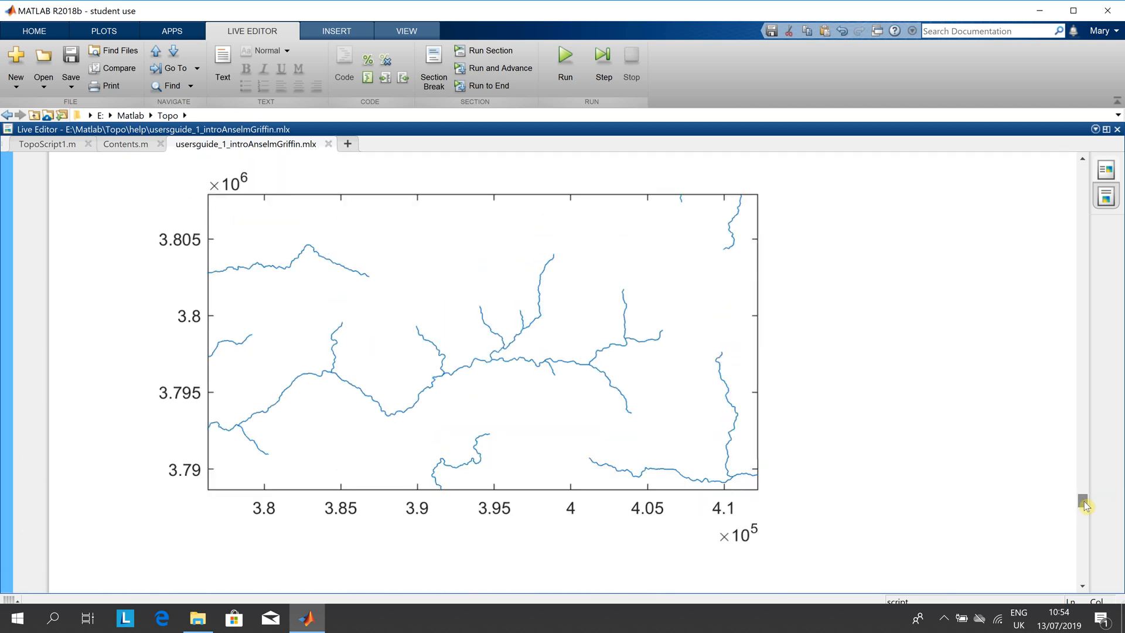
scroll("down", 3)
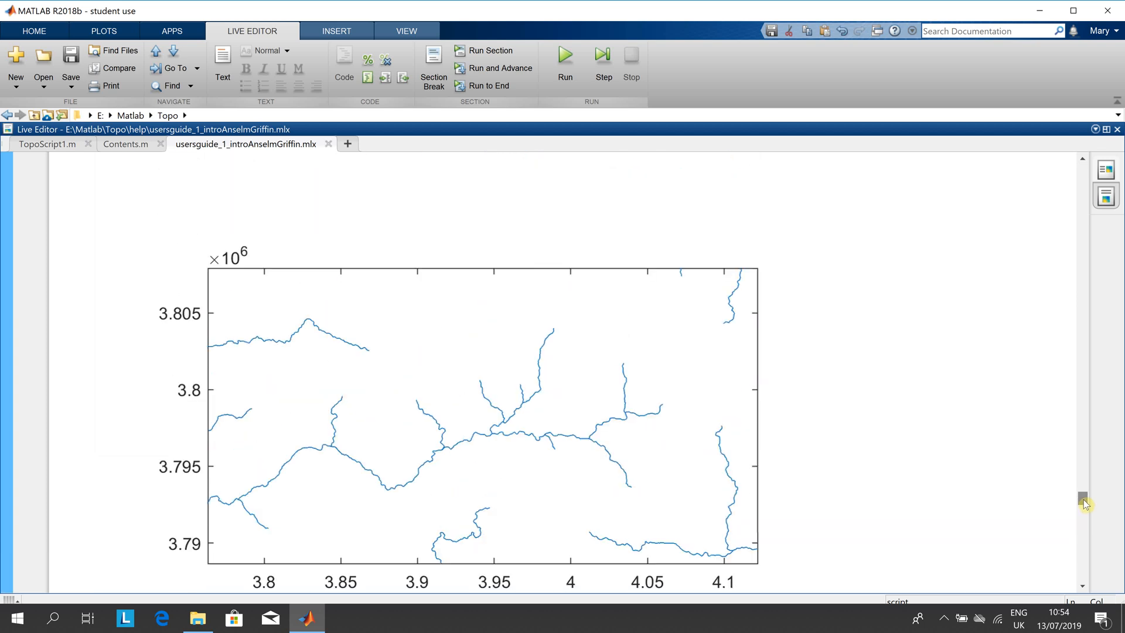
scroll("down", 3)
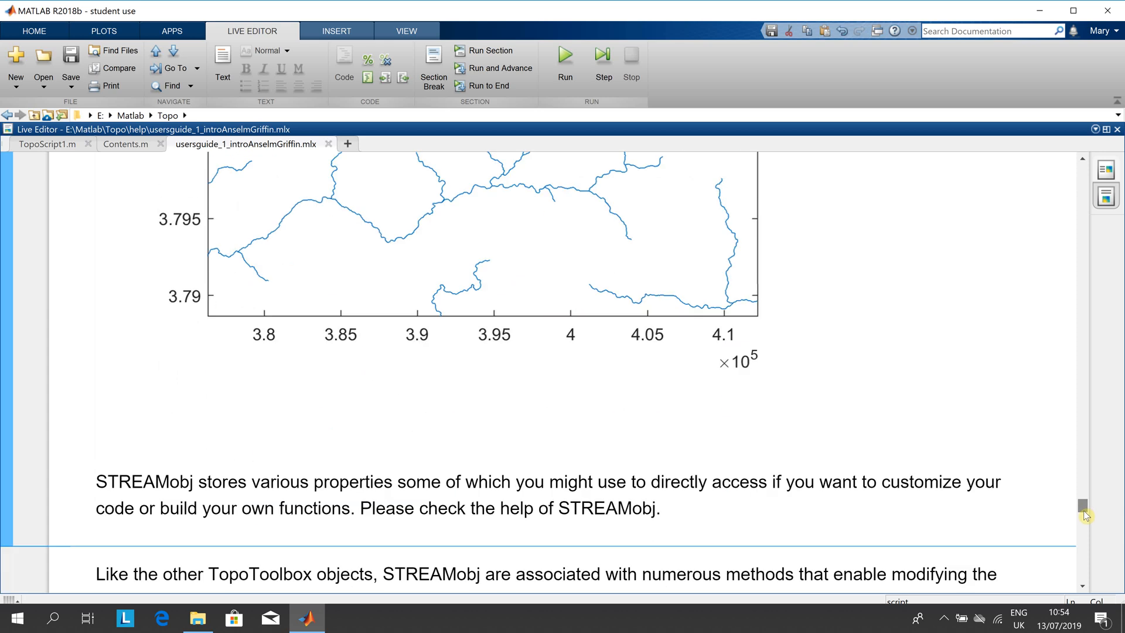
scroll("down", 3)
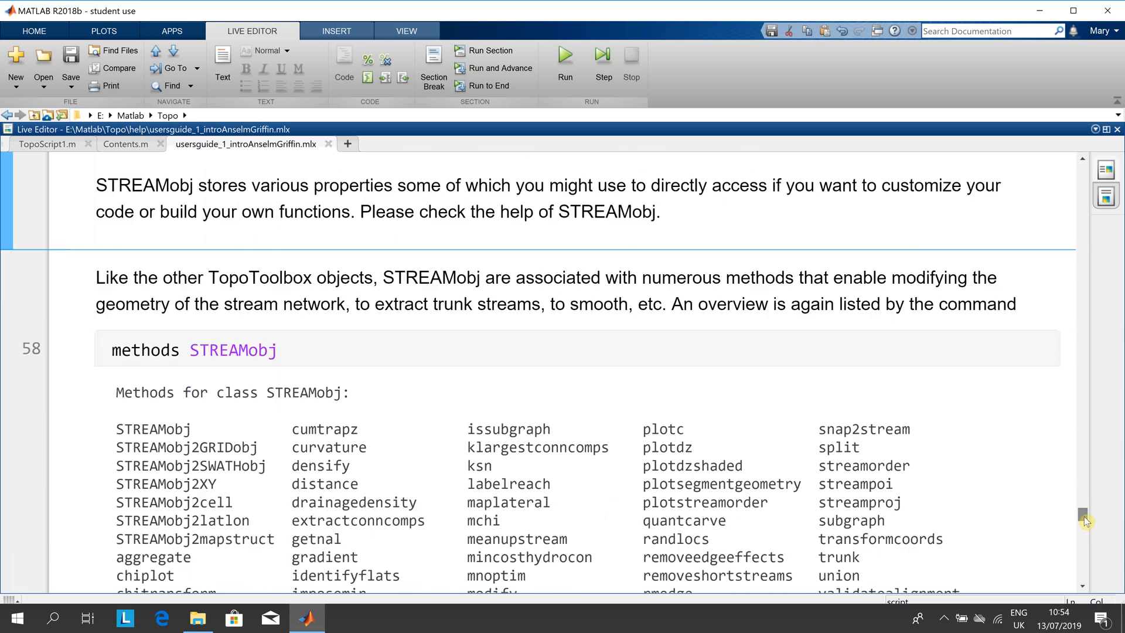
- Scroll past the klargestconncomps largest-subnetwork plot to the plotdz(S,DEM) elevation profile
scroll("down", 3)
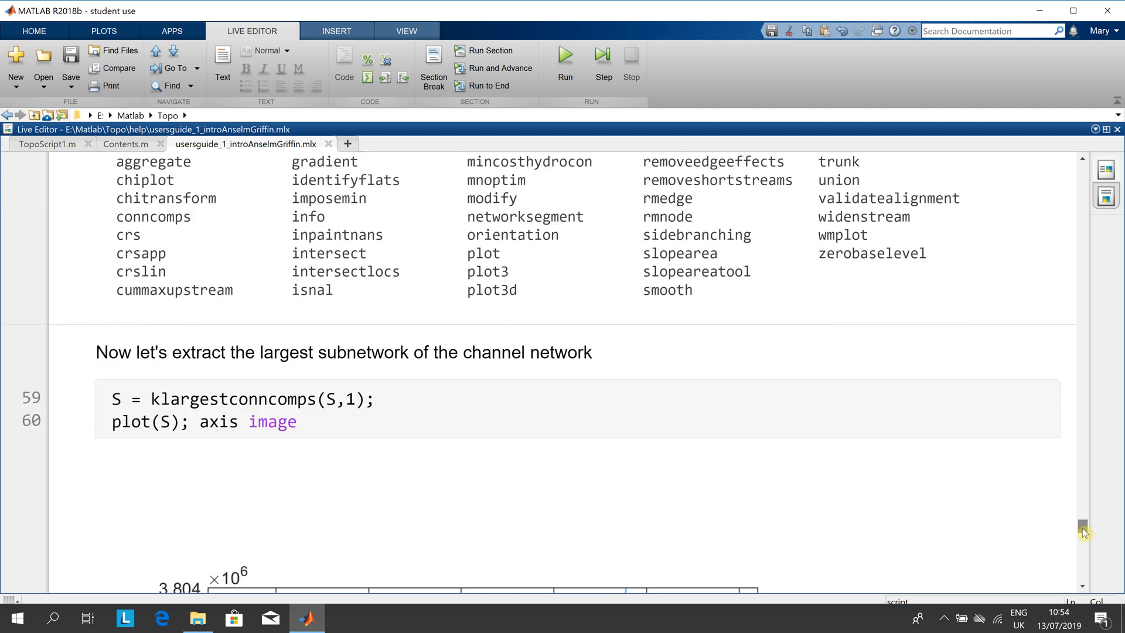
scroll("down", 3)
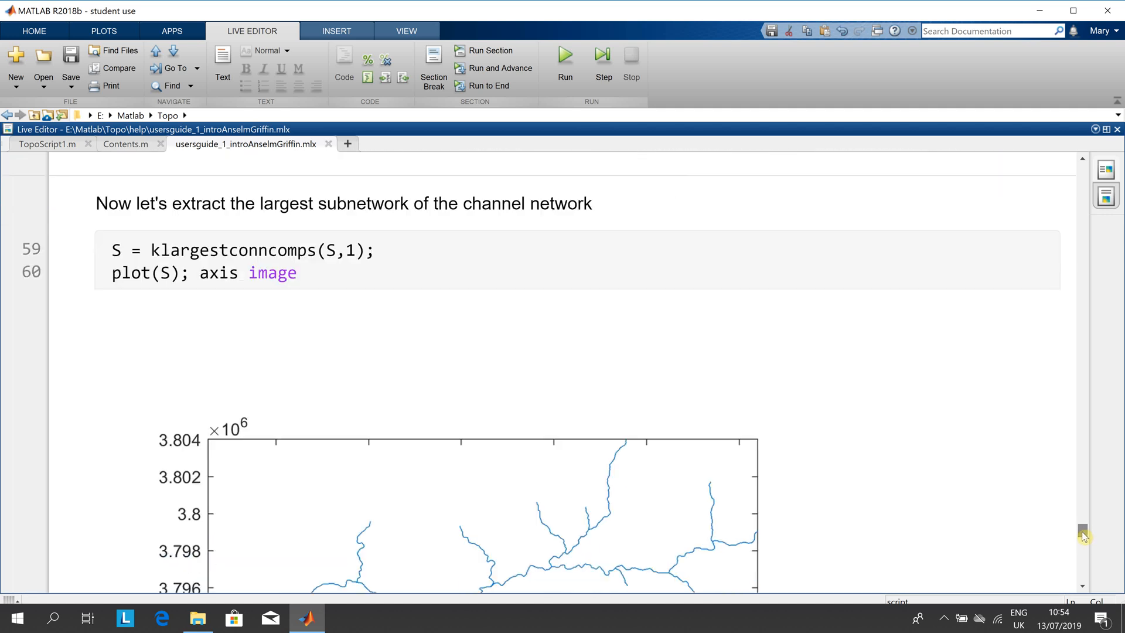
scroll("down", 3)
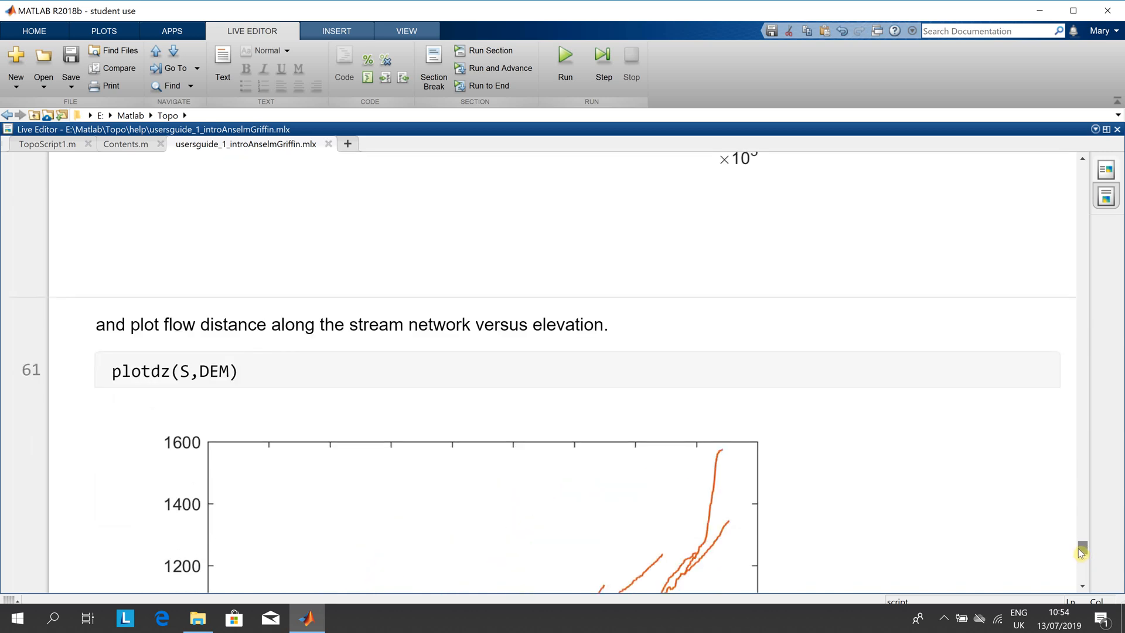
- Scroll past the elevation profile to the shapewrite export code and References at the guide's end
scroll("down", 3)
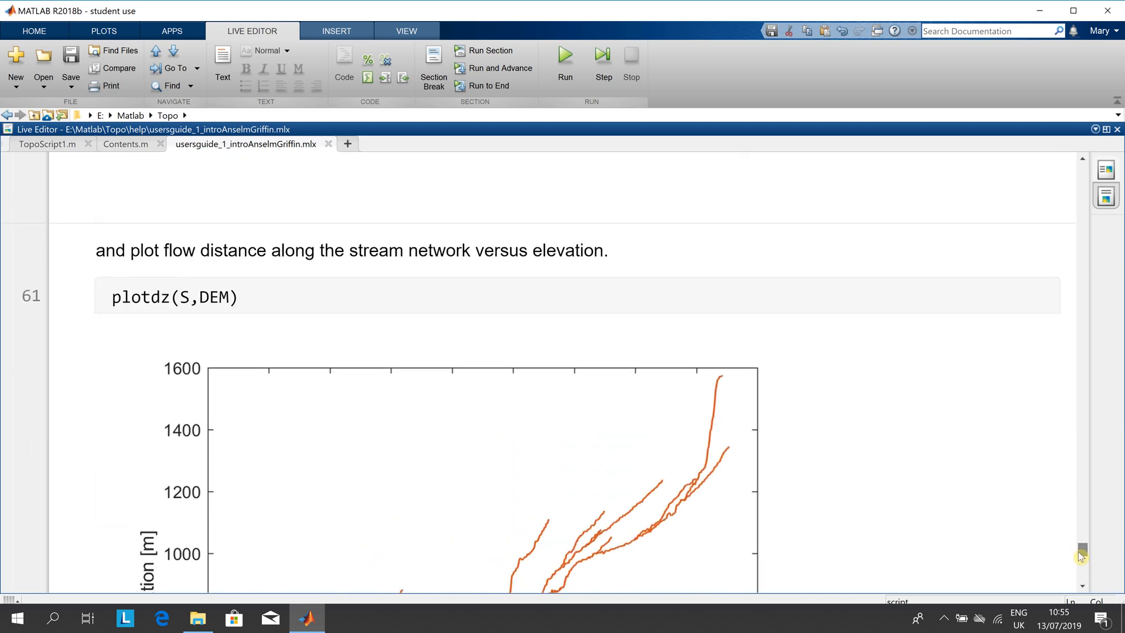
scroll("down", 3)
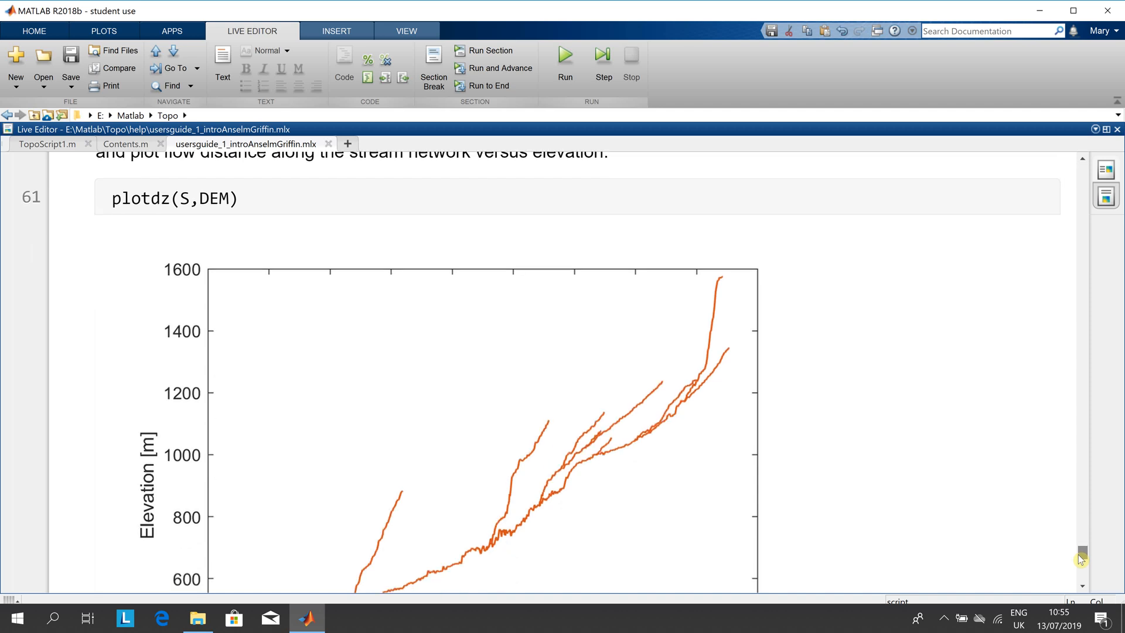
scroll("down", 3)
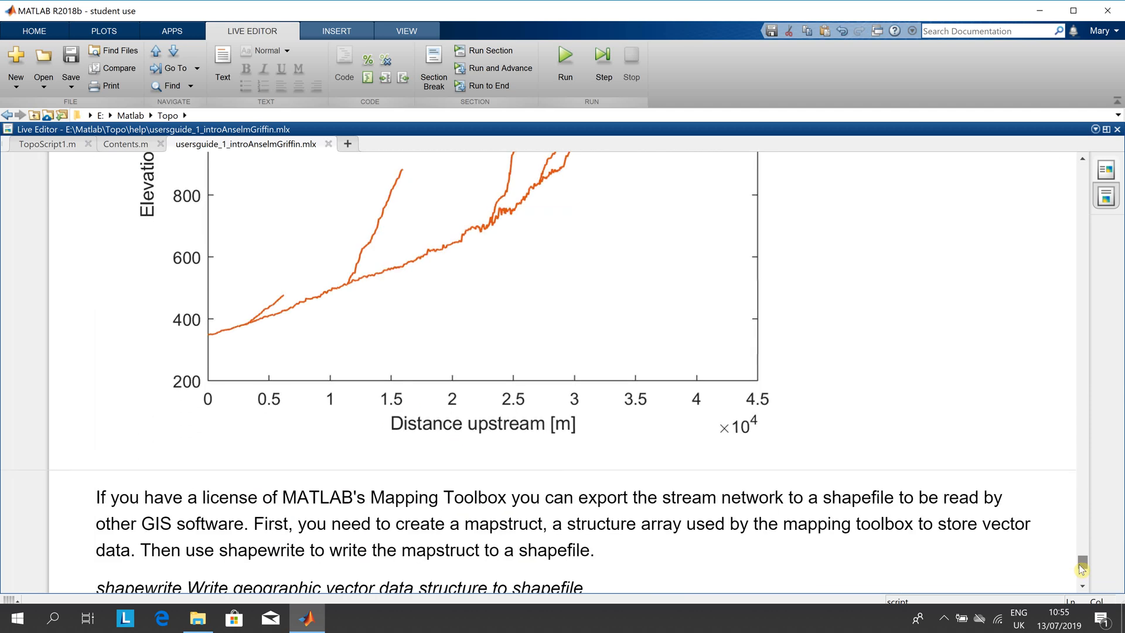
scroll("down", 3)
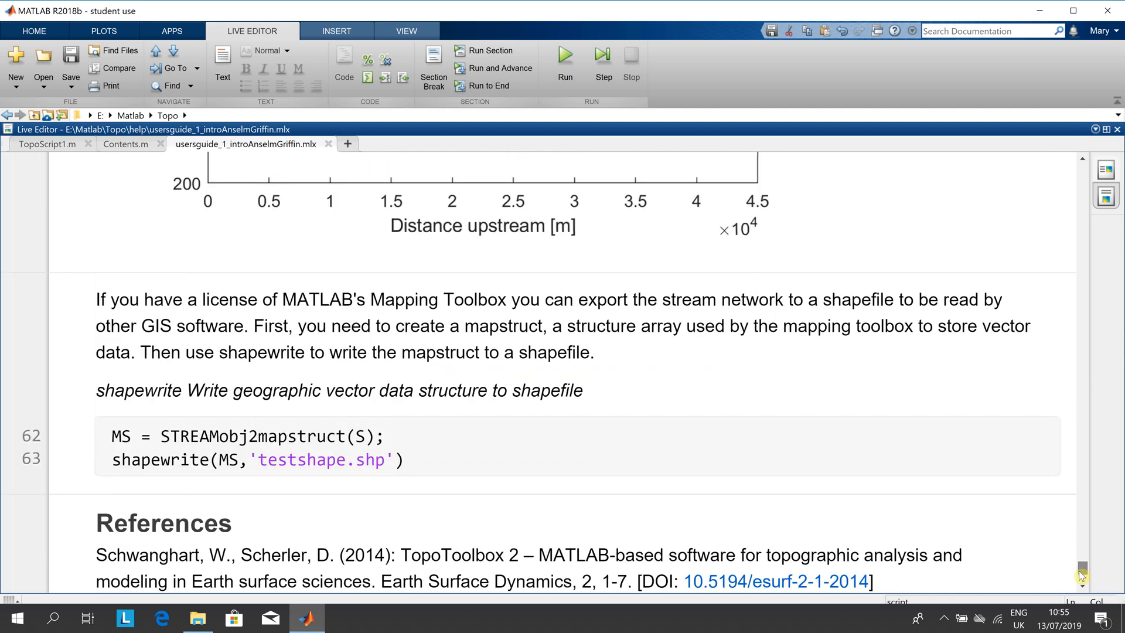
scroll("down", 3)
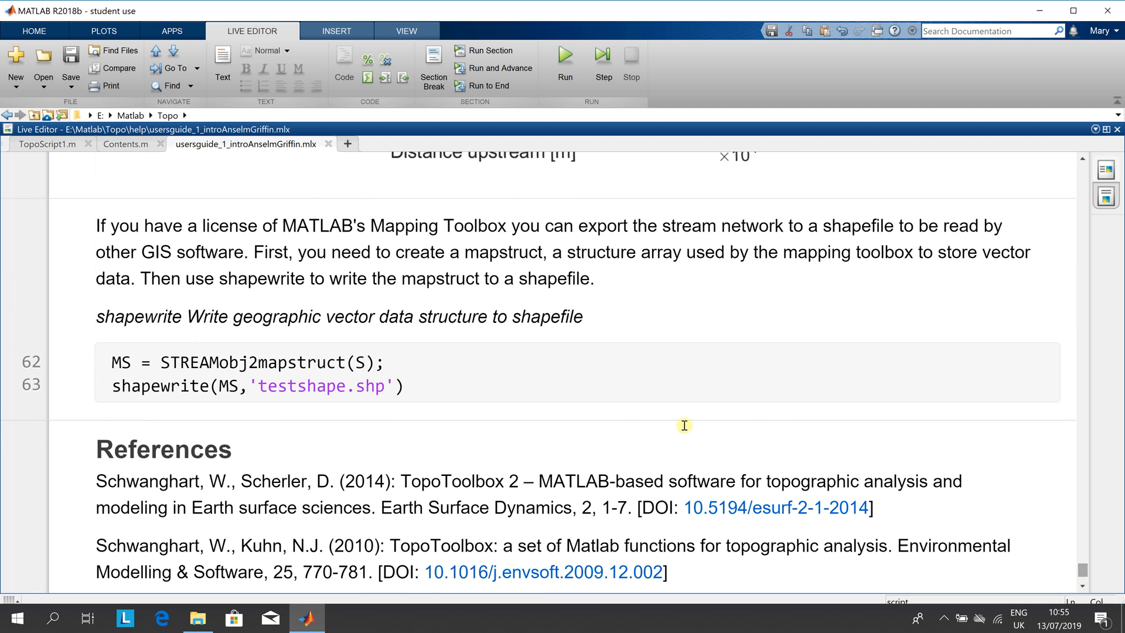
mouse_move(261, 328)
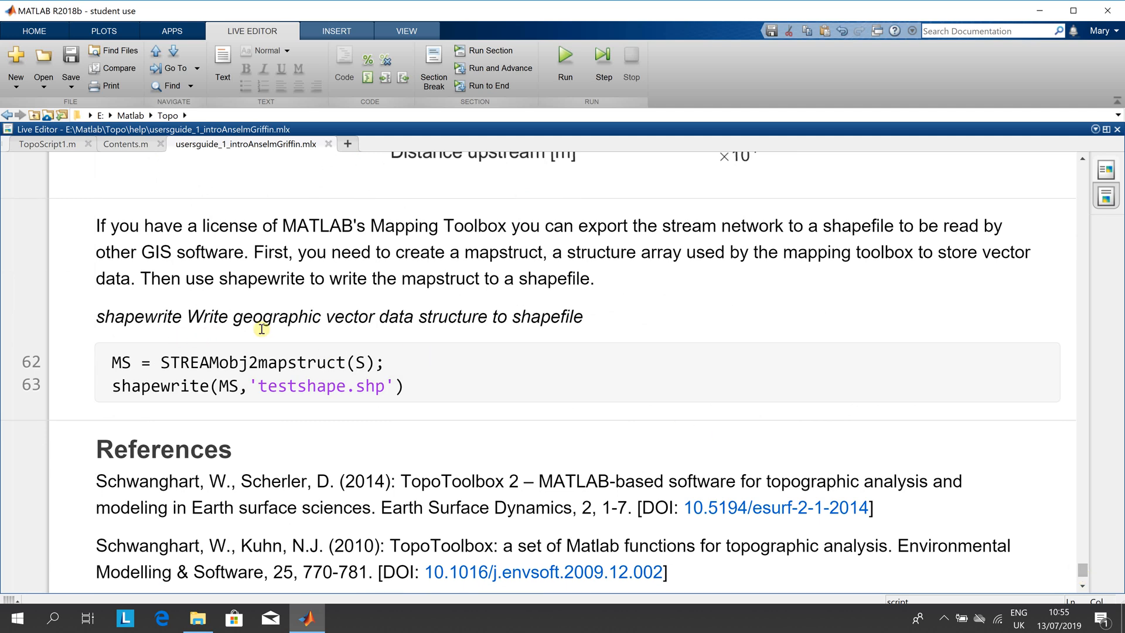